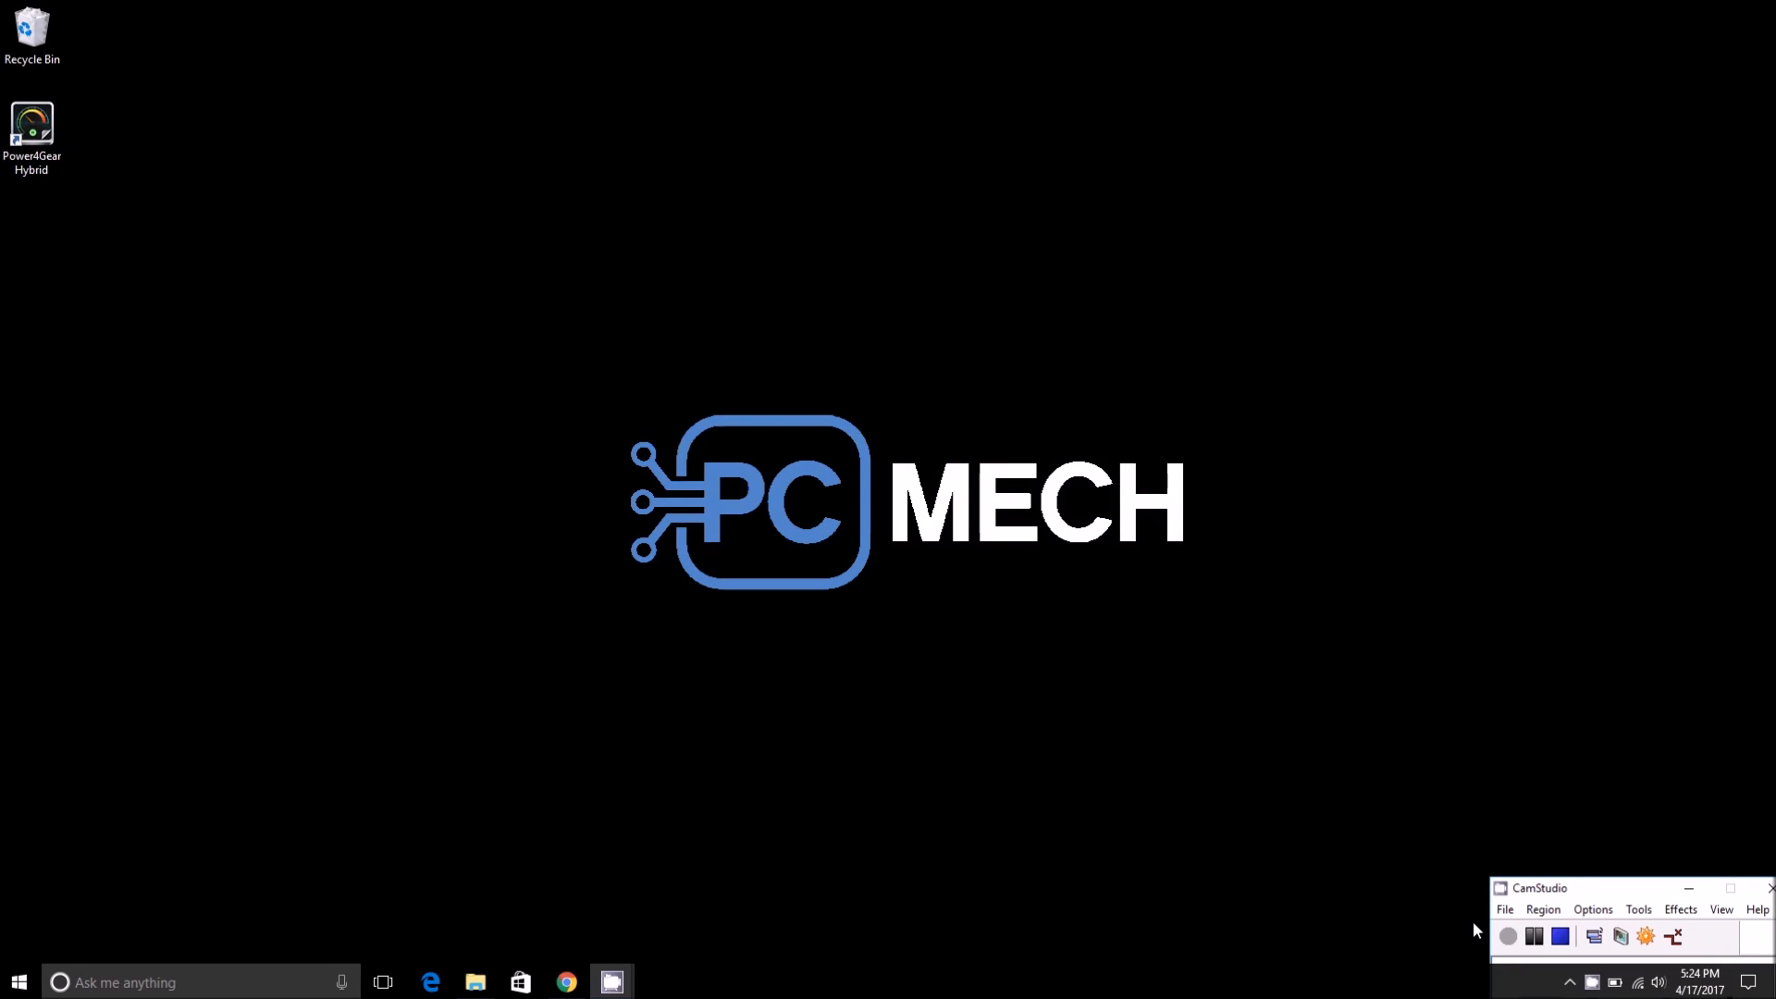
pyautogui.moveTo(1063, 680)
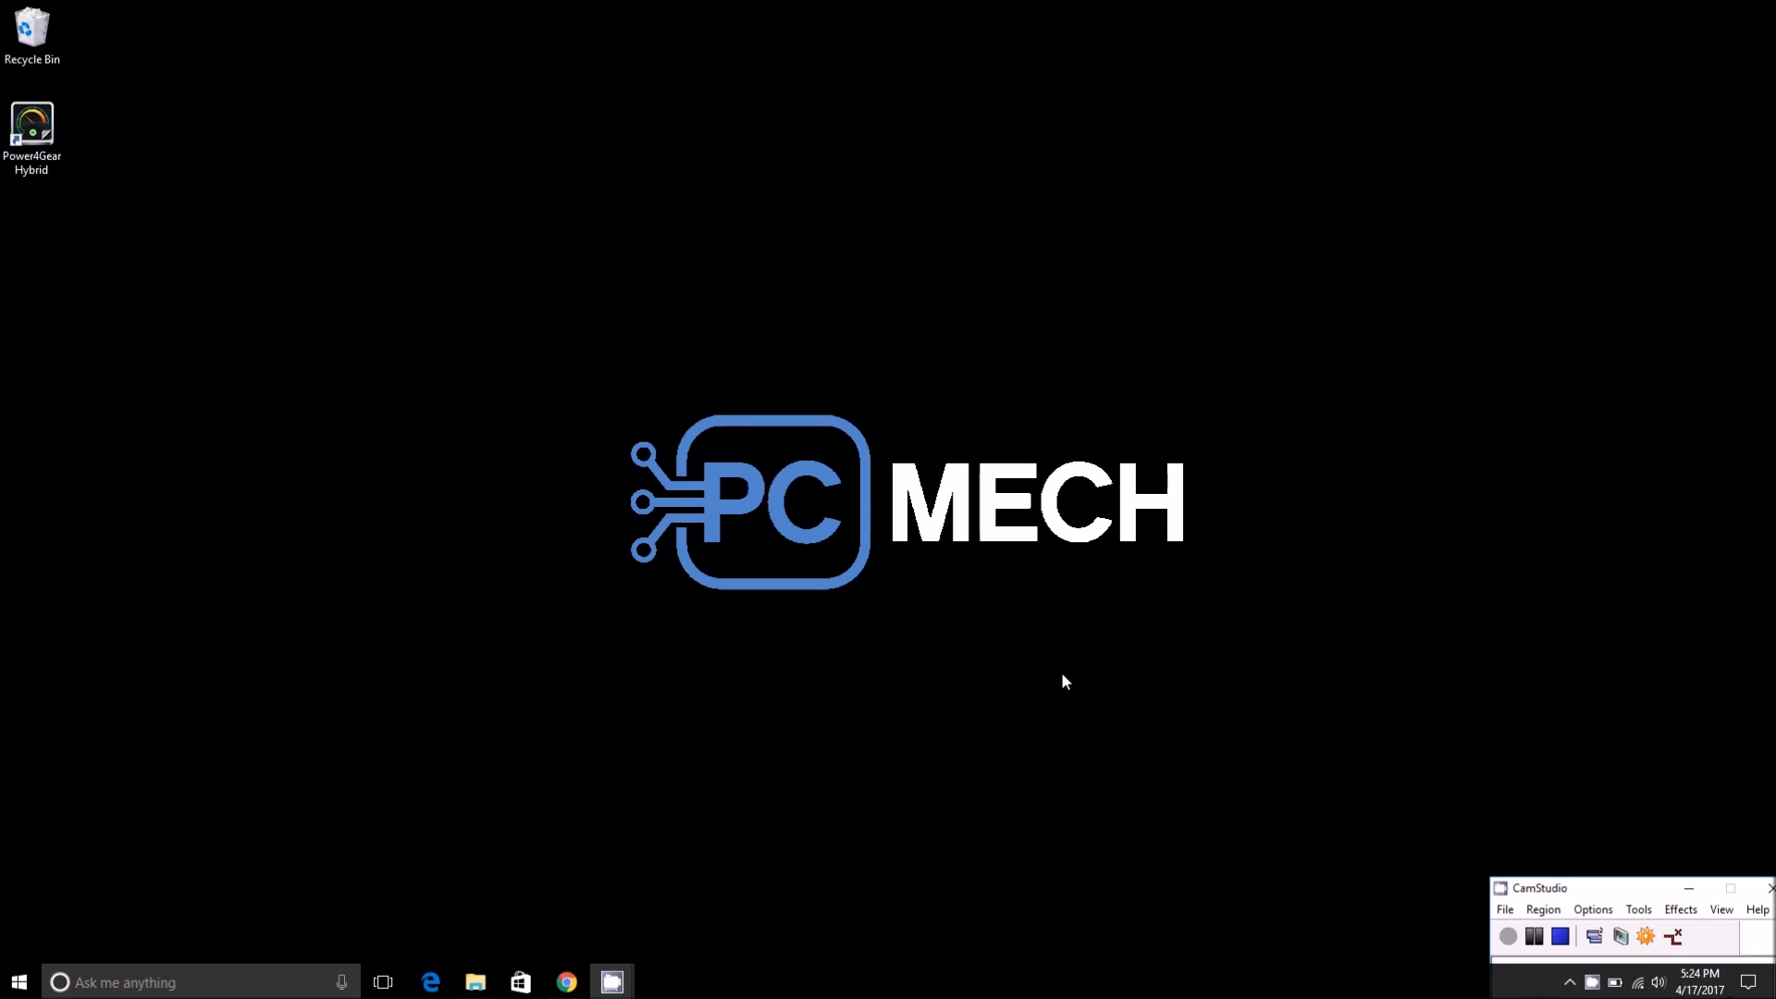
pyautogui.moveTo(535, 322)
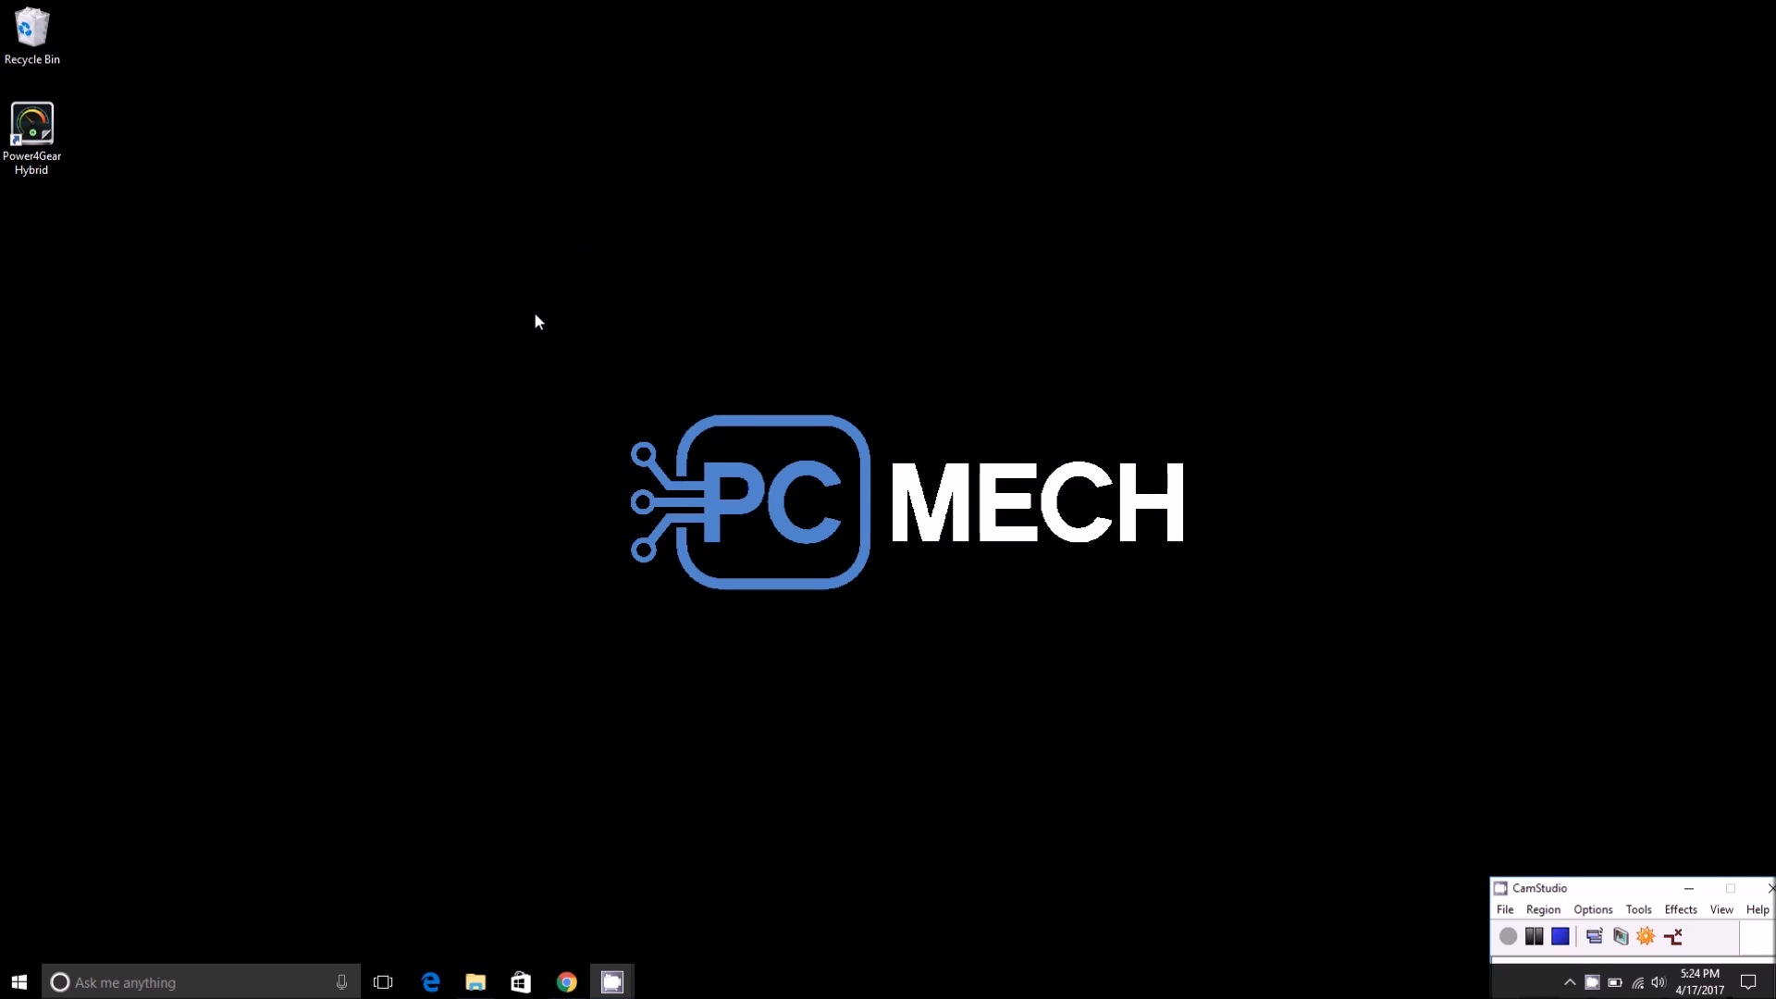
pyautogui.moveTo(476, 983)
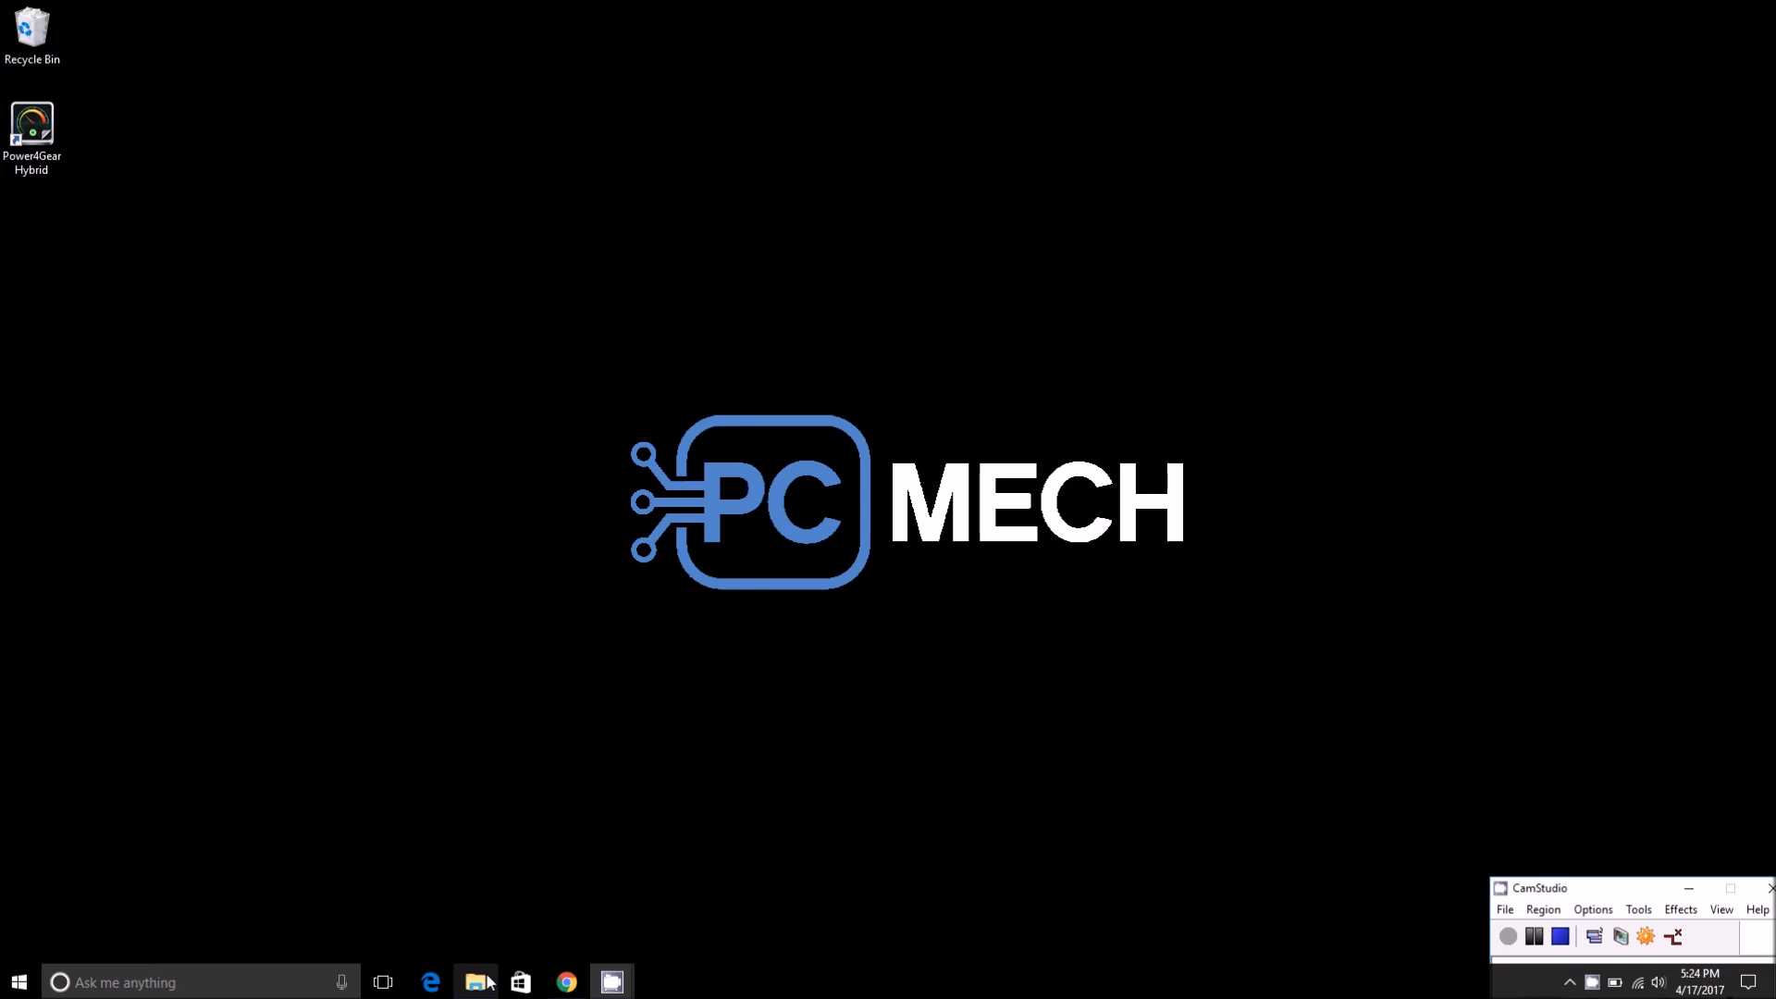
# - Put BioShock Infinite Disc 3.iso on the desktop and bring up its context menu
pyautogui.click(475, 982)
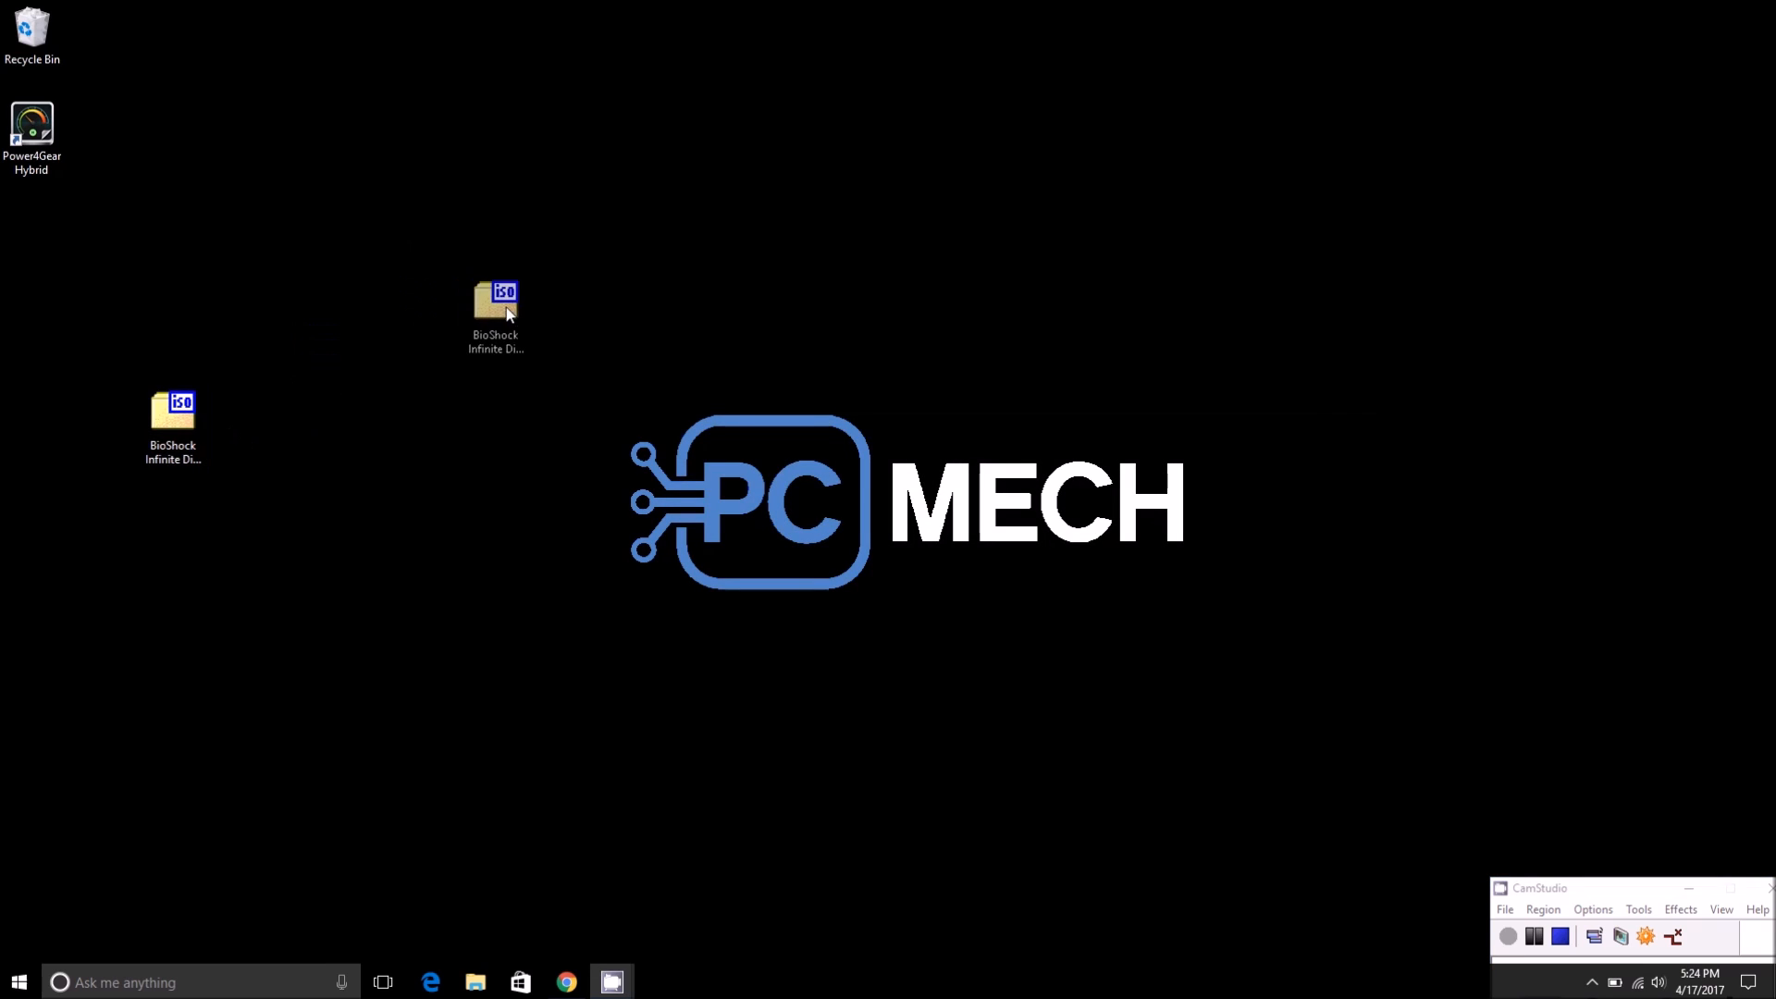
pyautogui.rightClick(524, 328)
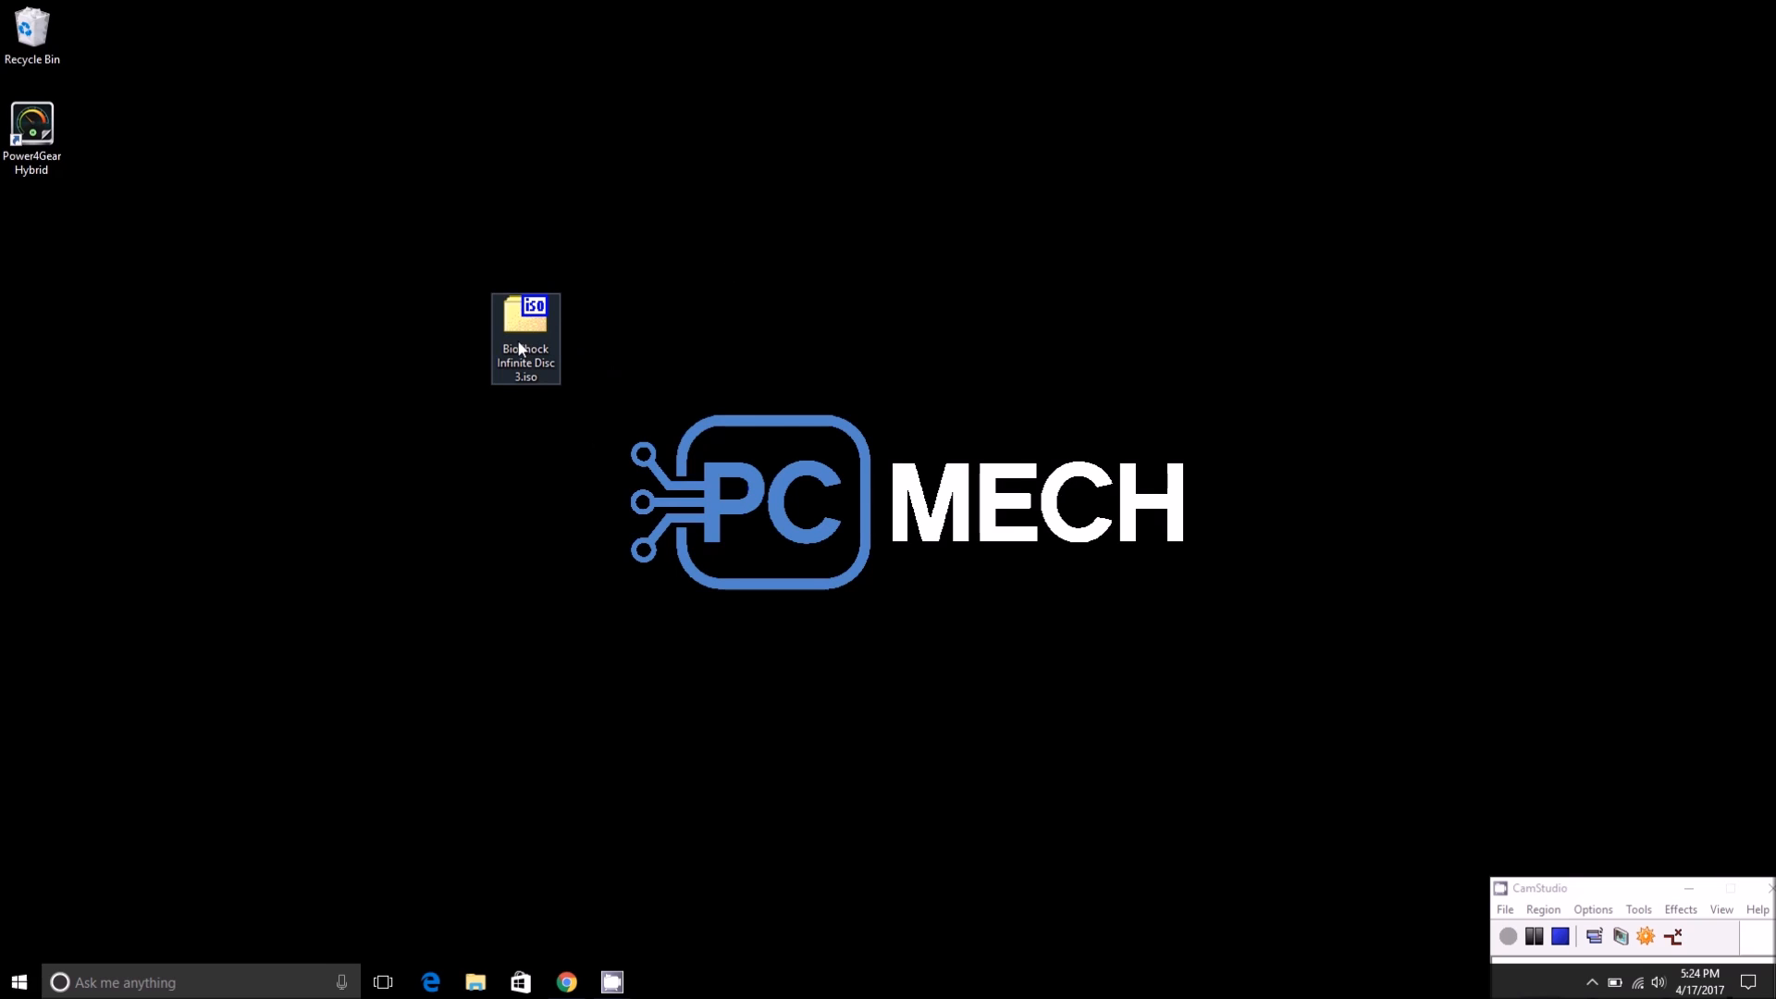
pyautogui.rightClick(525, 338)
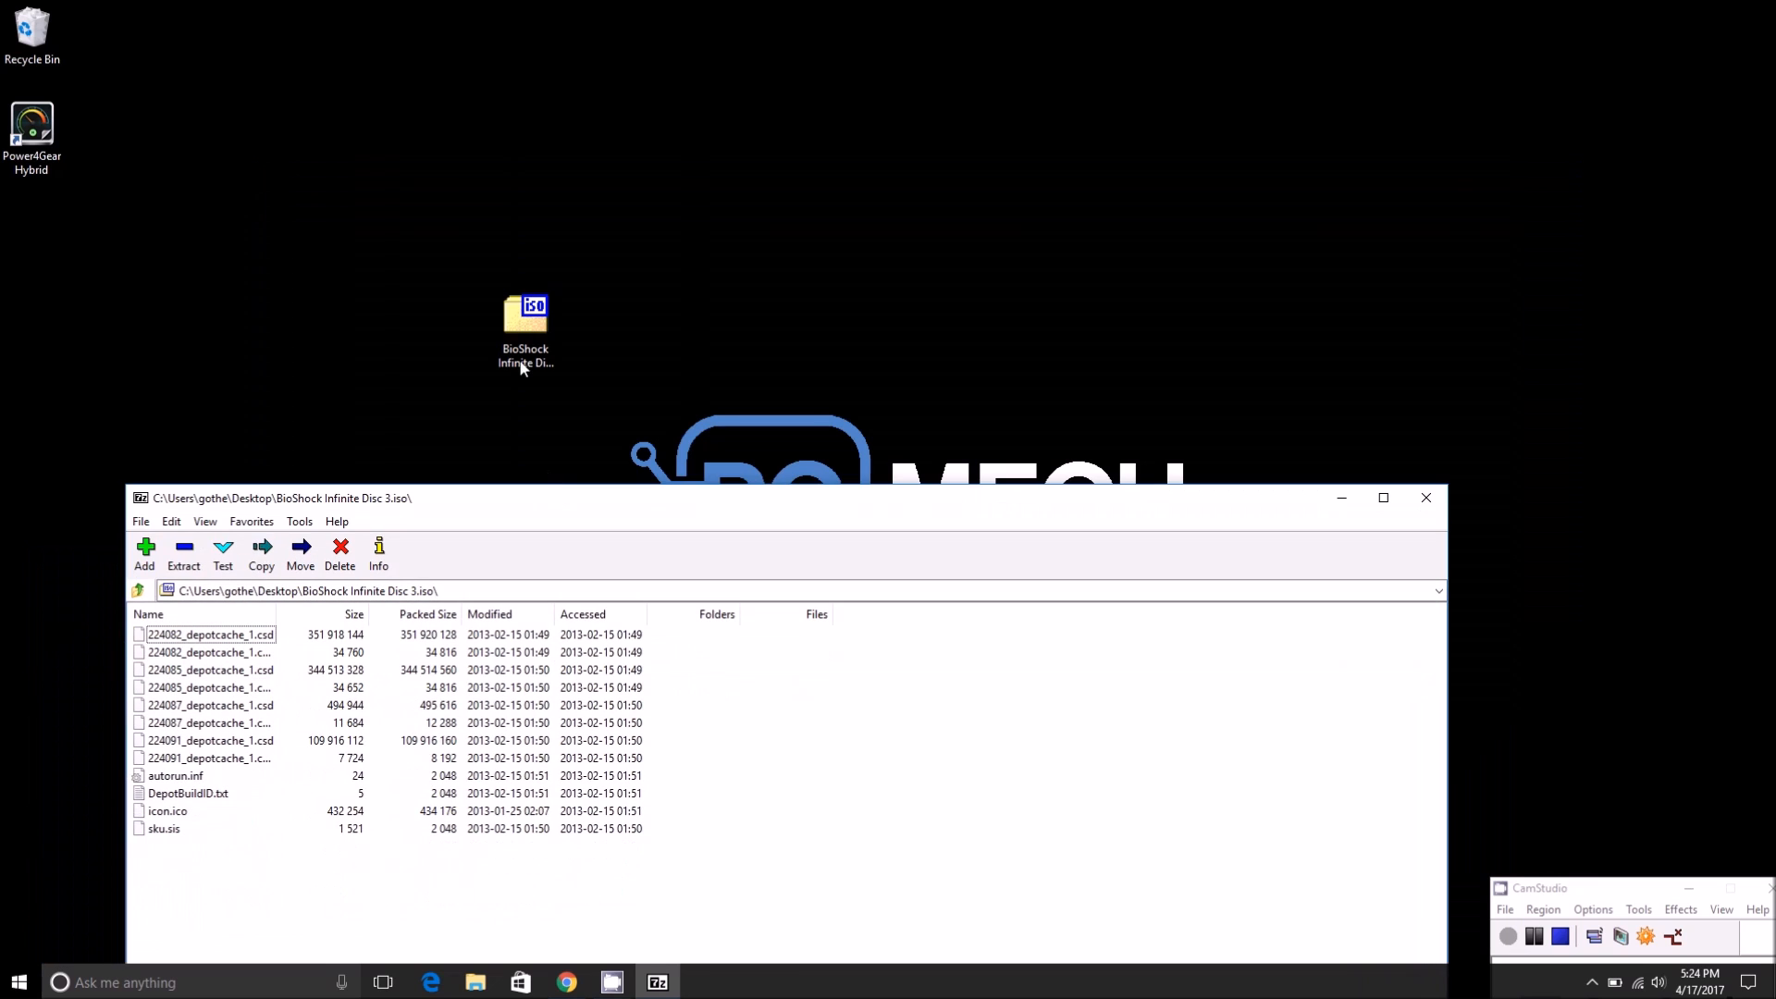
# - Browse the BioShock ISO's game files in 7-Zip, then close the 7-Zip window
pyautogui.rightClick(525, 314)
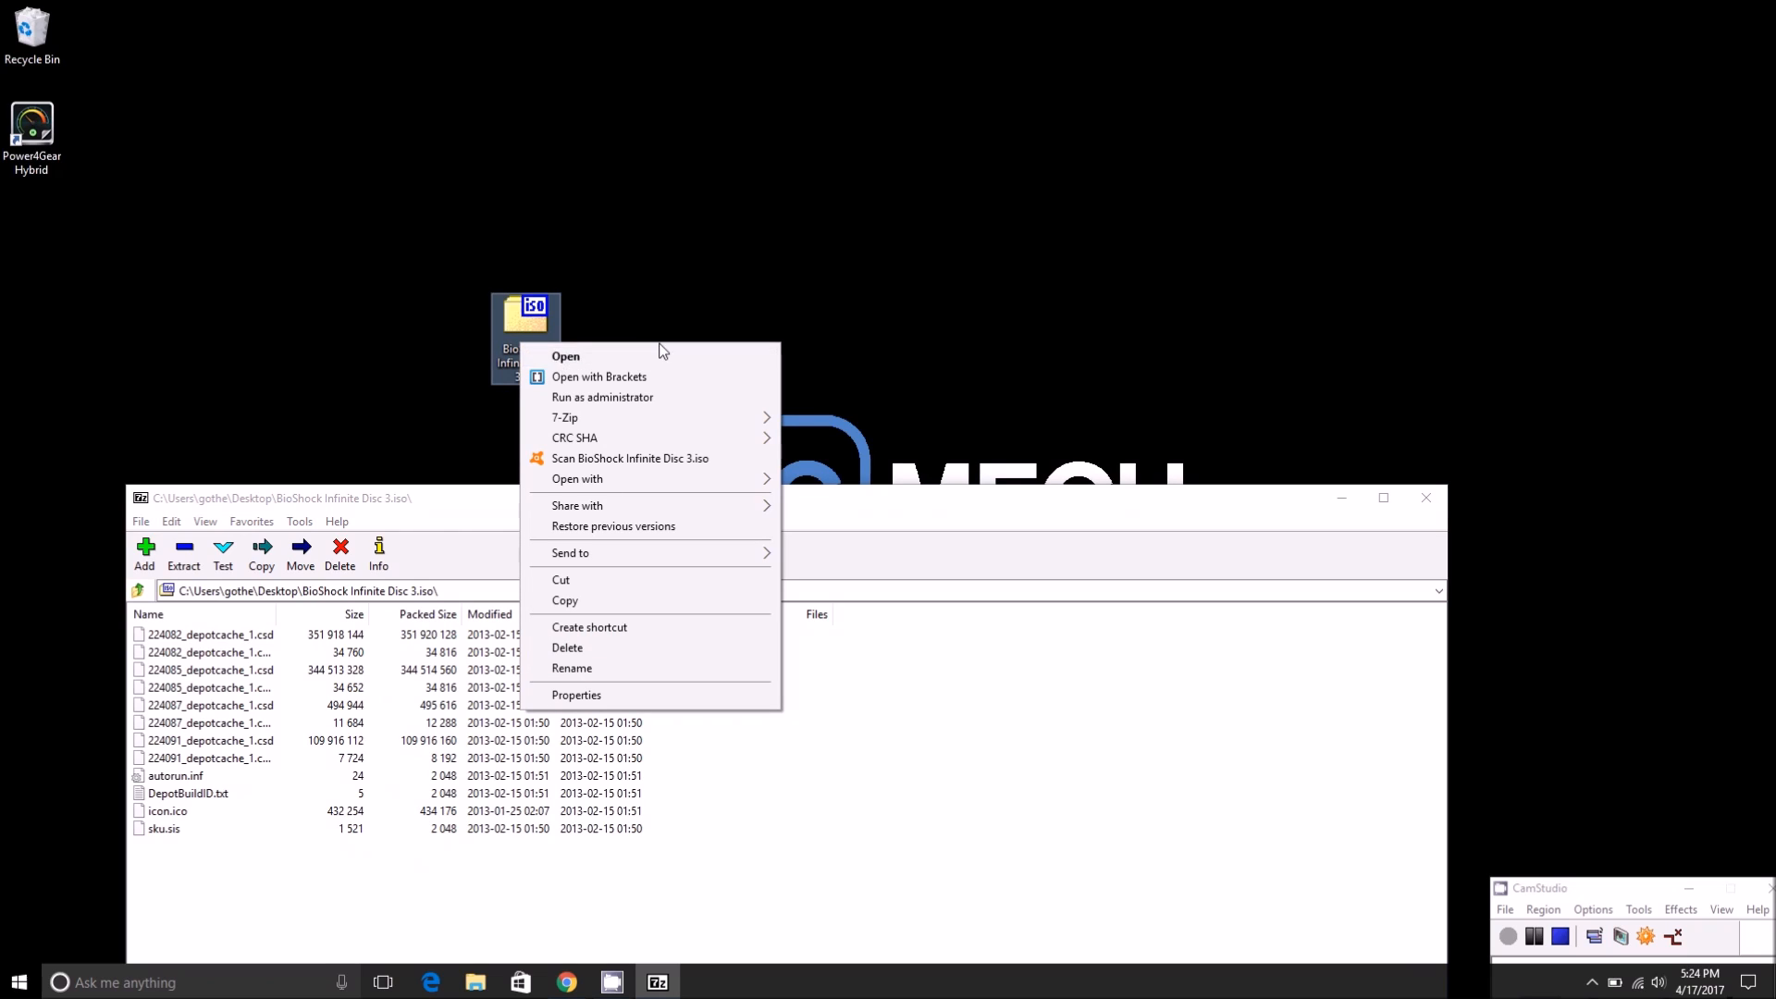
pyautogui.moveTo(1008, 439)
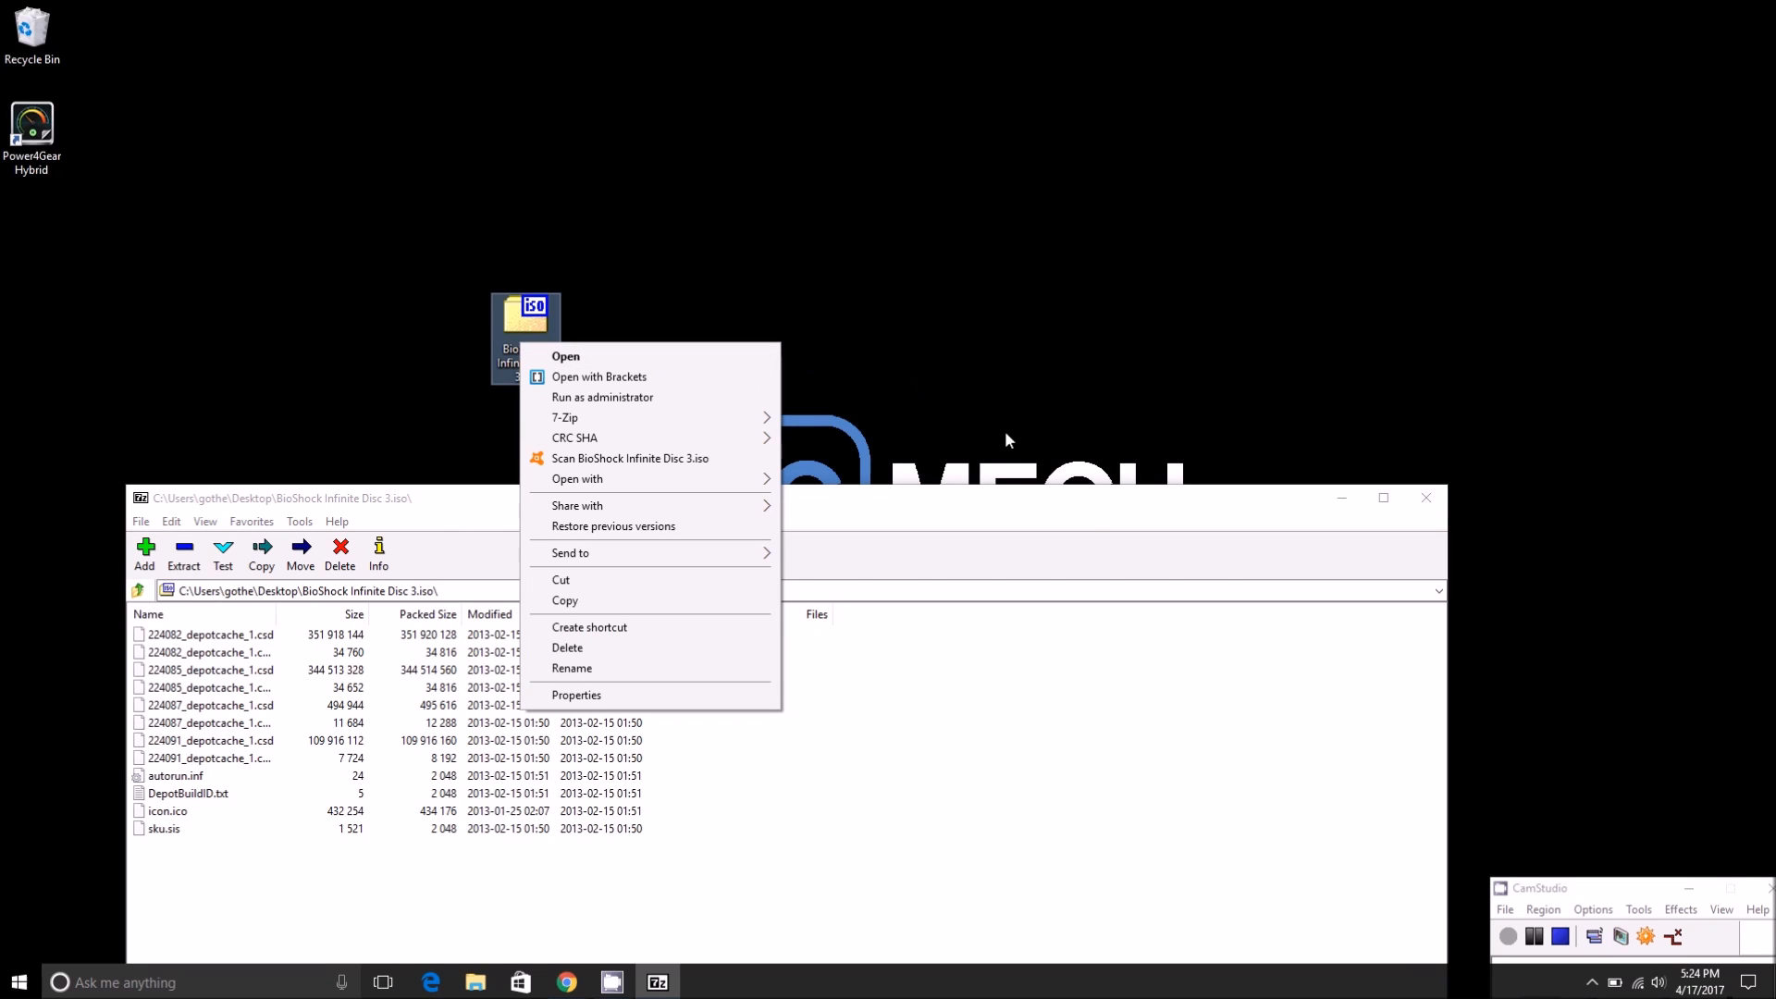
pyautogui.moveTo(445, 508)
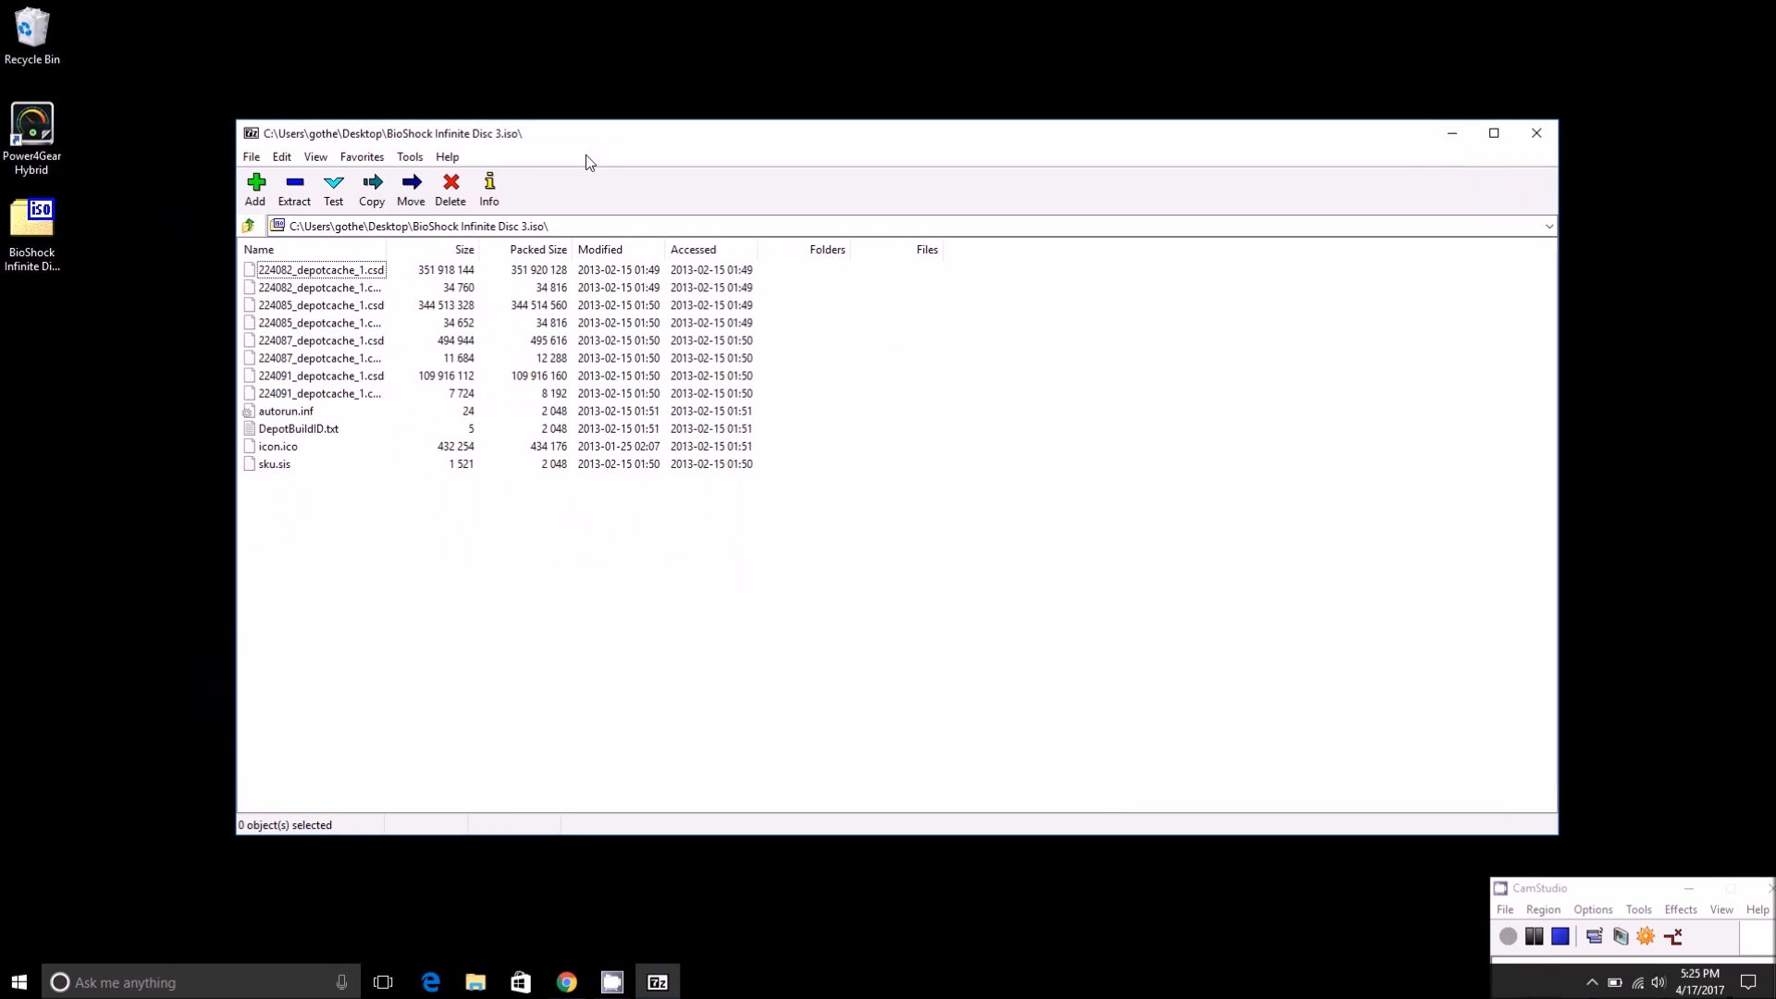
pyautogui.moveTo(676, 296)
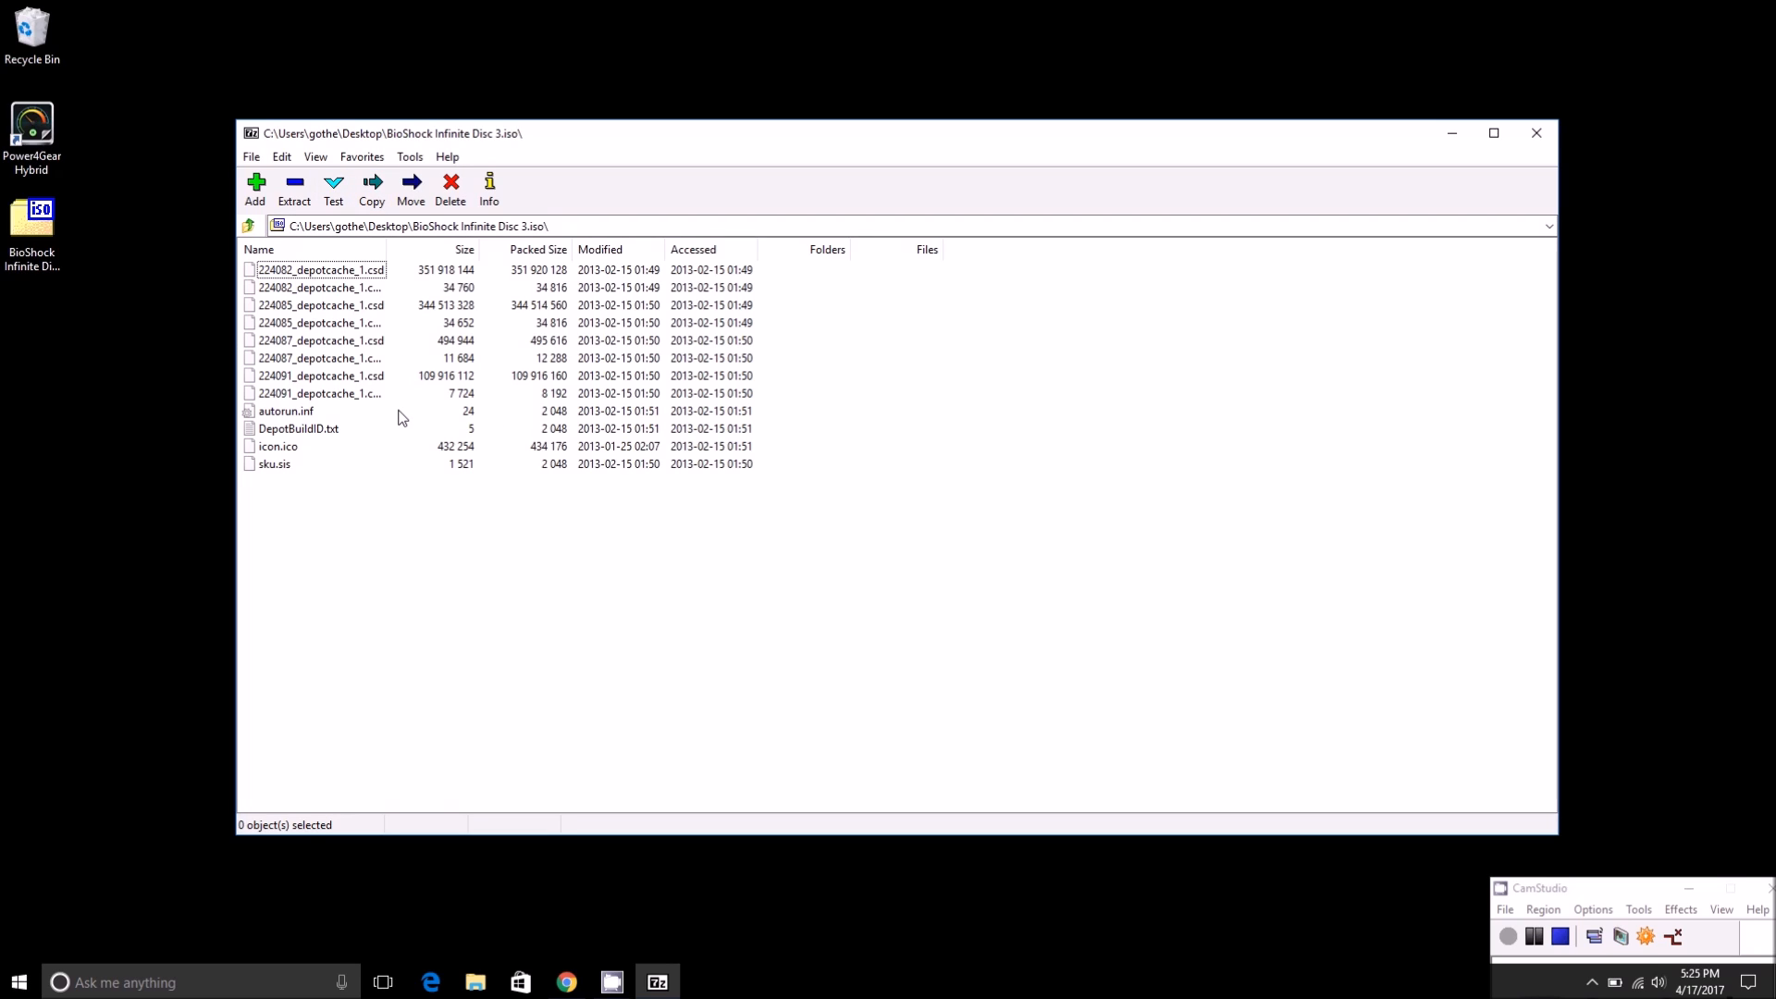
pyautogui.moveTo(394, 516)
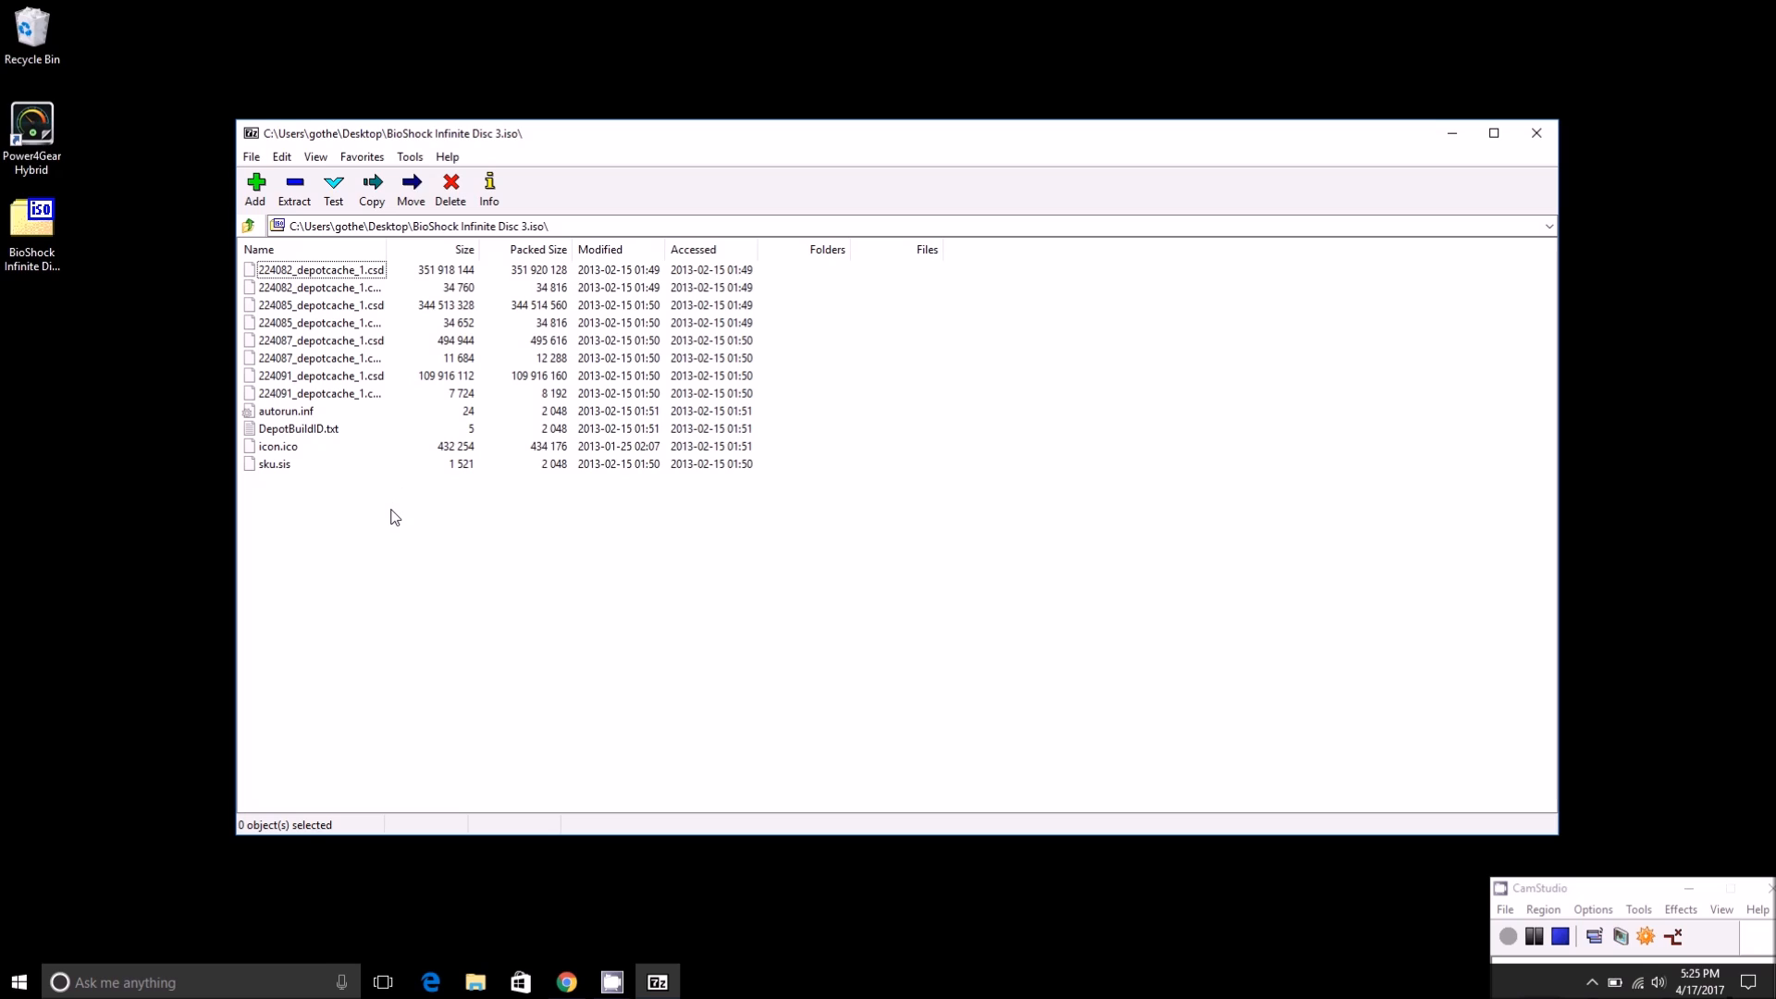
pyautogui.moveTo(572, 269)
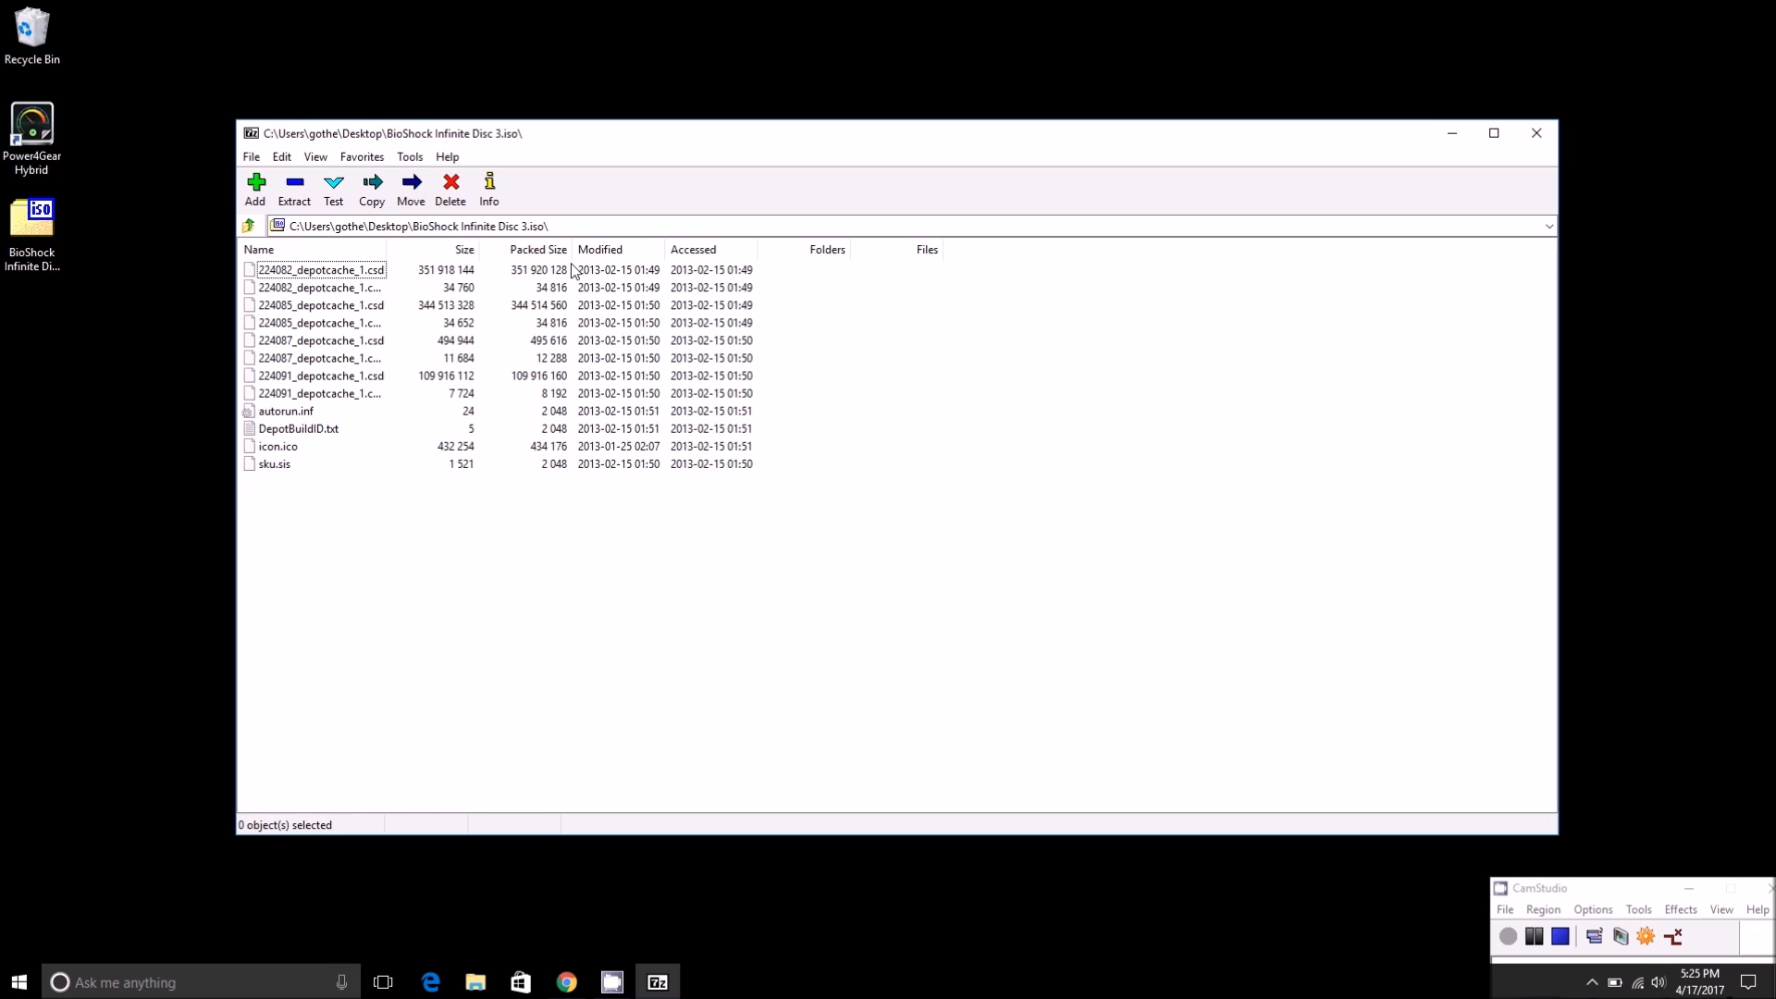
pyautogui.moveTo(357, 261)
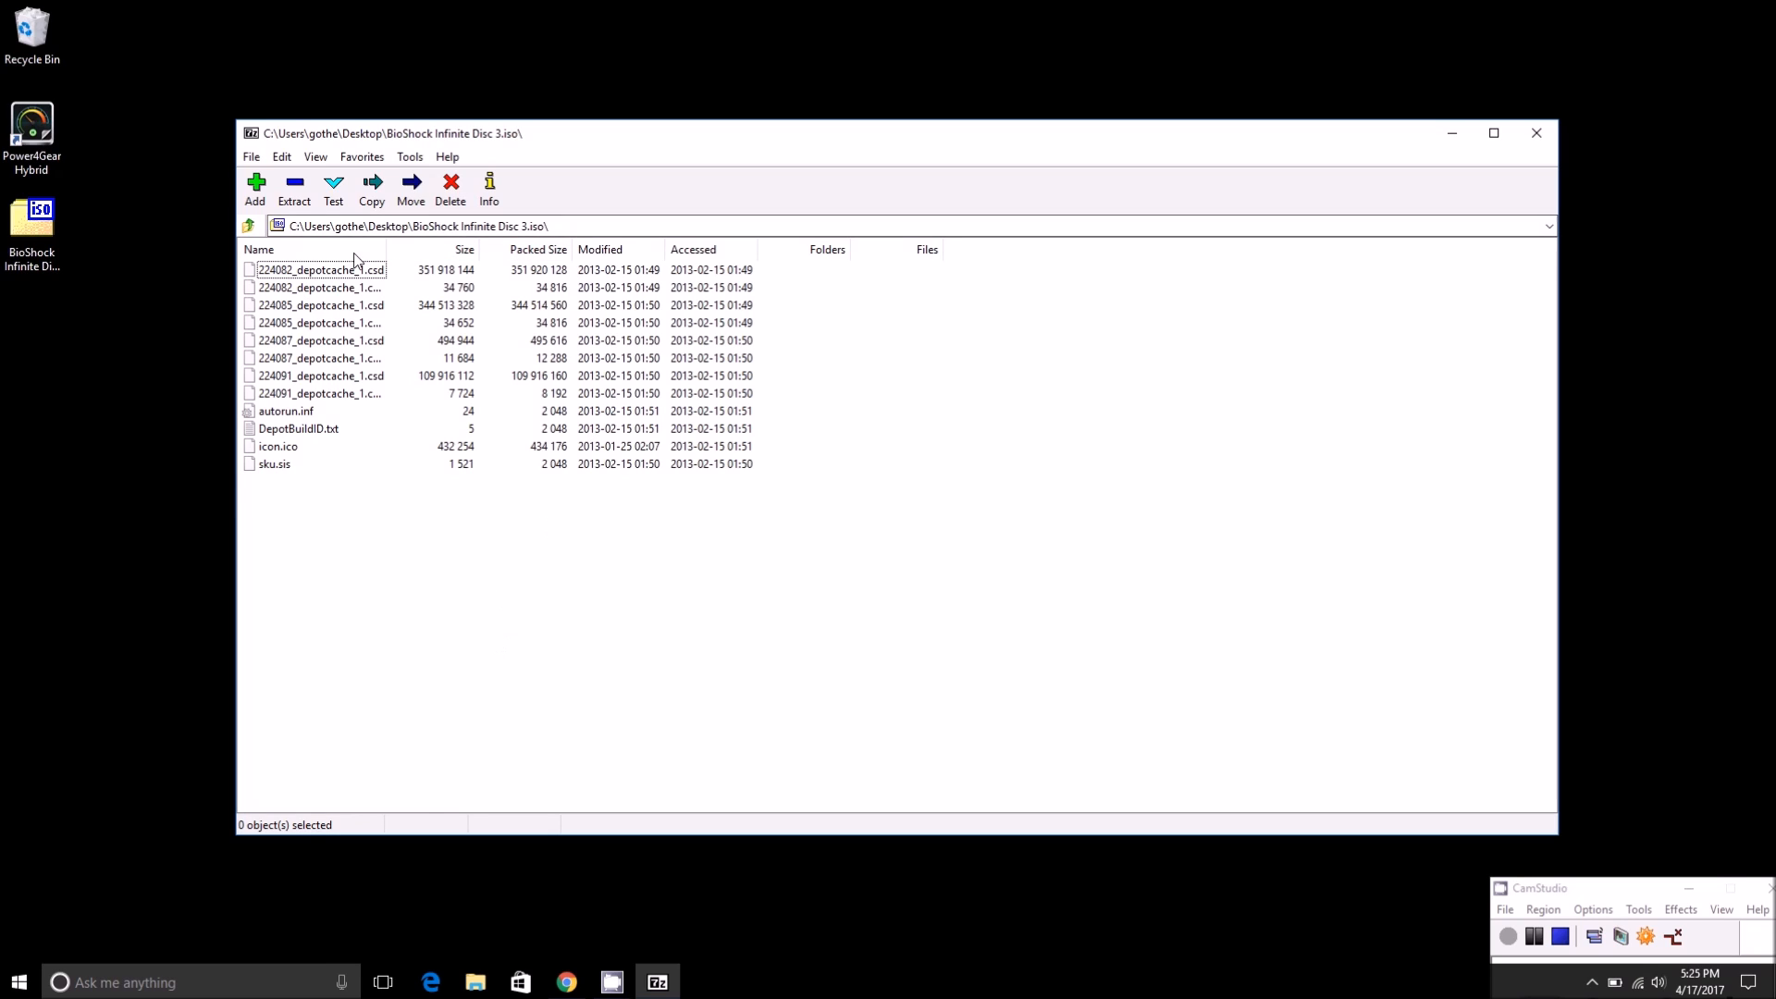
pyautogui.moveTo(756, 182)
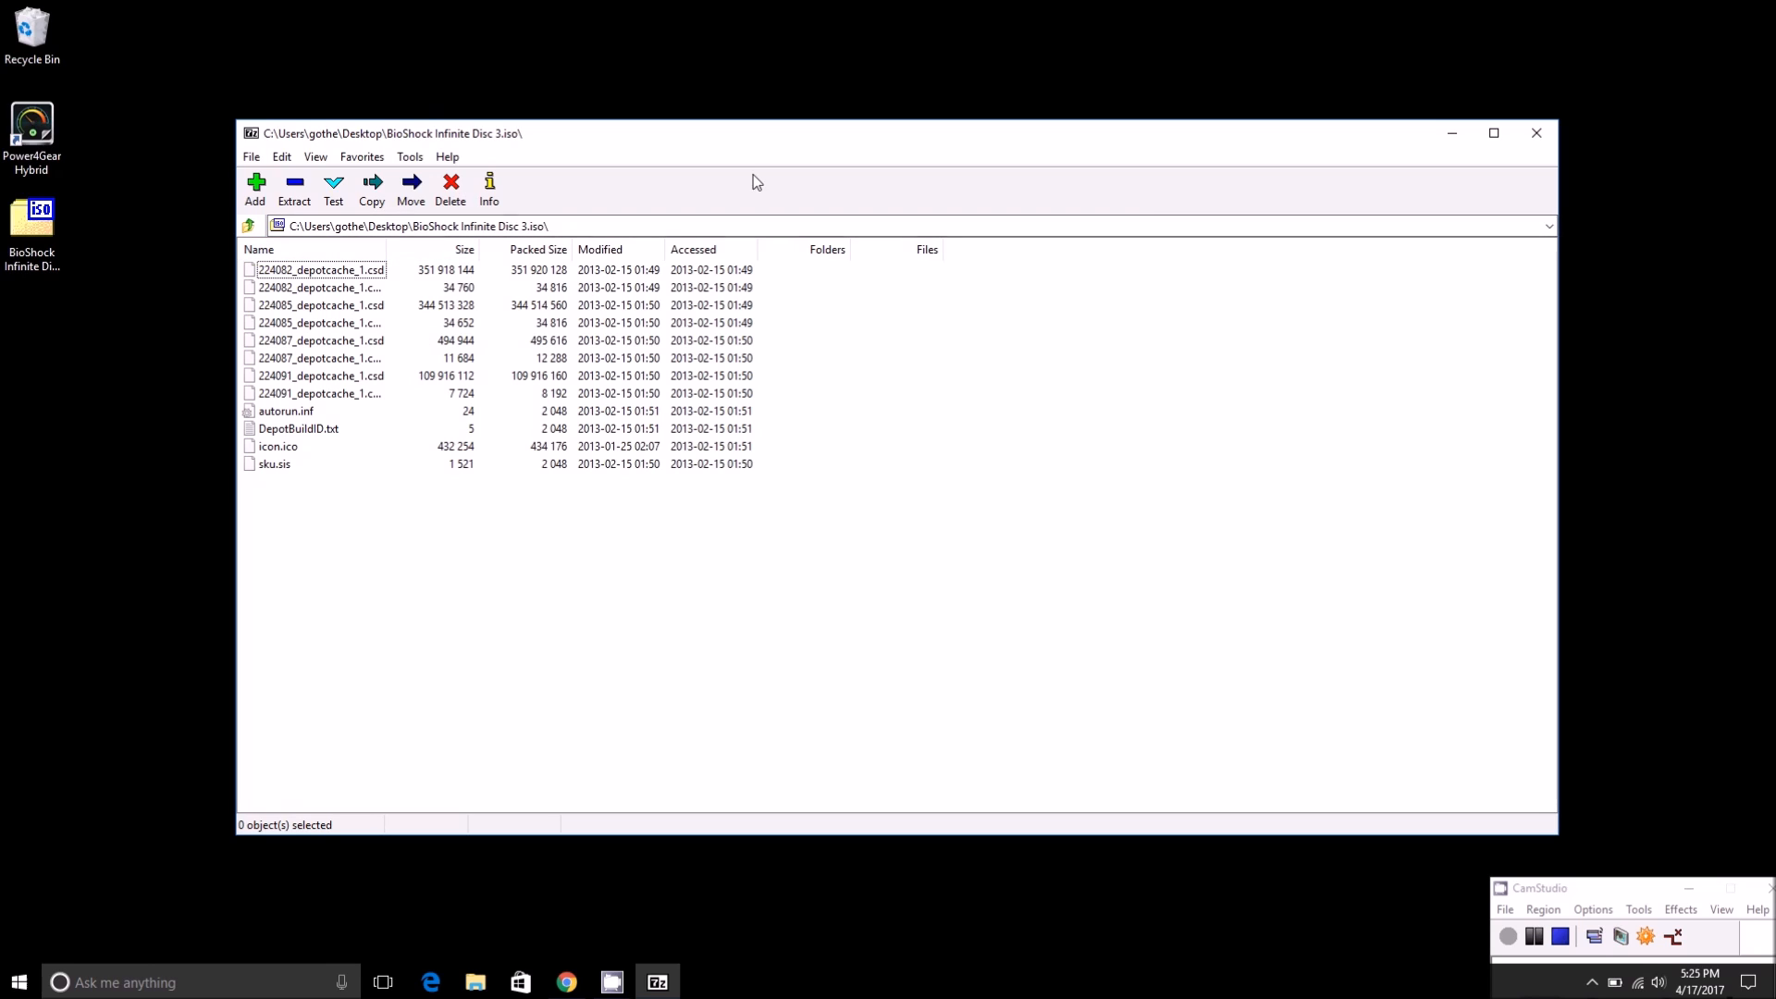
pyautogui.moveTo(372, 181)
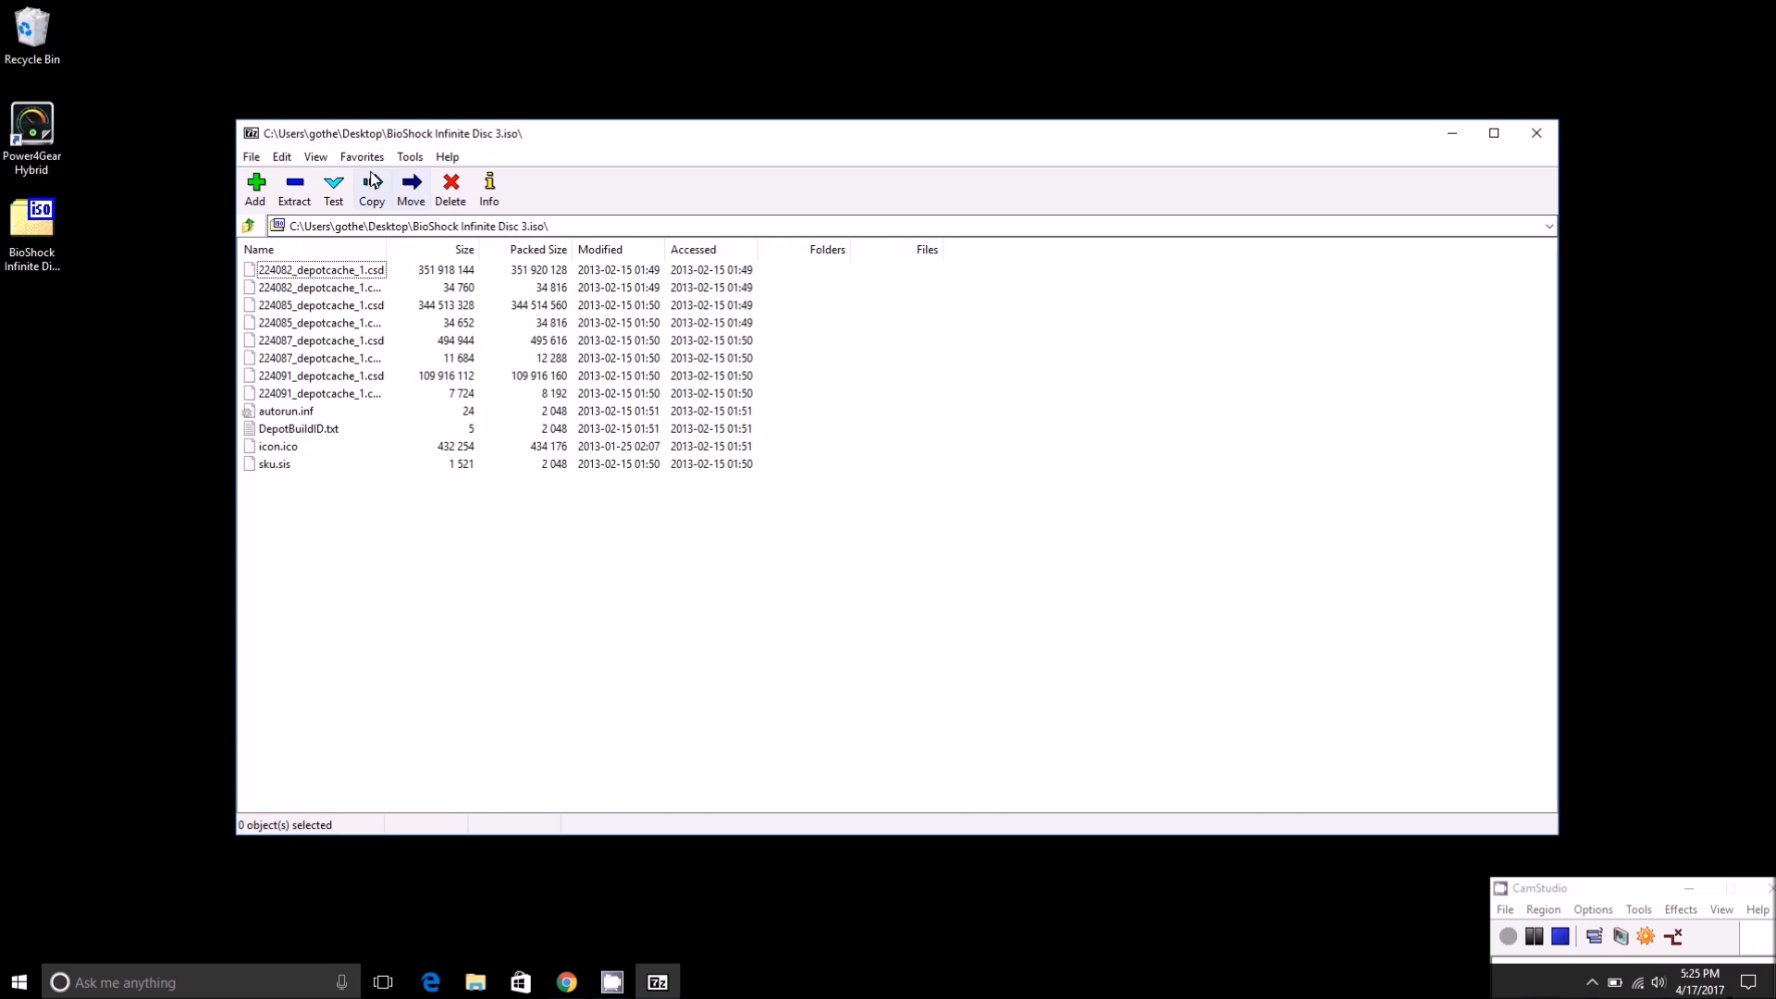
pyautogui.moveTo(1493, 133)
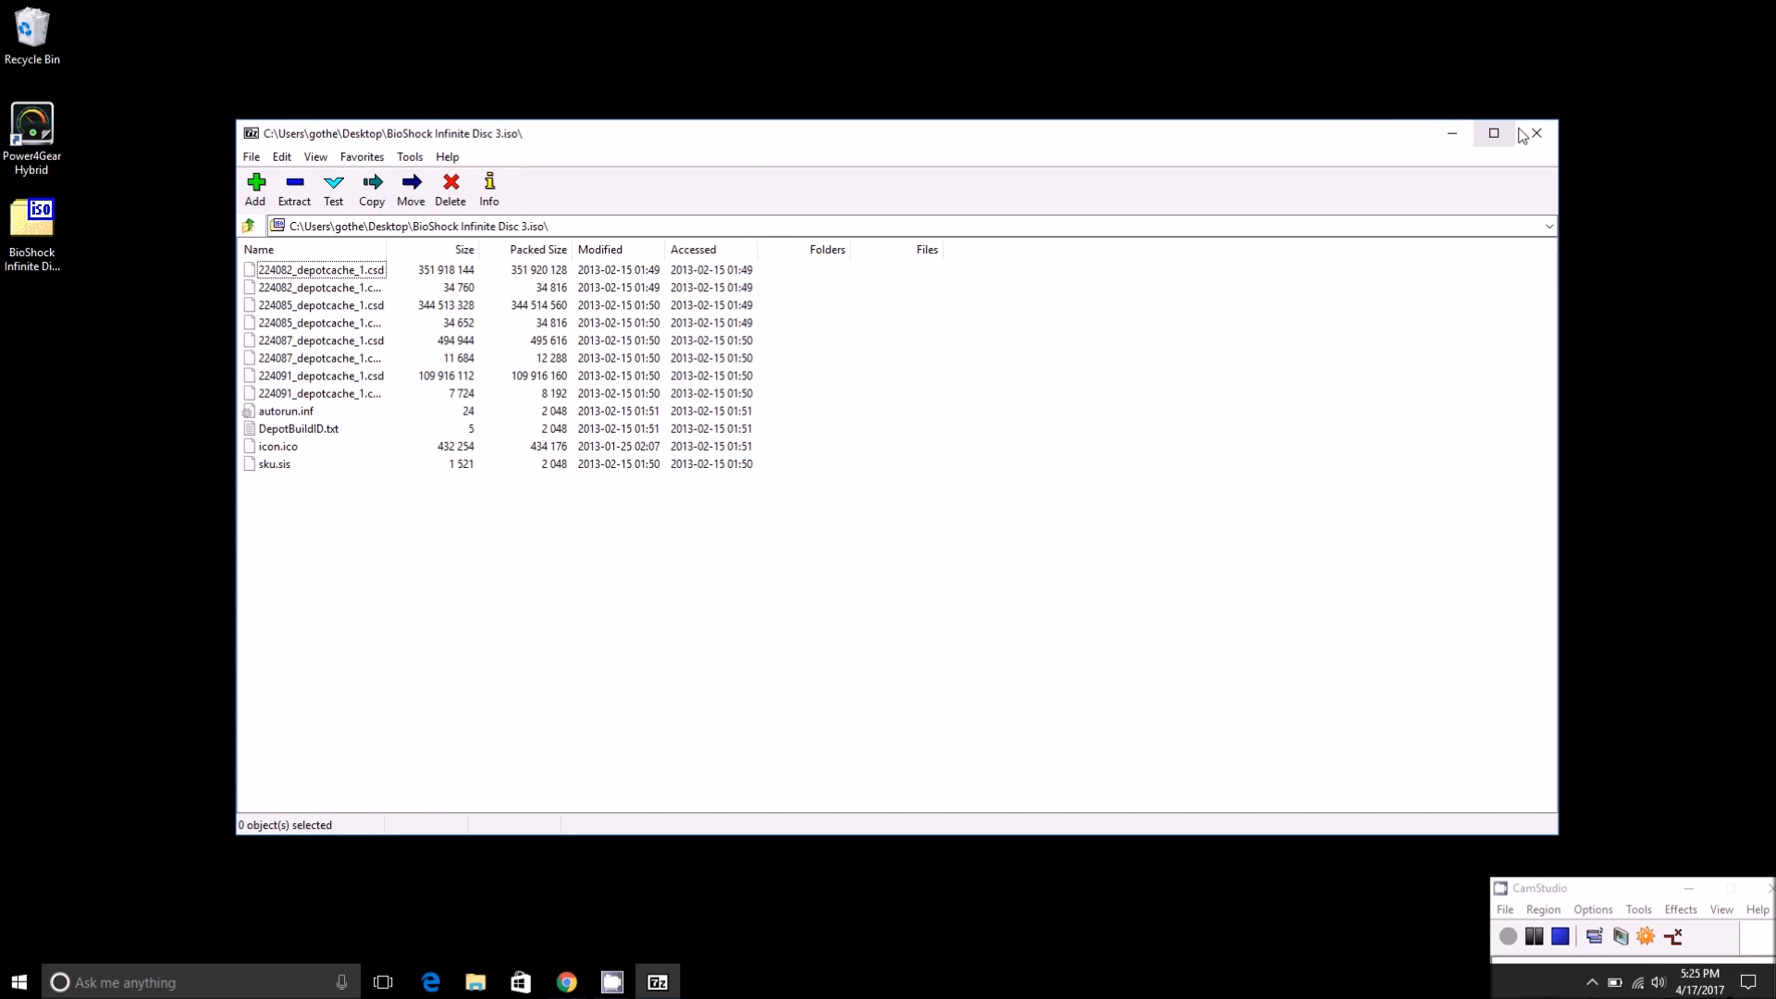
pyautogui.moveTo(1538, 133)
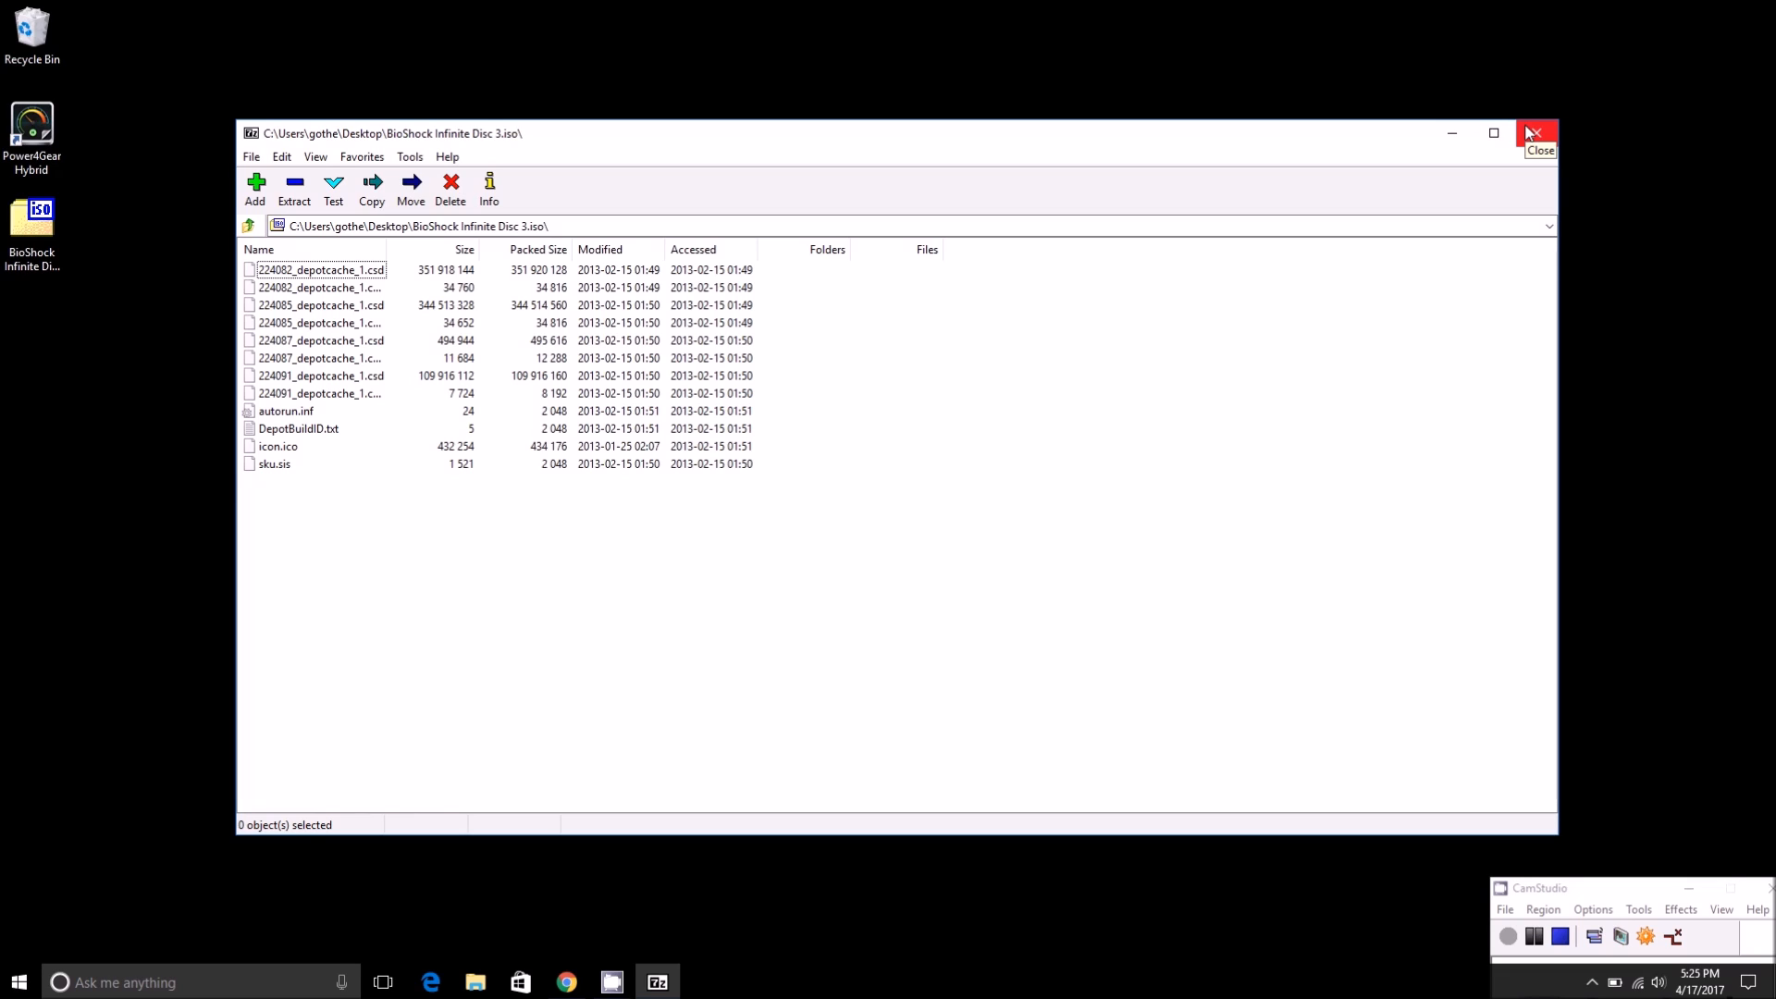
pyautogui.moveTo(1535, 132)
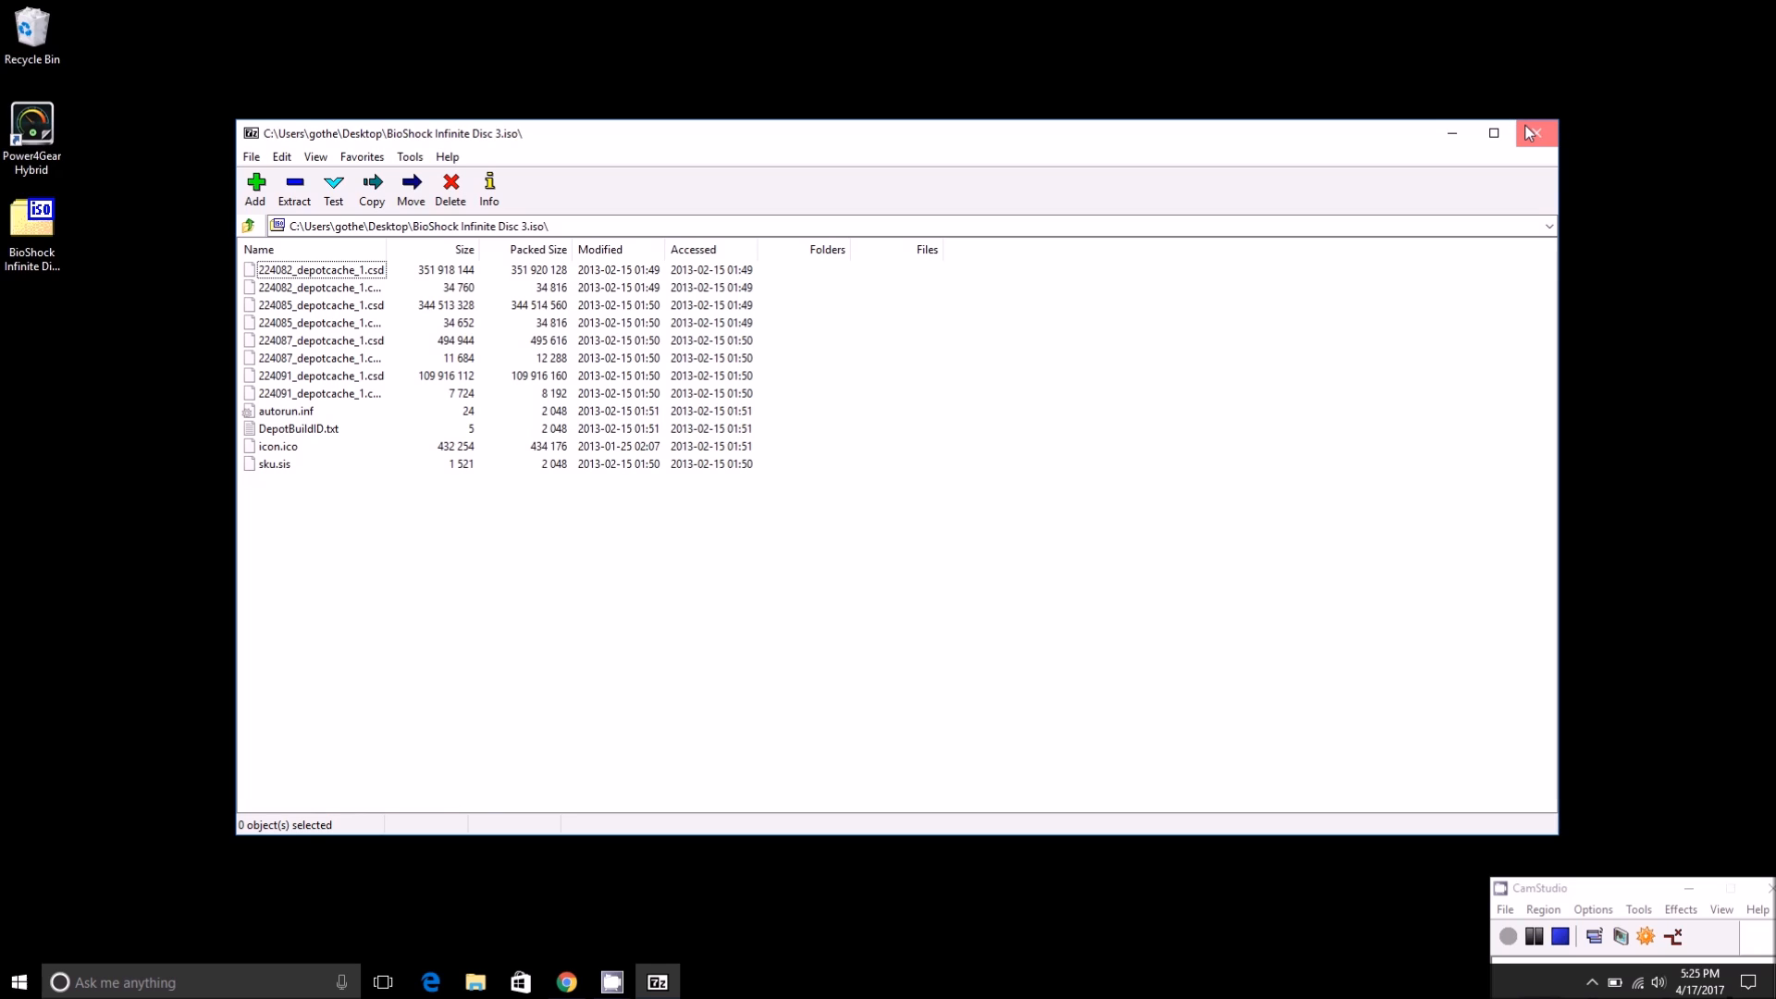
pyautogui.click(1535, 132)
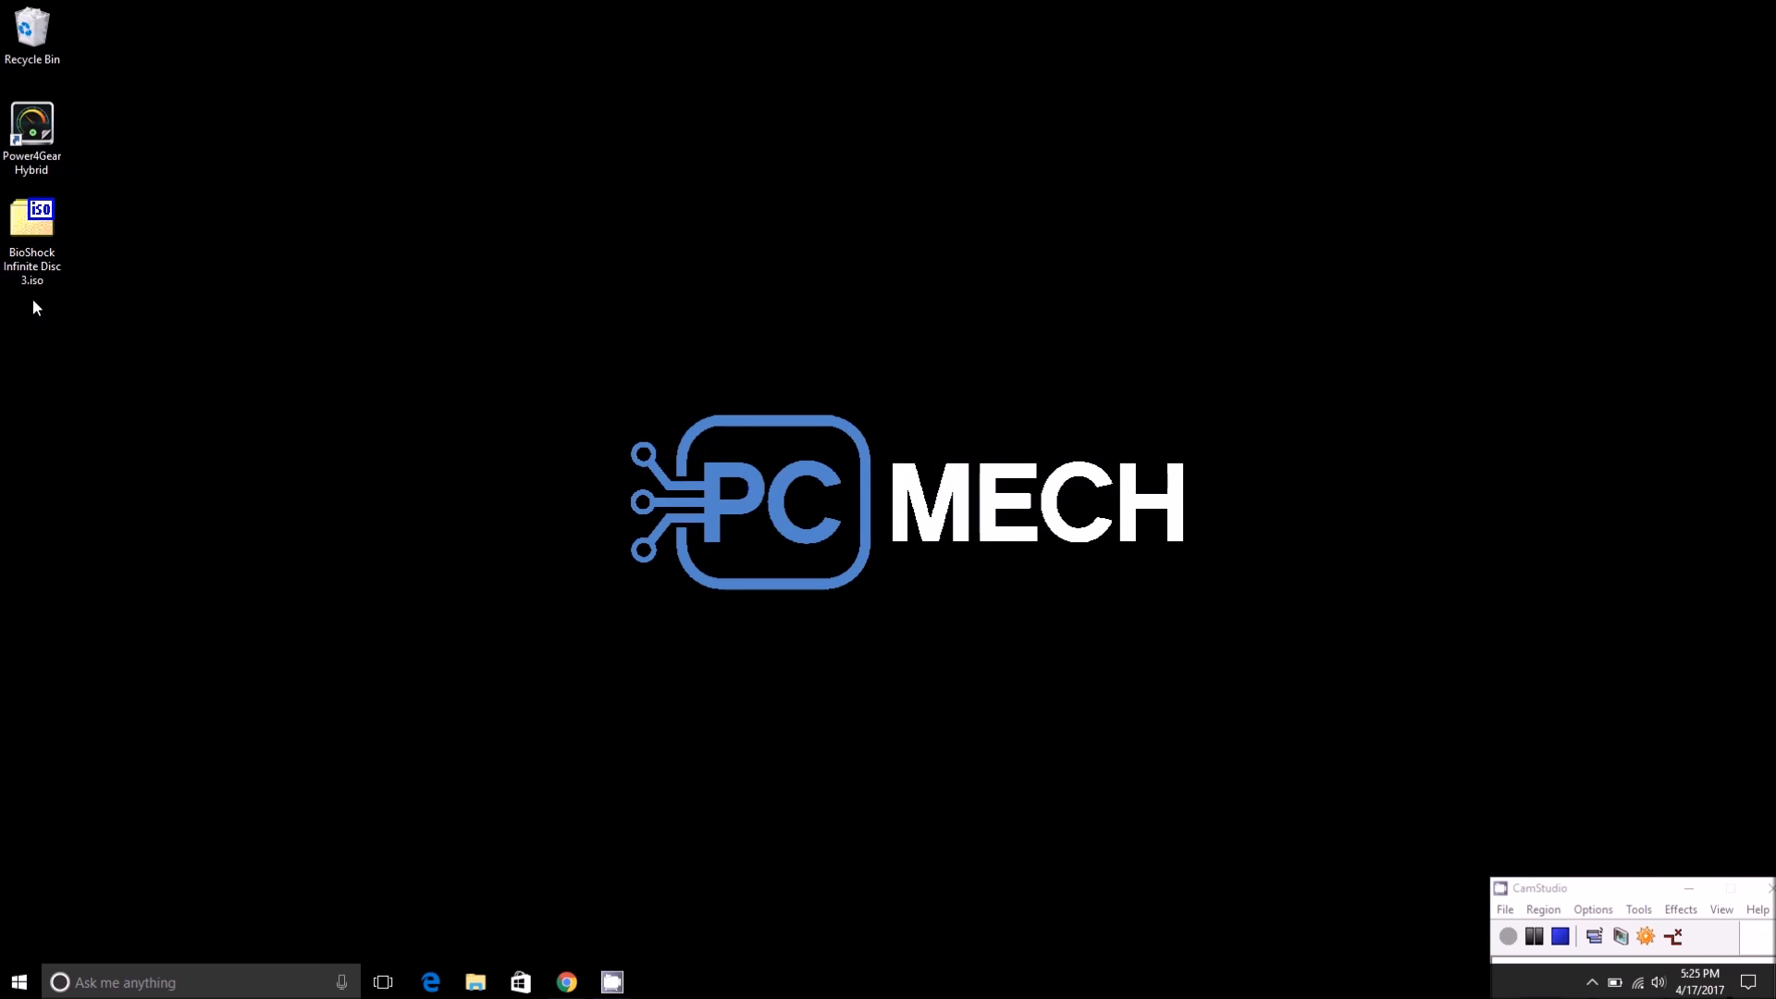
pyautogui.moveTo(504, 892)
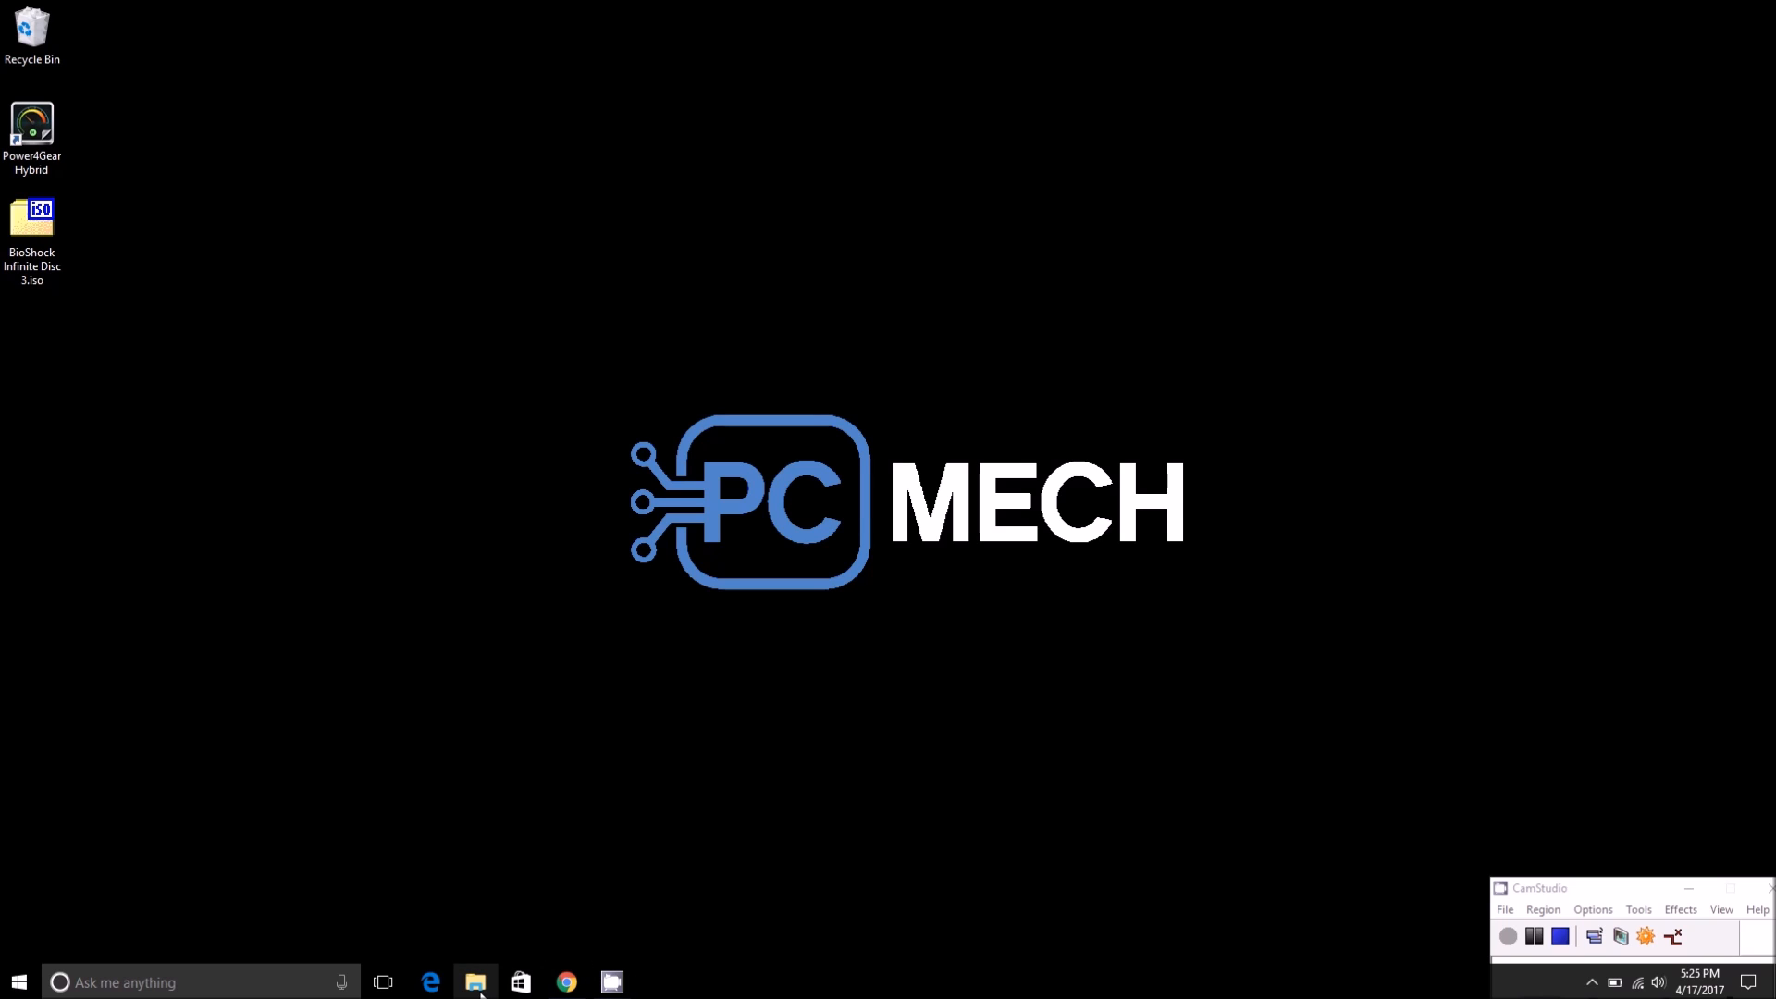
# - Try Burn to disc on BioShock Infinite Disc 3.iso from the Desktop folder, then cancel the insert-disc prompt
pyautogui.click(475, 982)
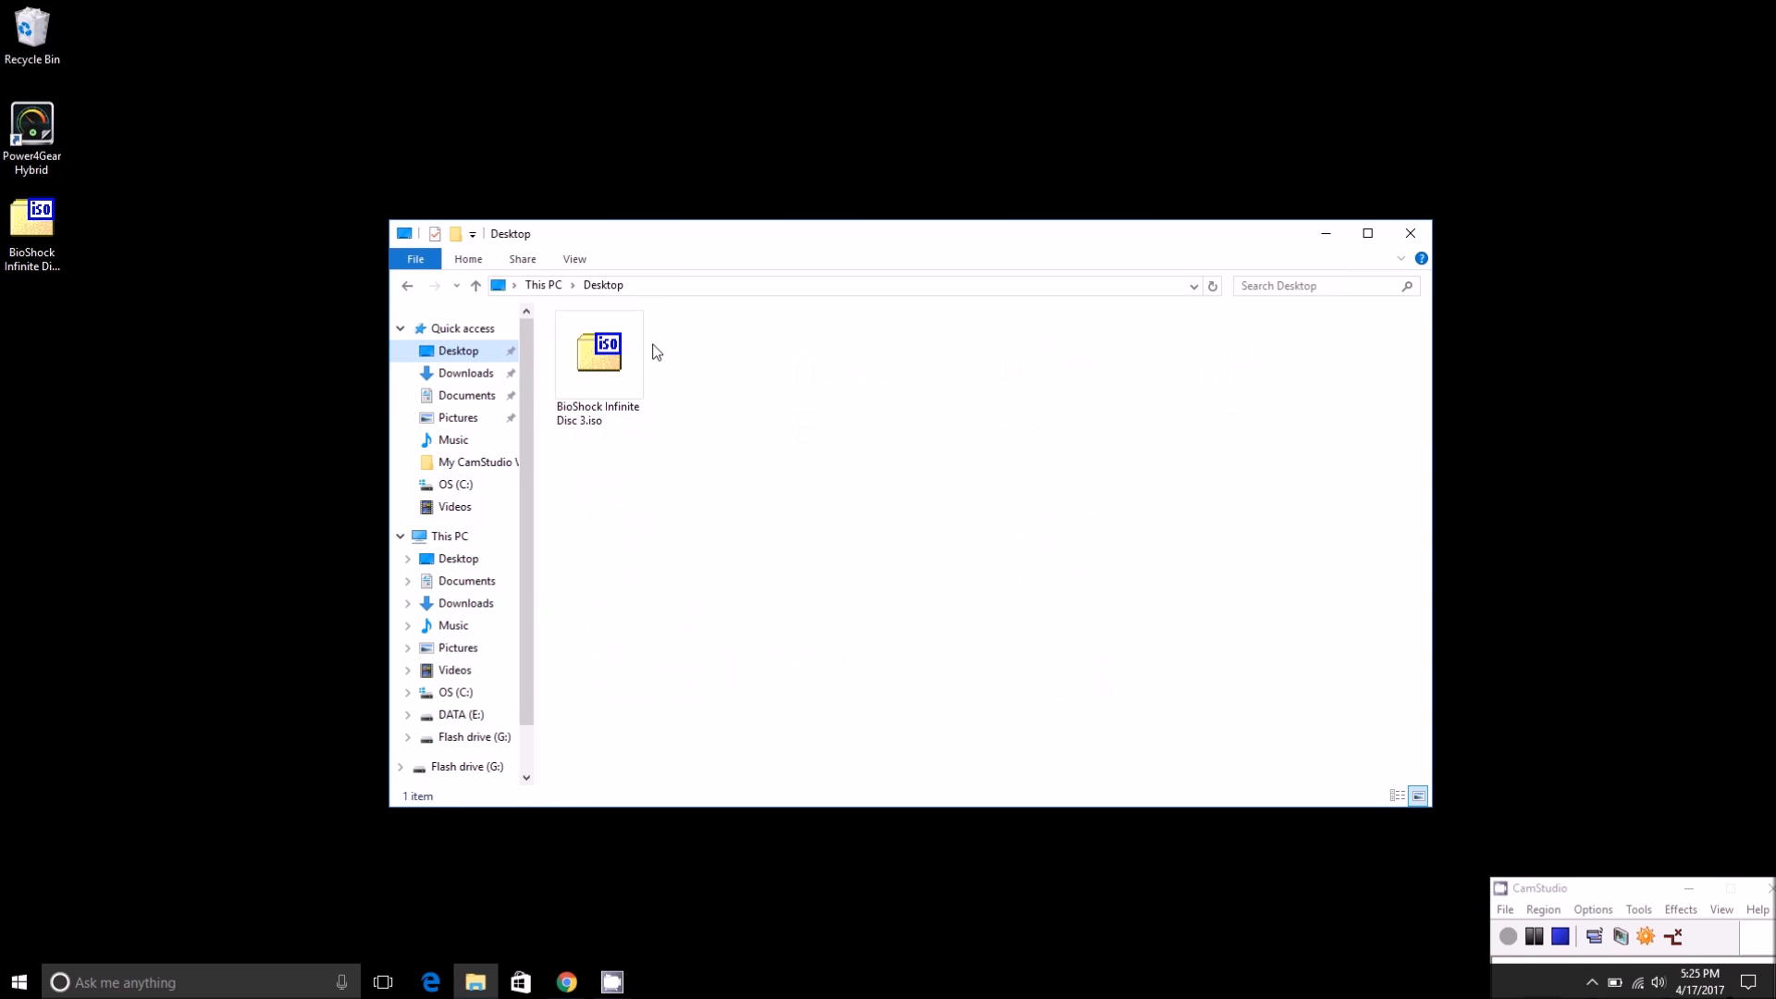
pyautogui.click(599, 351)
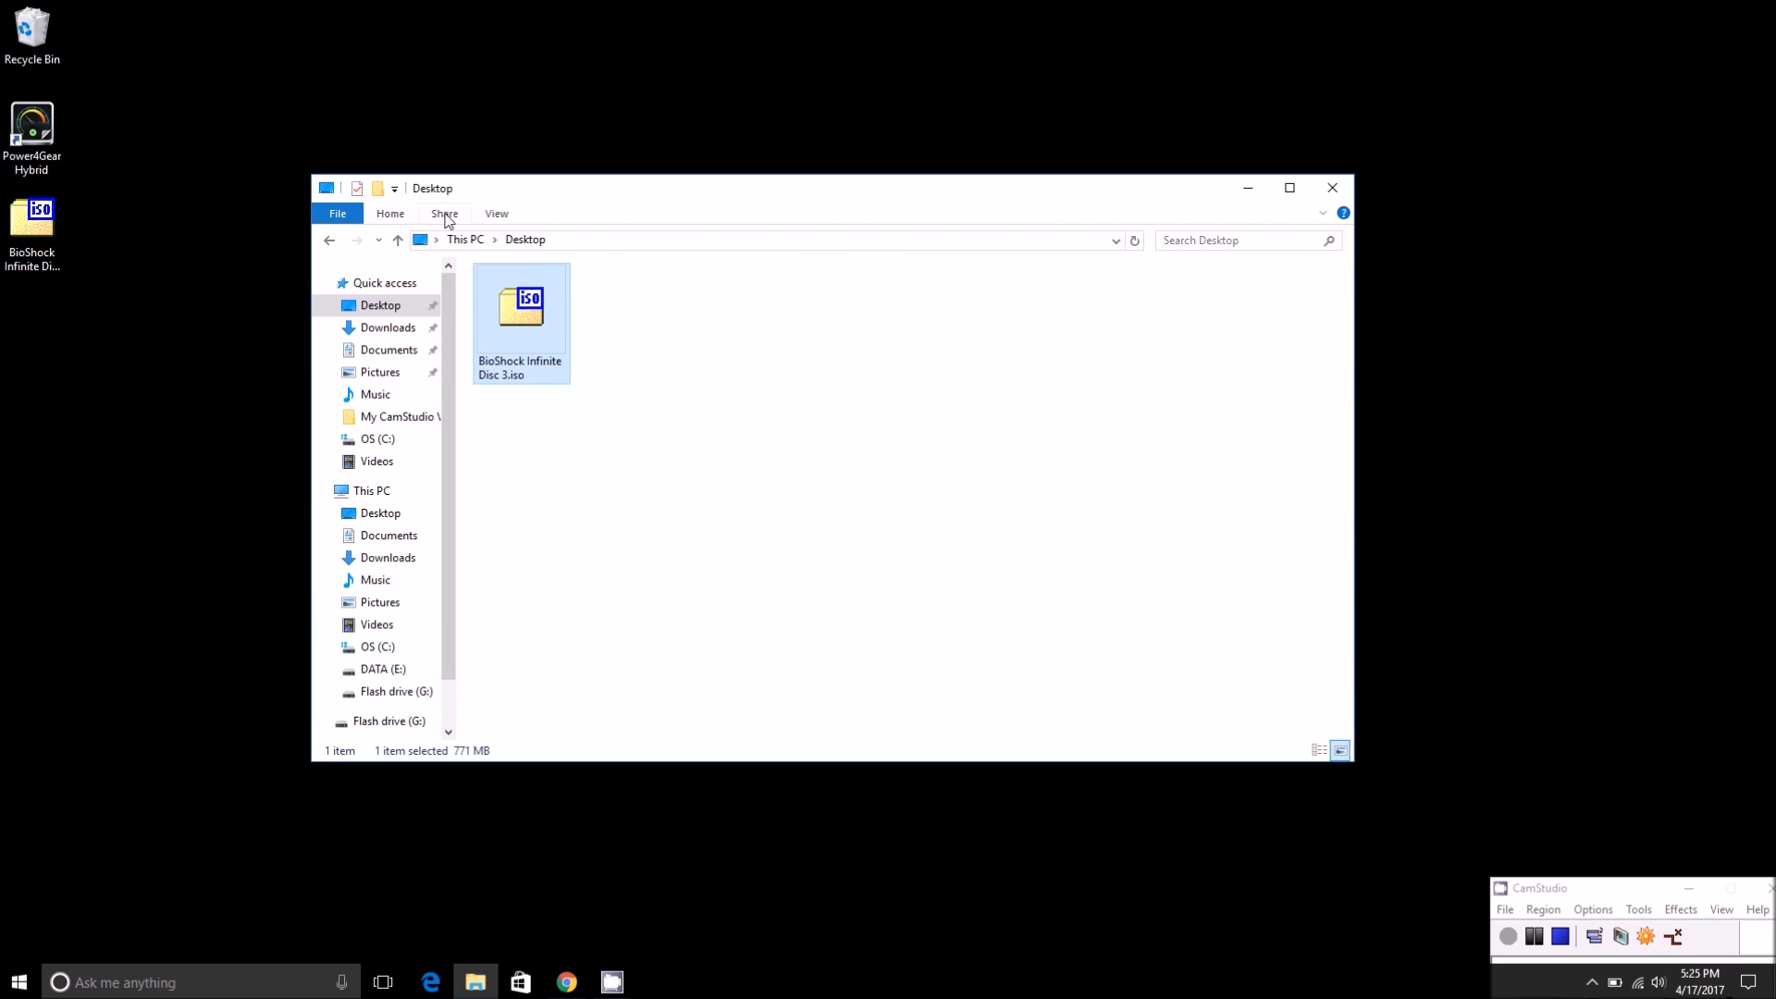
pyautogui.click(445, 213)
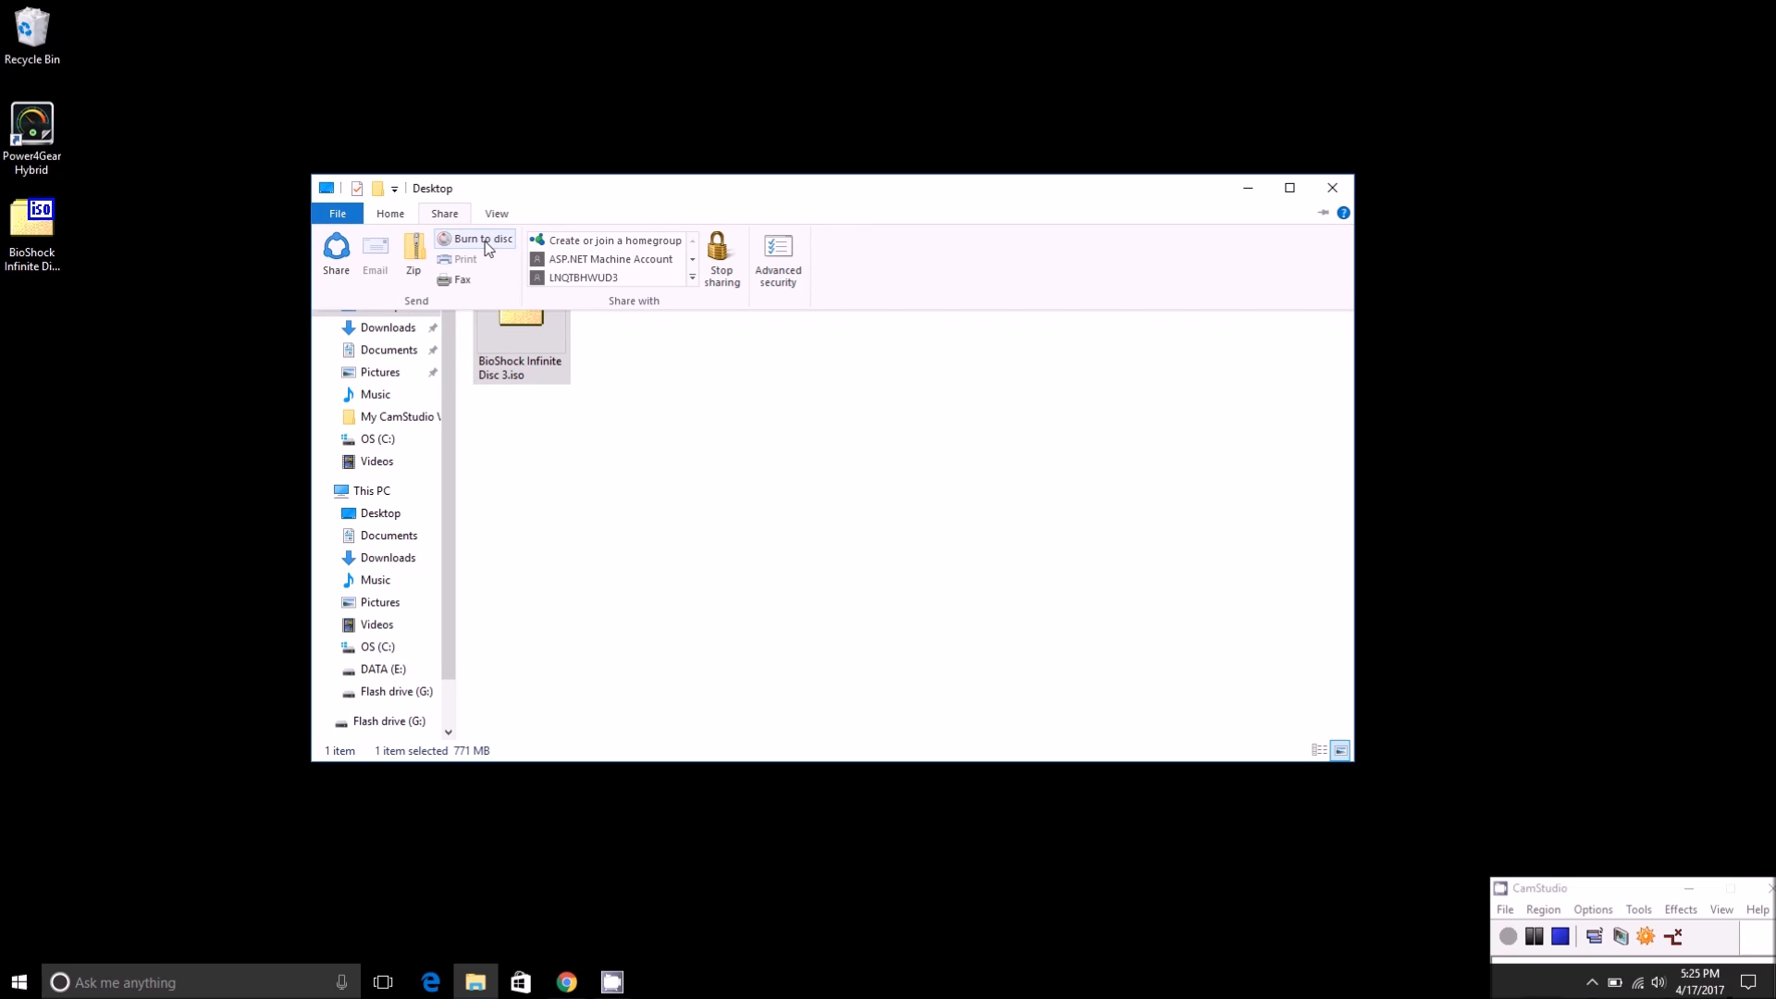
pyautogui.moveTo(480, 239)
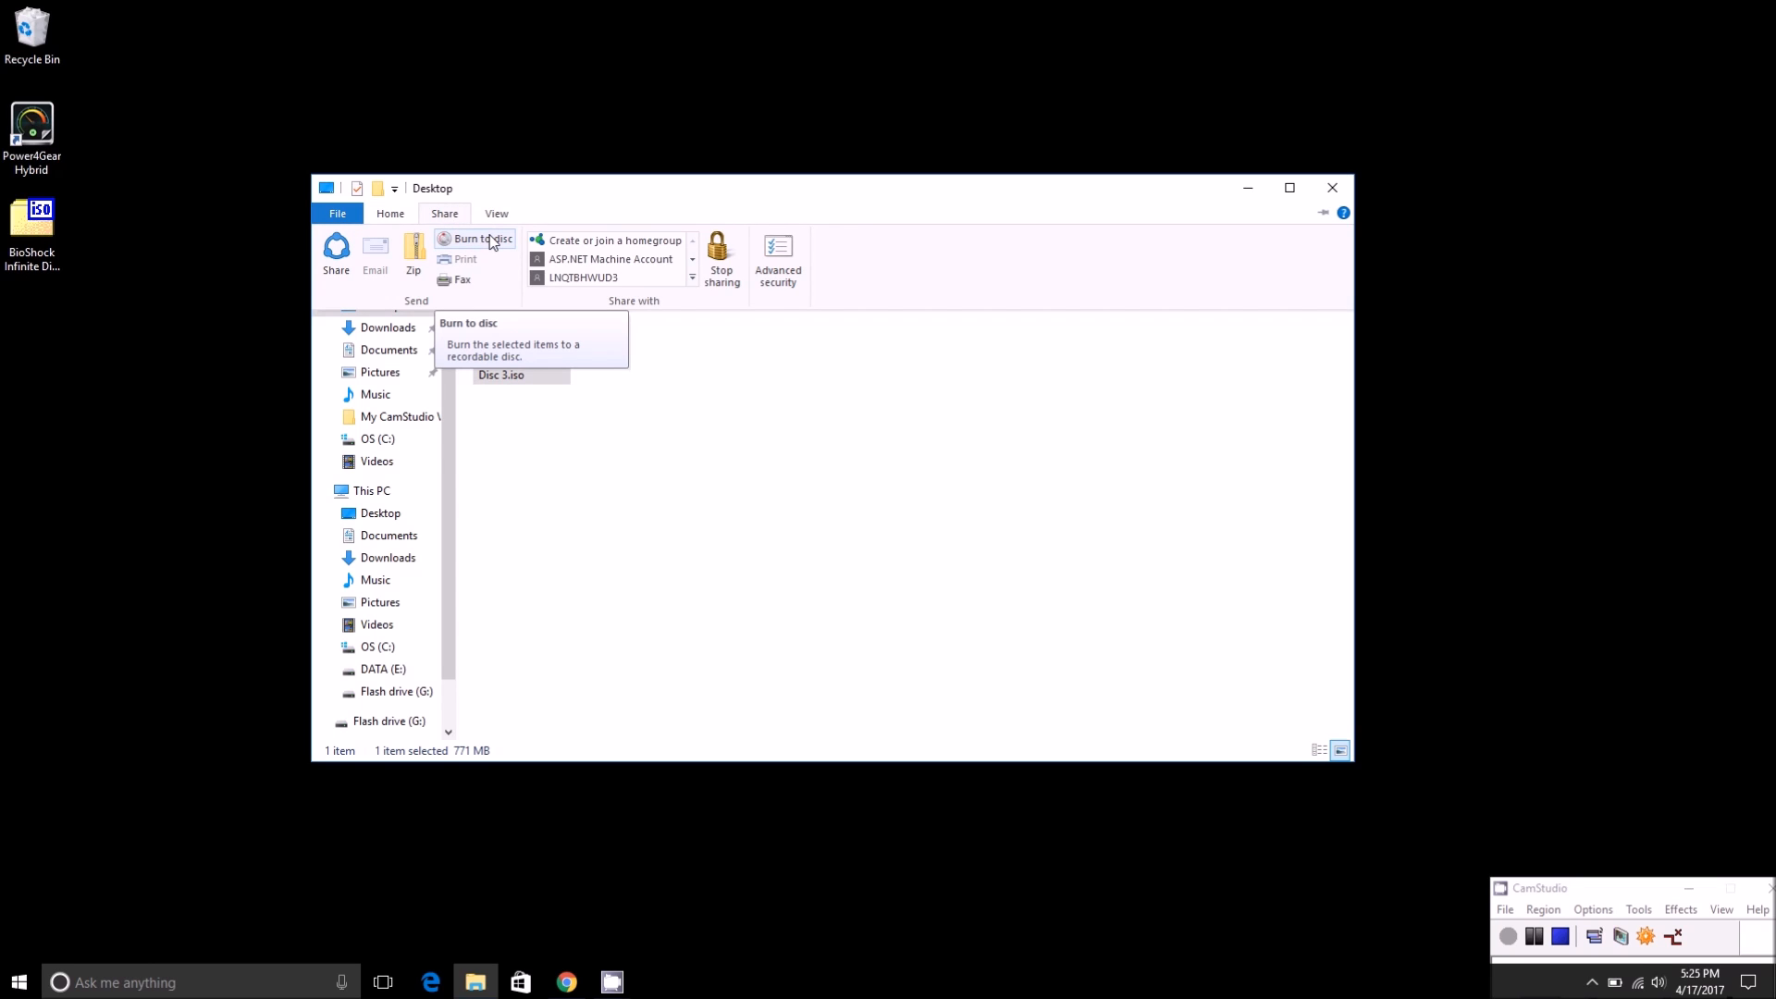
pyautogui.click(482, 243)
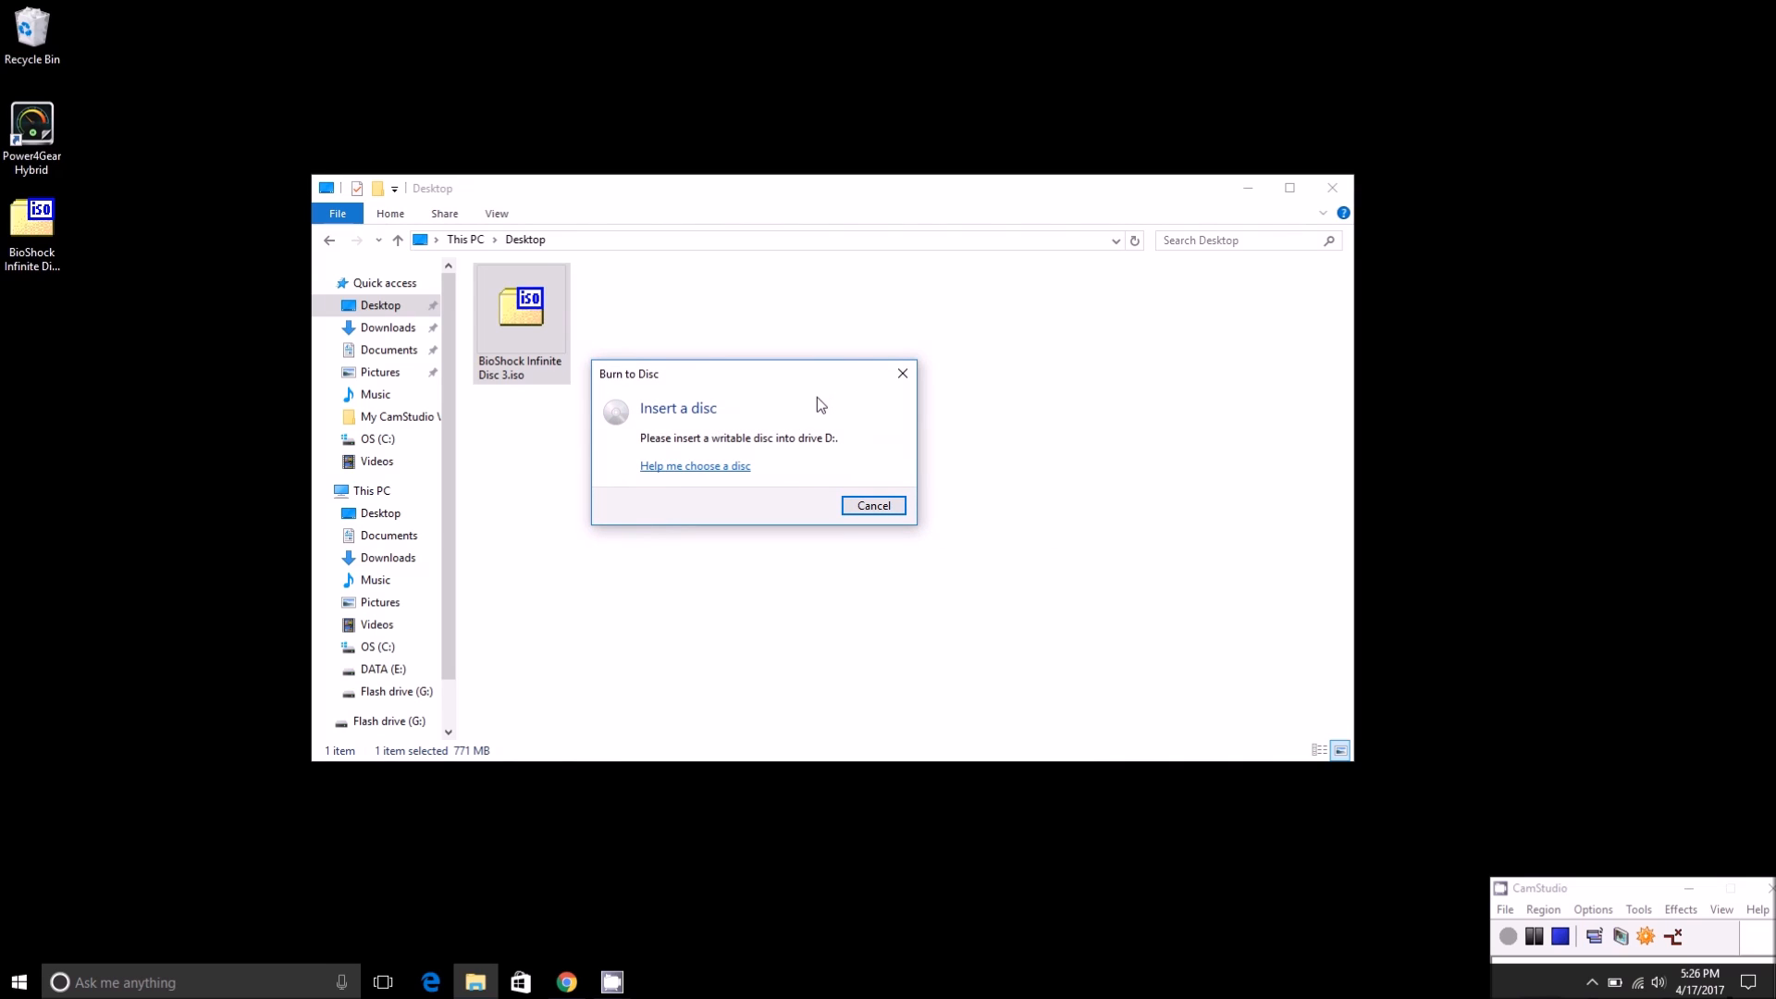
pyautogui.moveTo(872, 505)
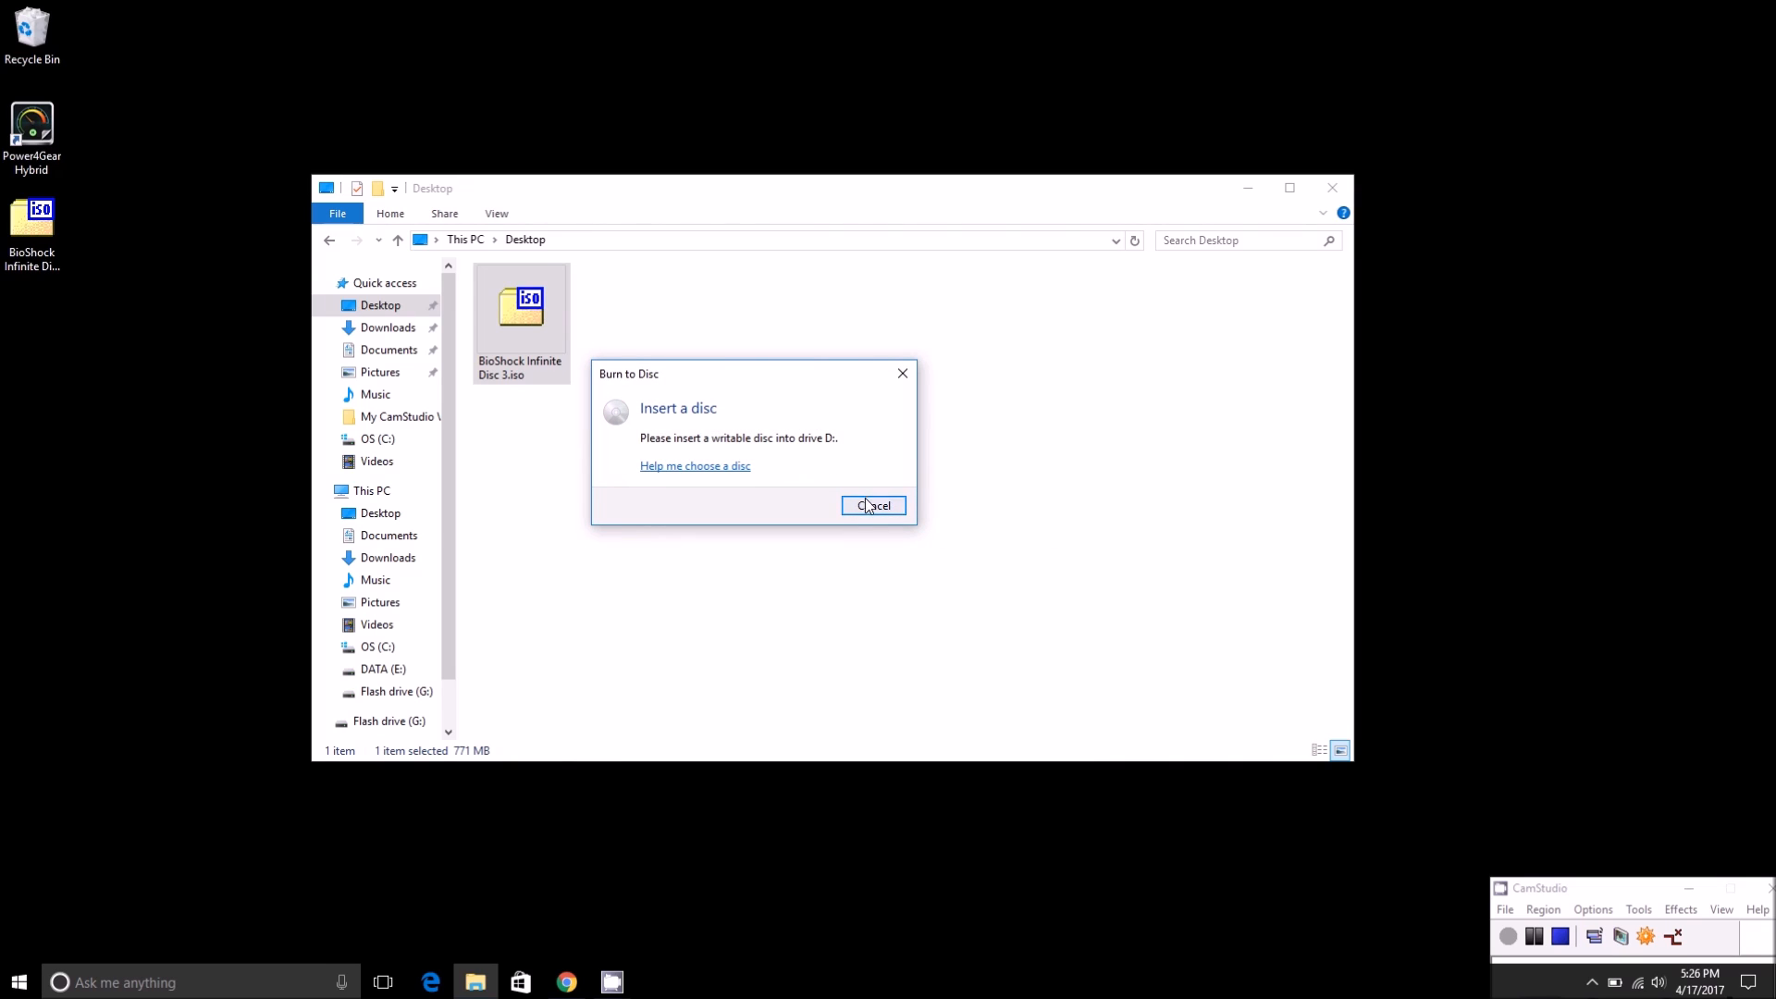
pyautogui.moveTo(907, 519)
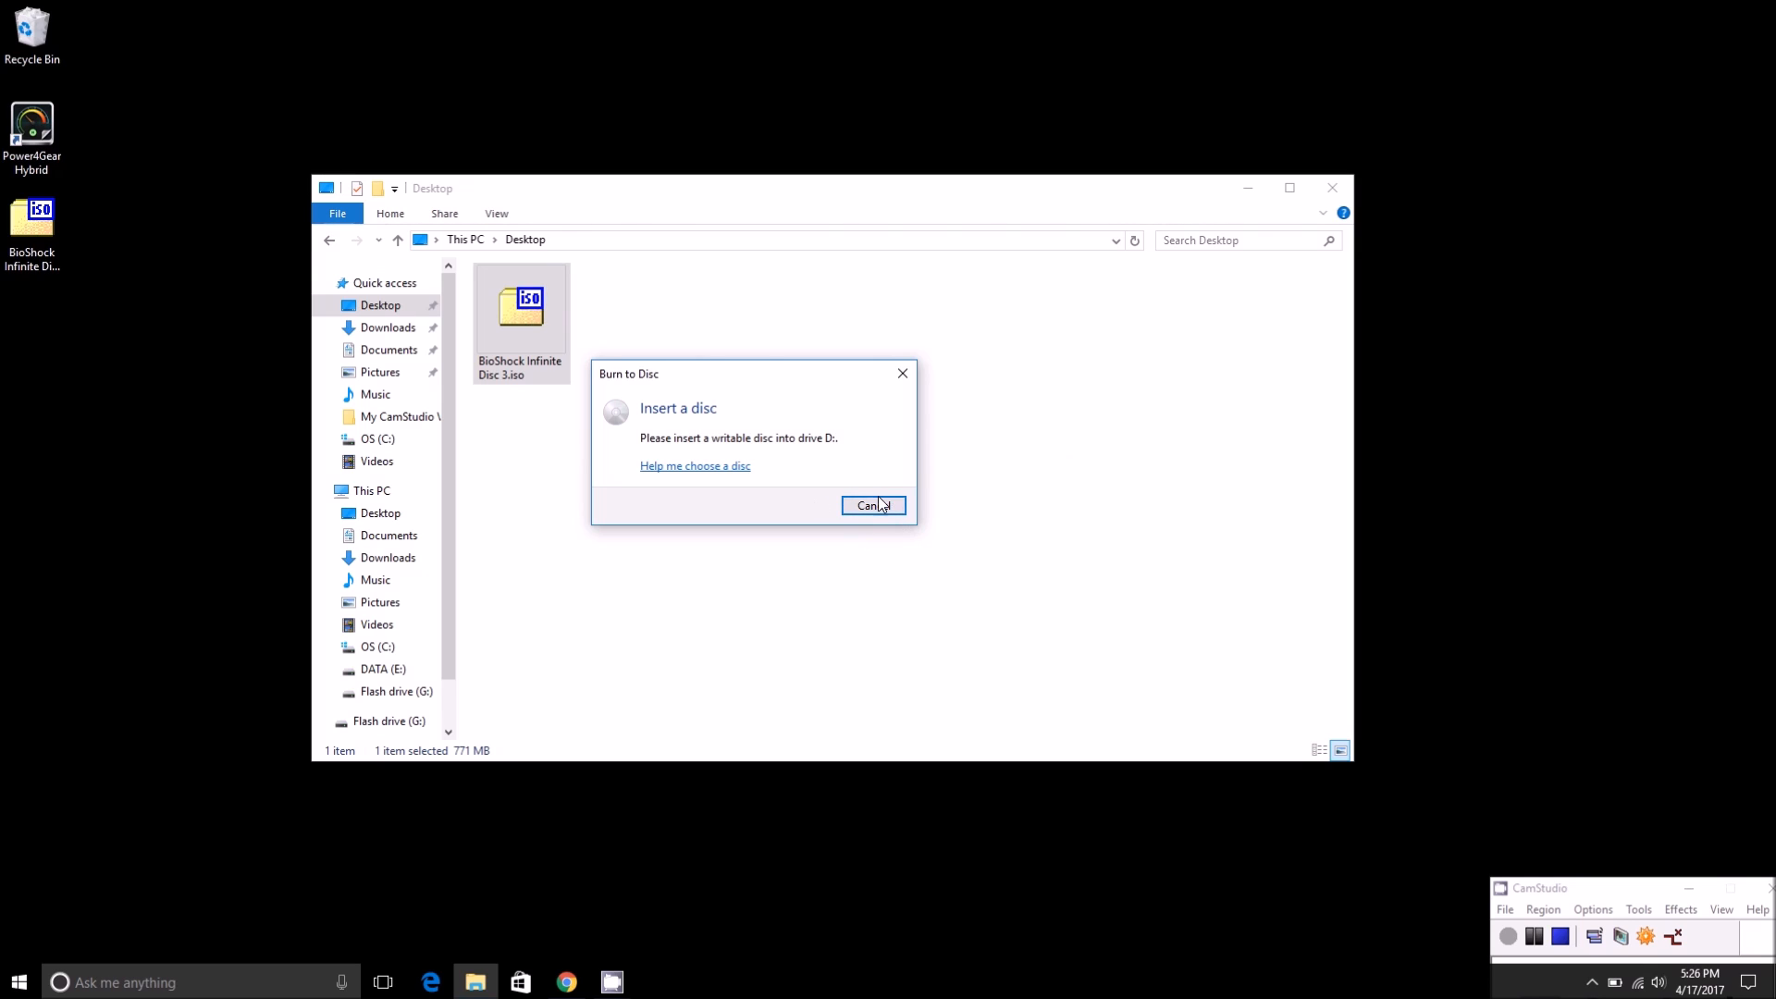
pyautogui.click(872, 505)
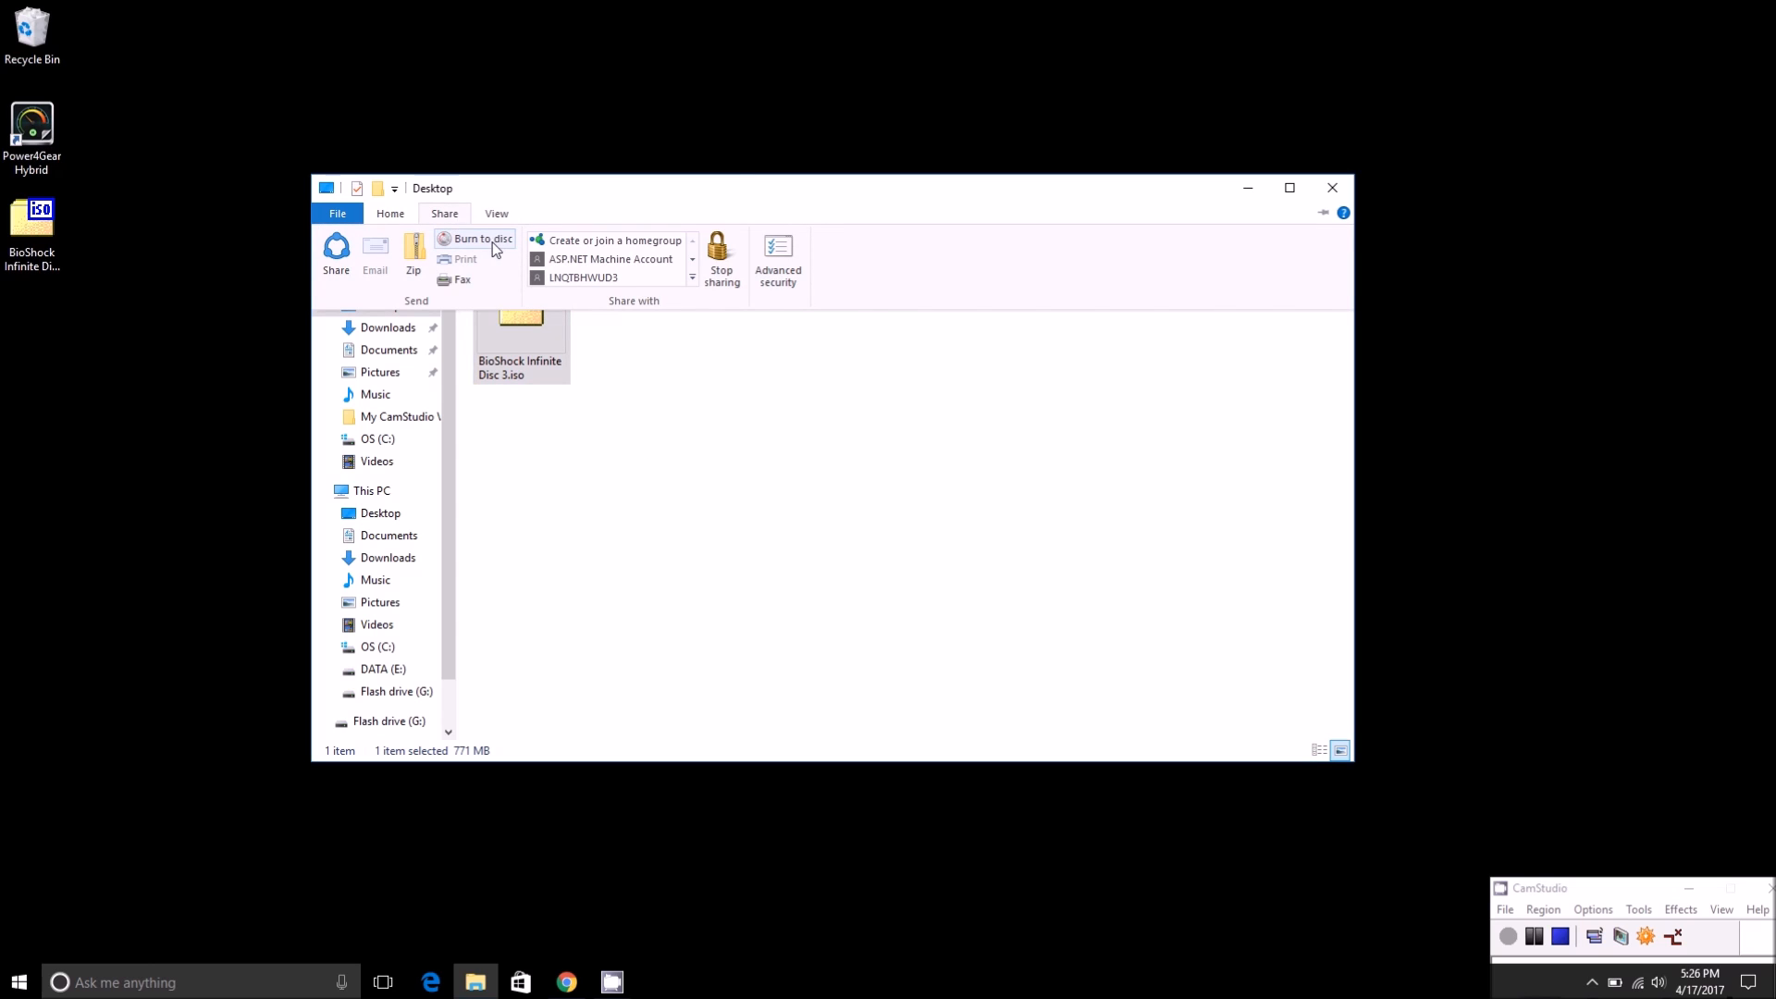
pyautogui.moveTo(601, 418)
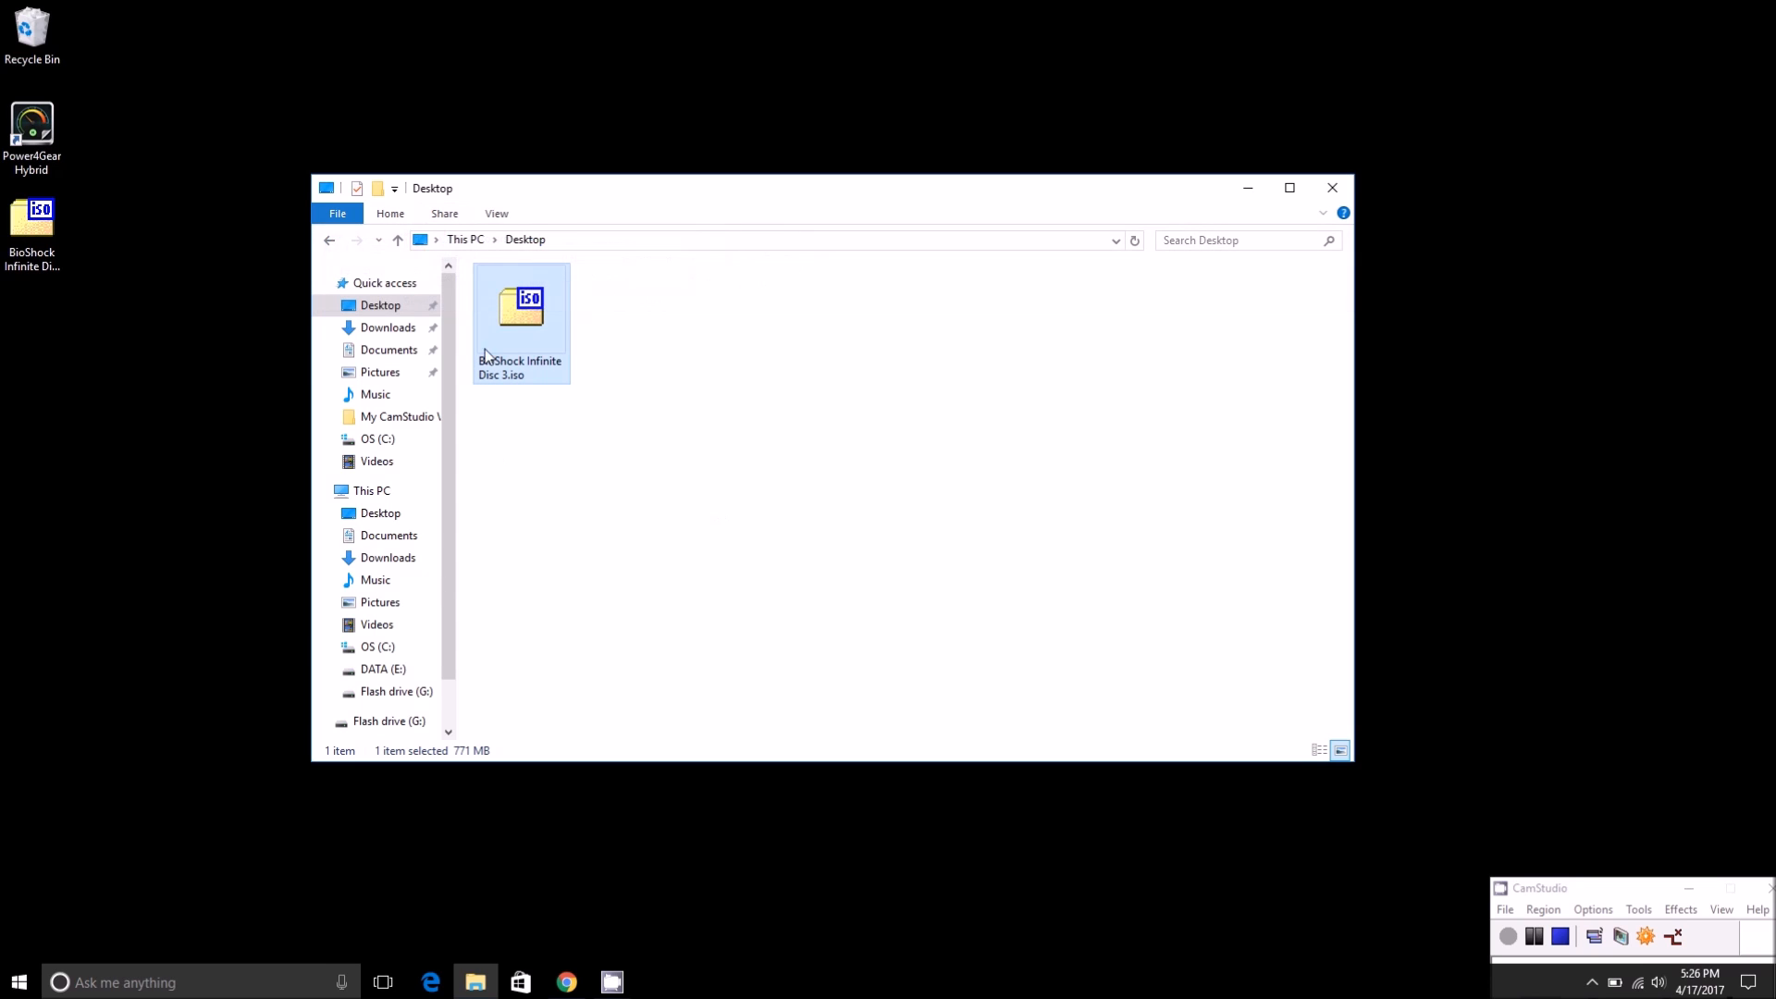
pyautogui.moveTo(960, 444)
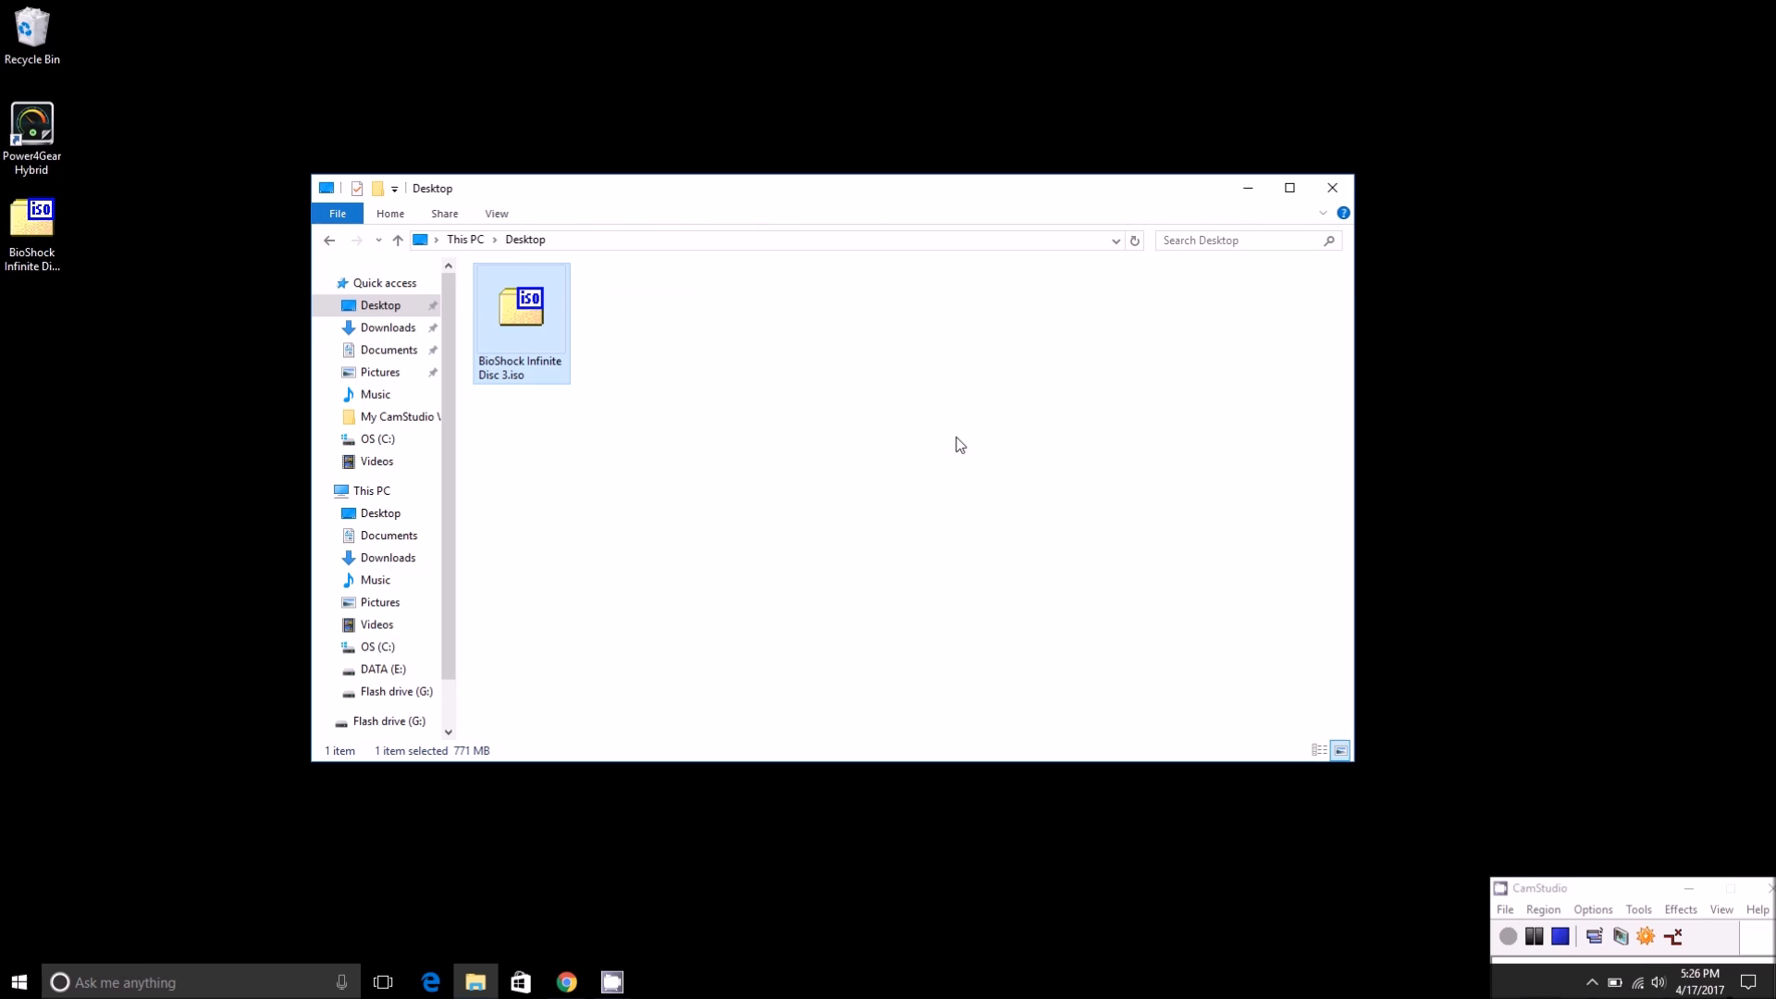
pyautogui.moveTo(1196, 589)
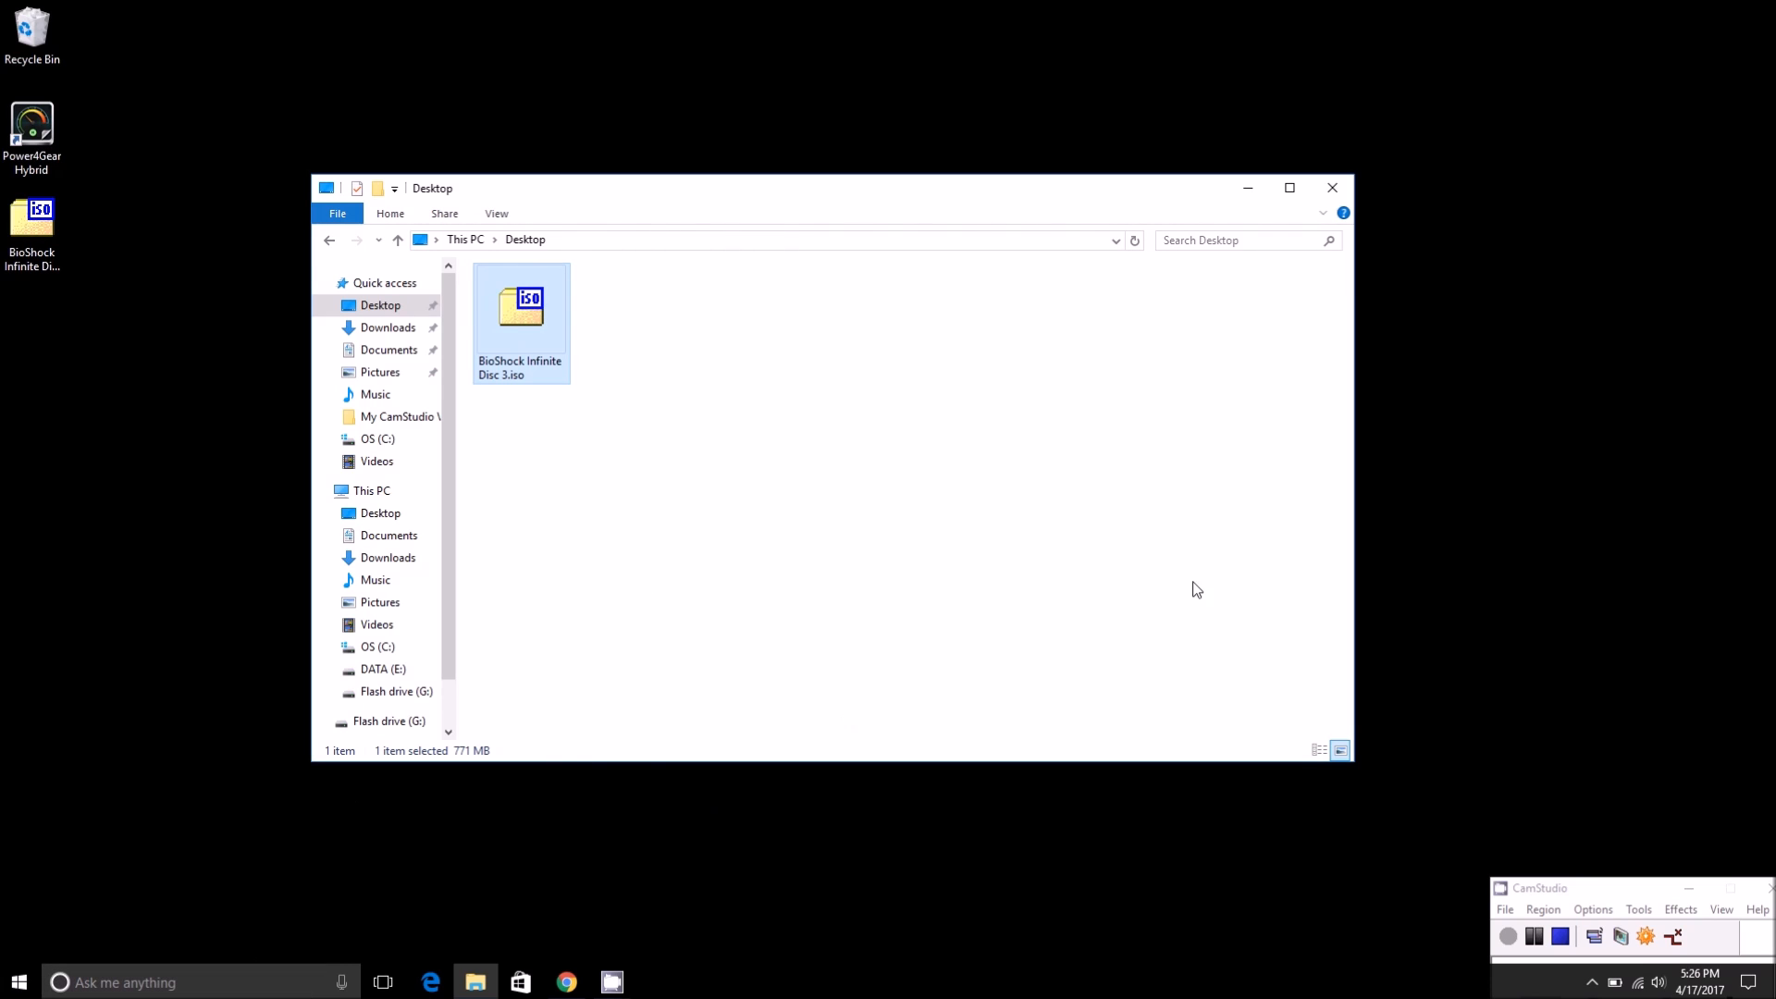
# - Dismiss the BioShock ISO's context menu without choosing anything and close the Desktop folder window
pyautogui.rightClick(520, 306)
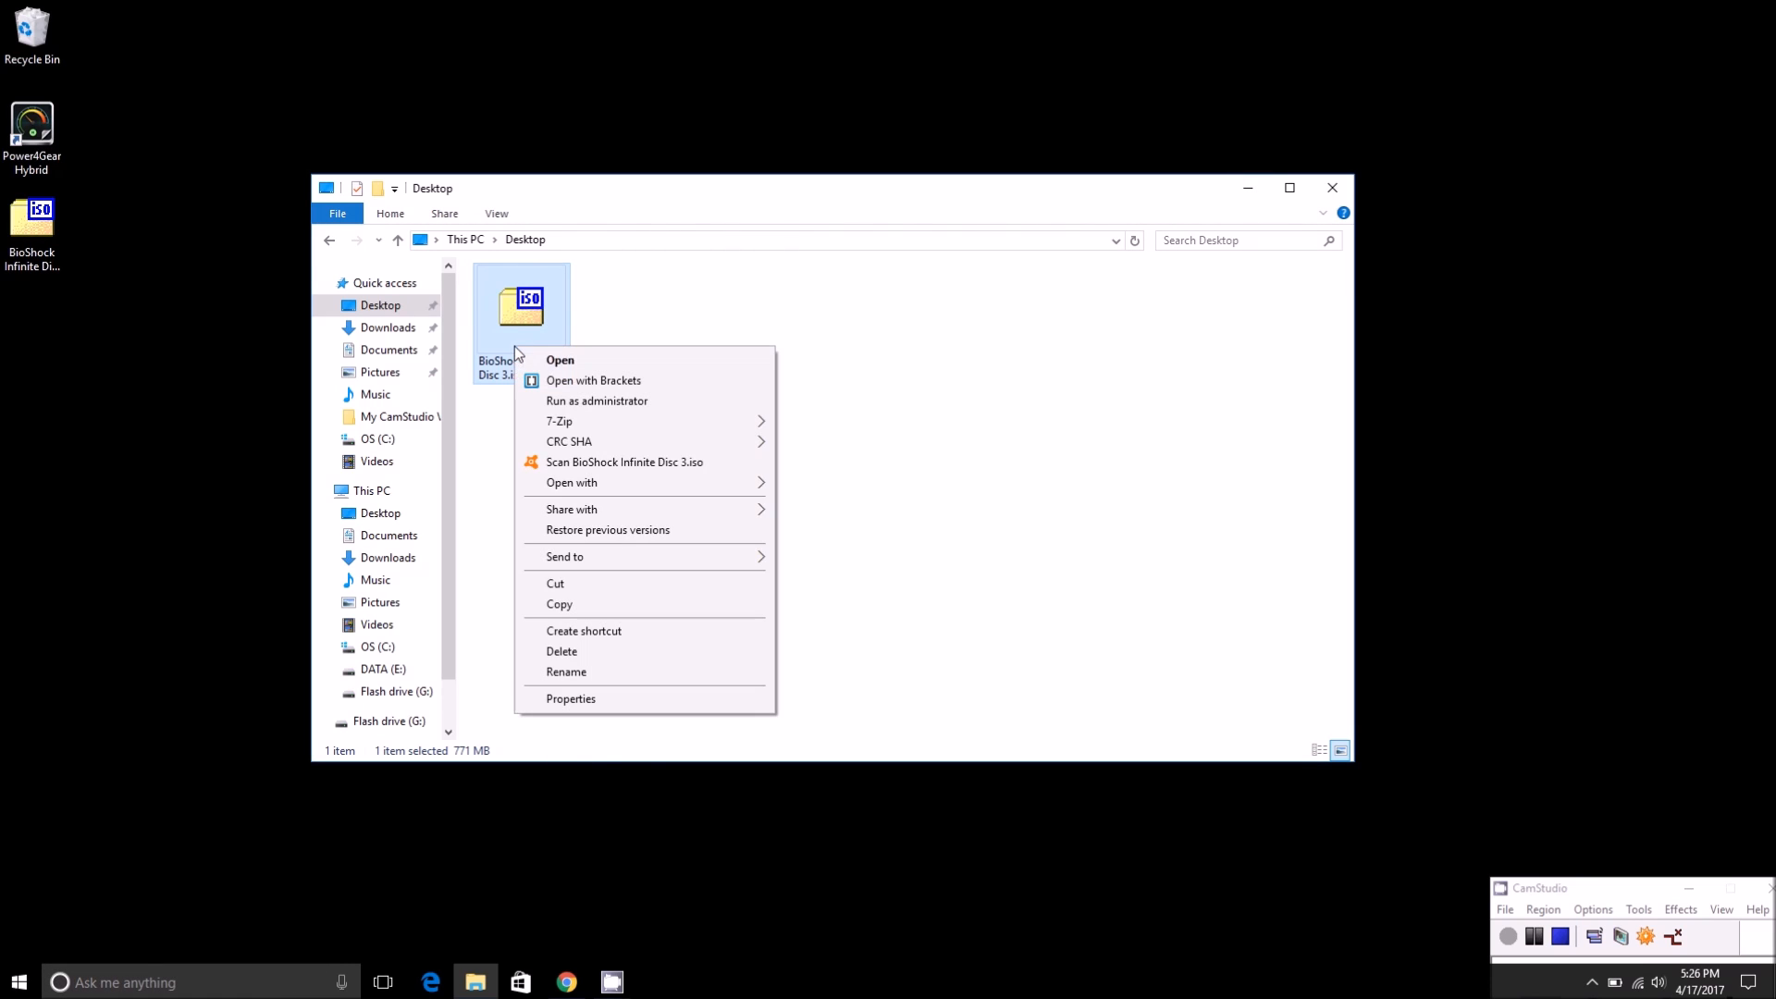
pyautogui.click(734, 308)
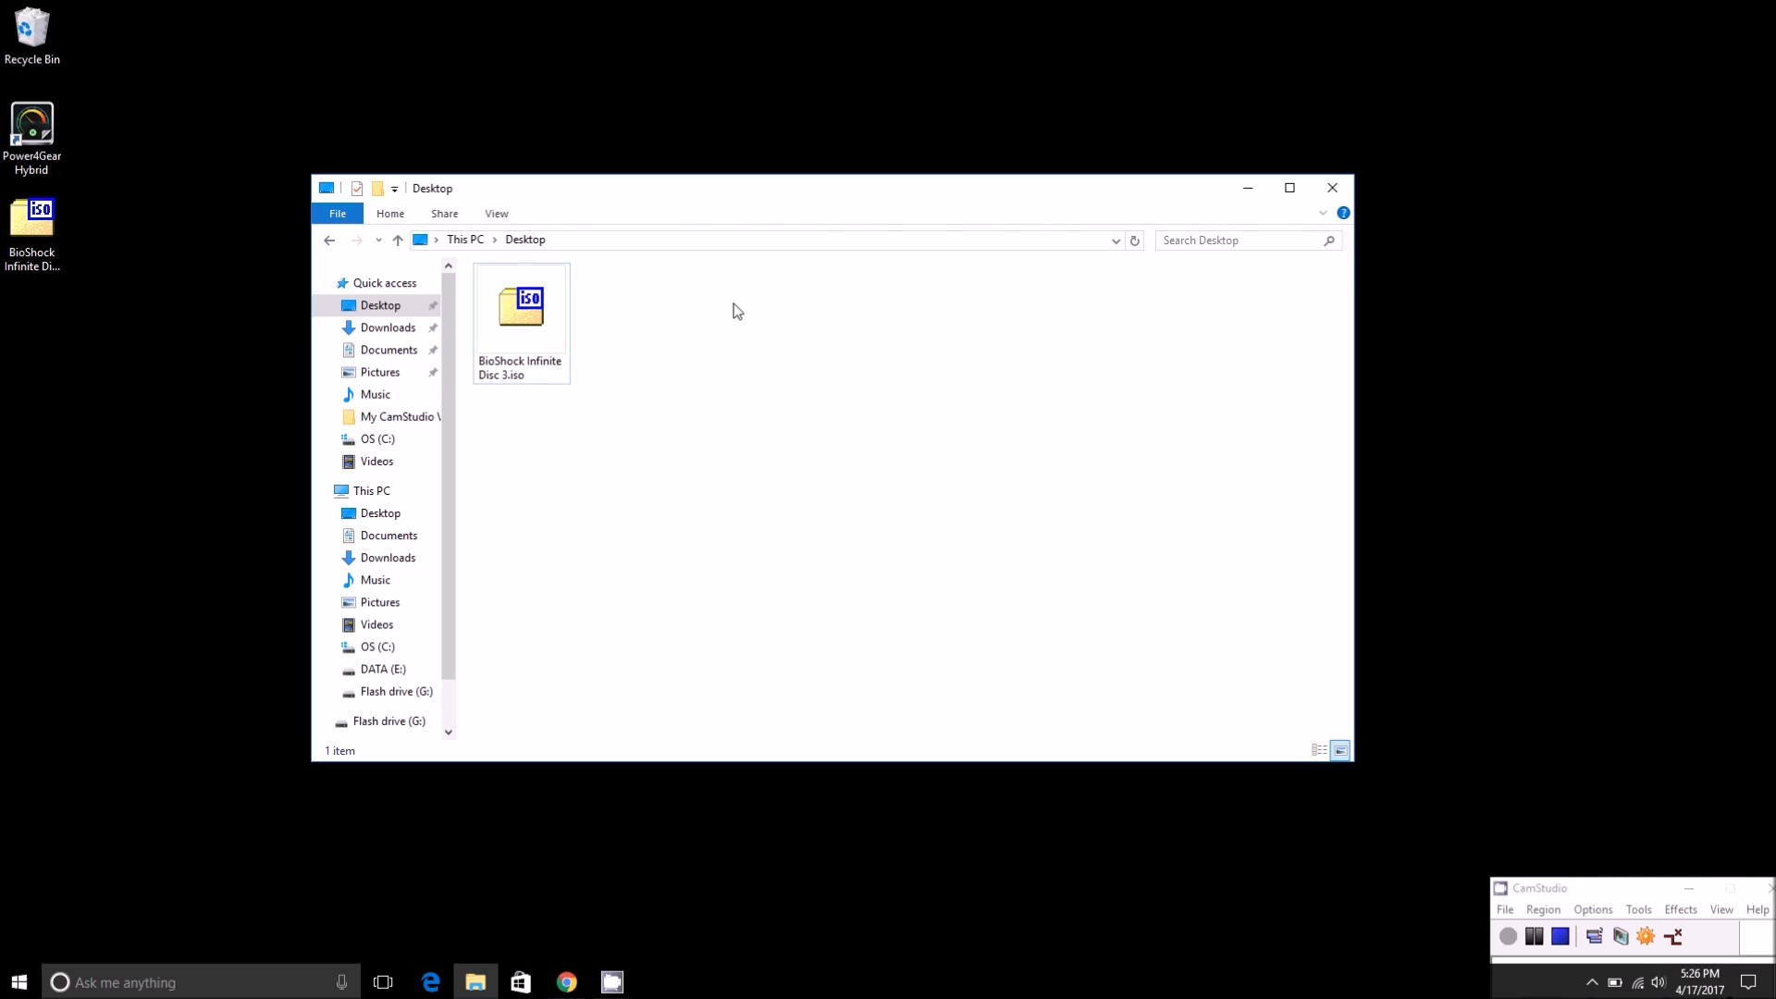
pyautogui.moveTo(870, 363)
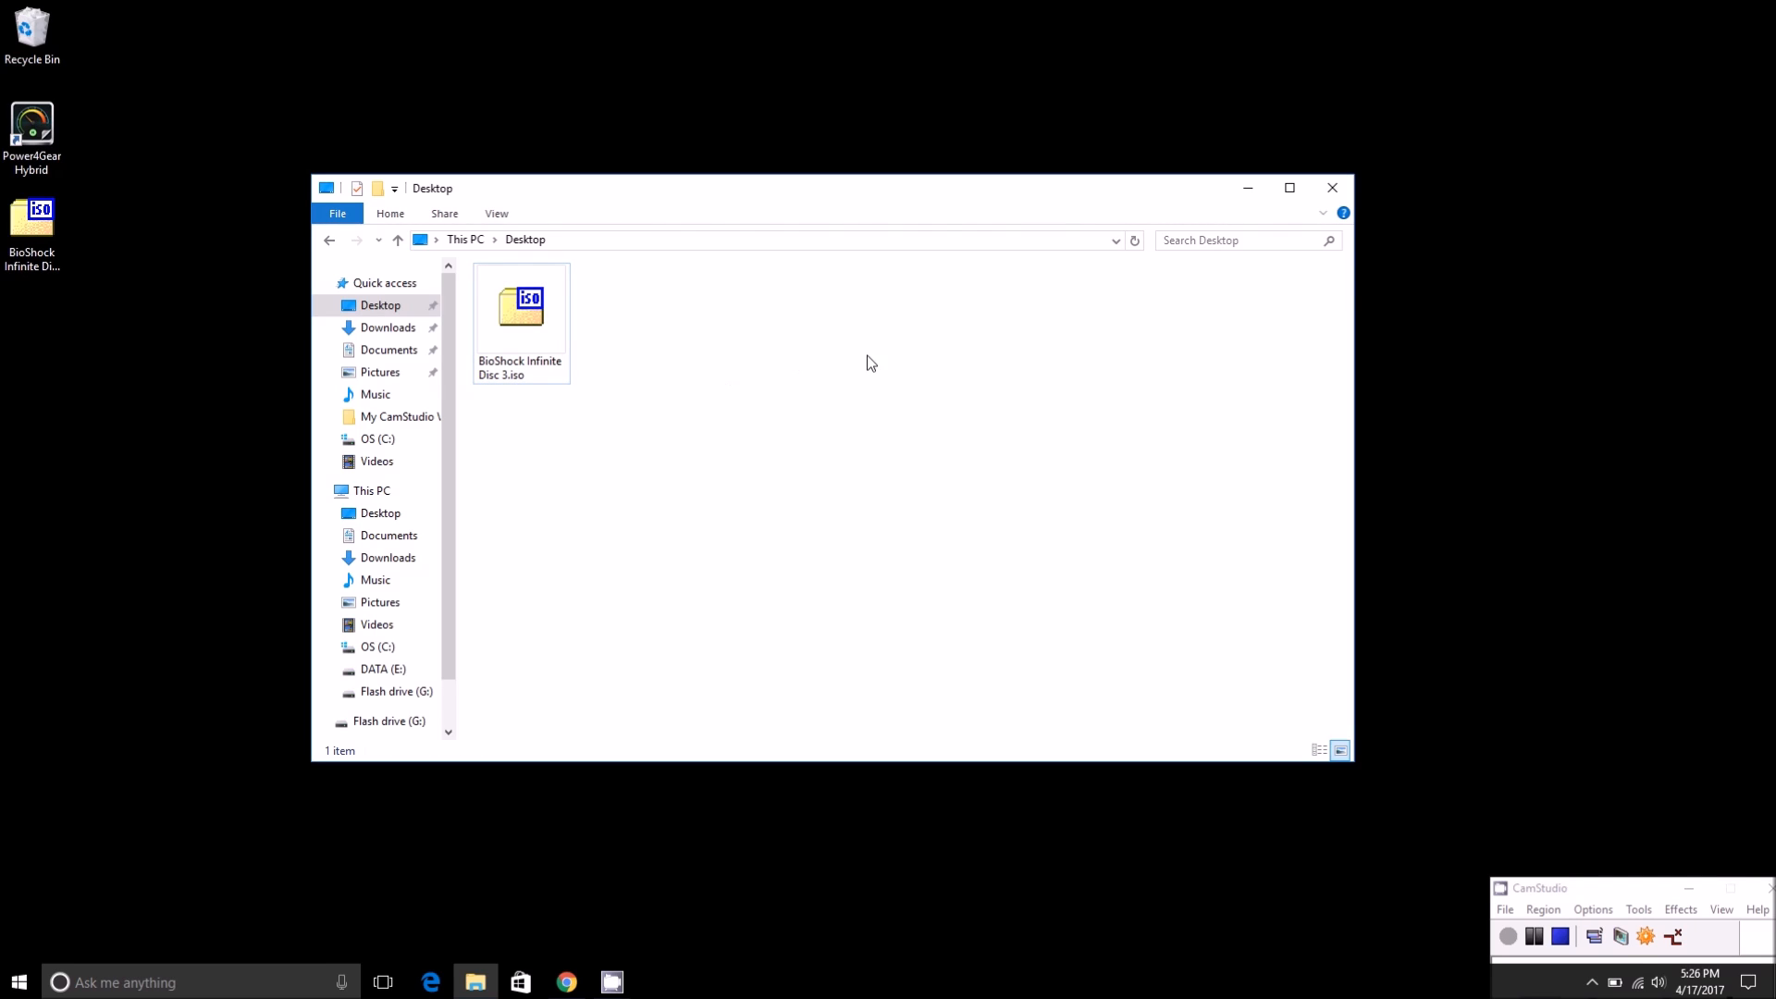
pyautogui.moveTo(1246, 188)
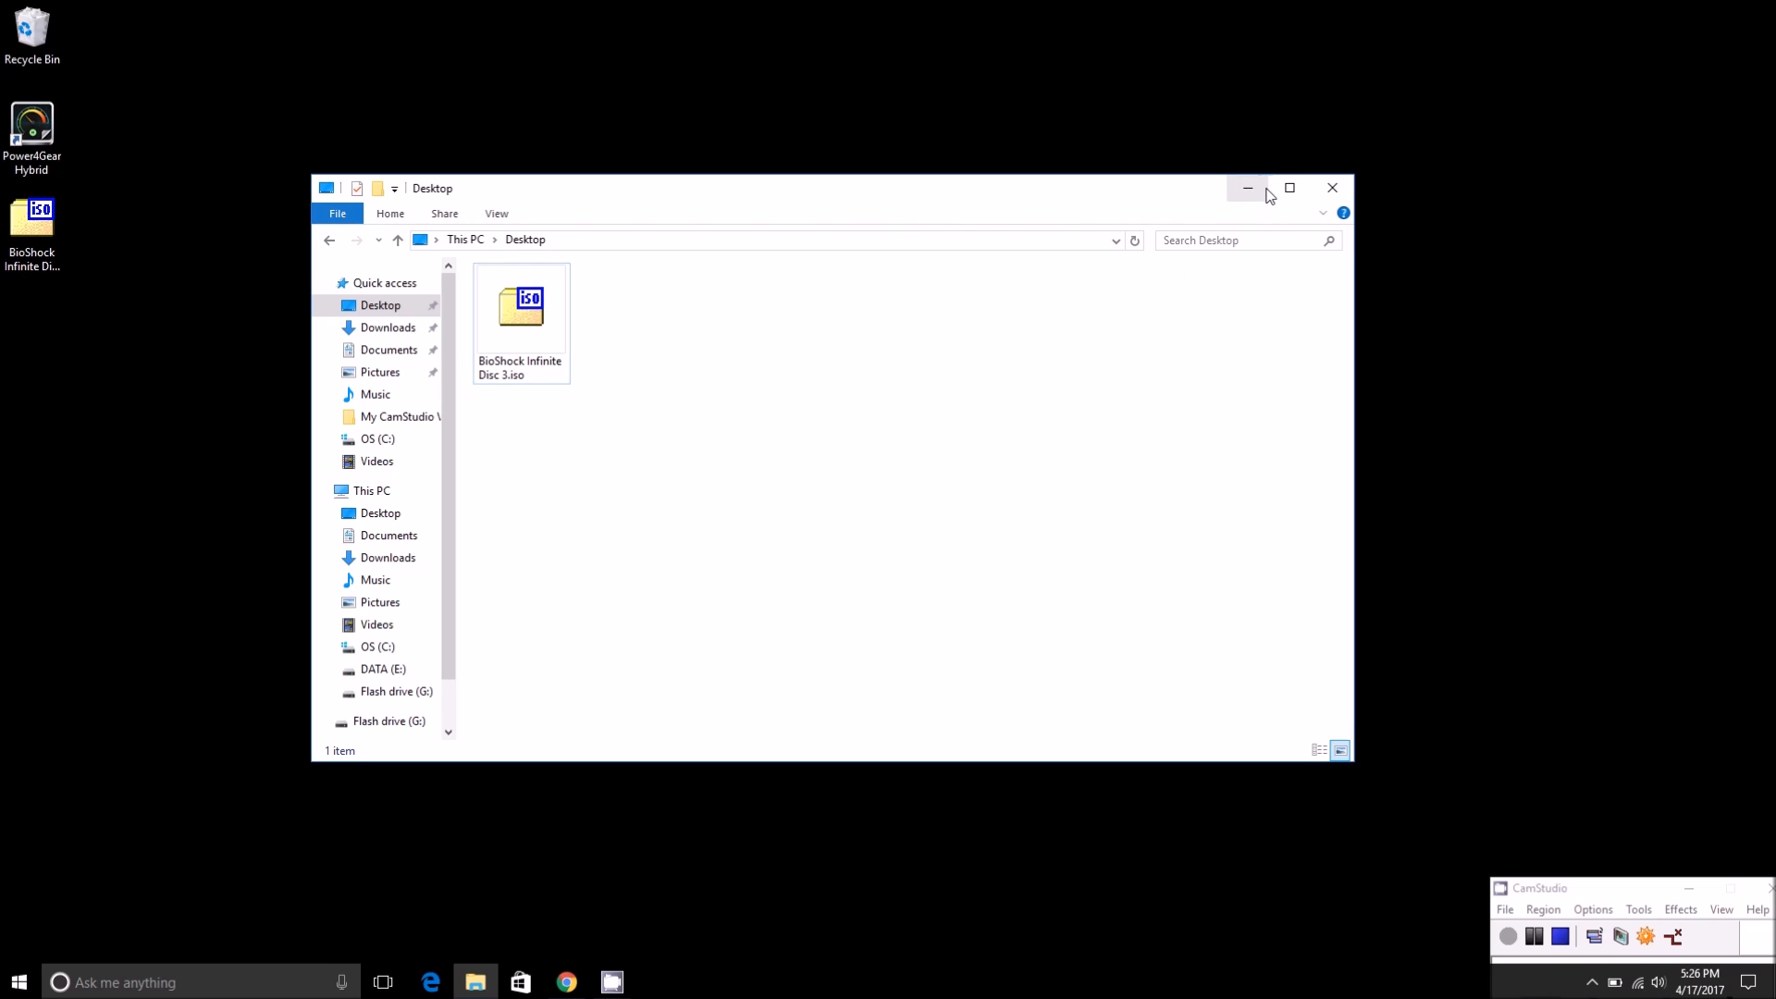
pyautogui.moveTo(1334, 188)
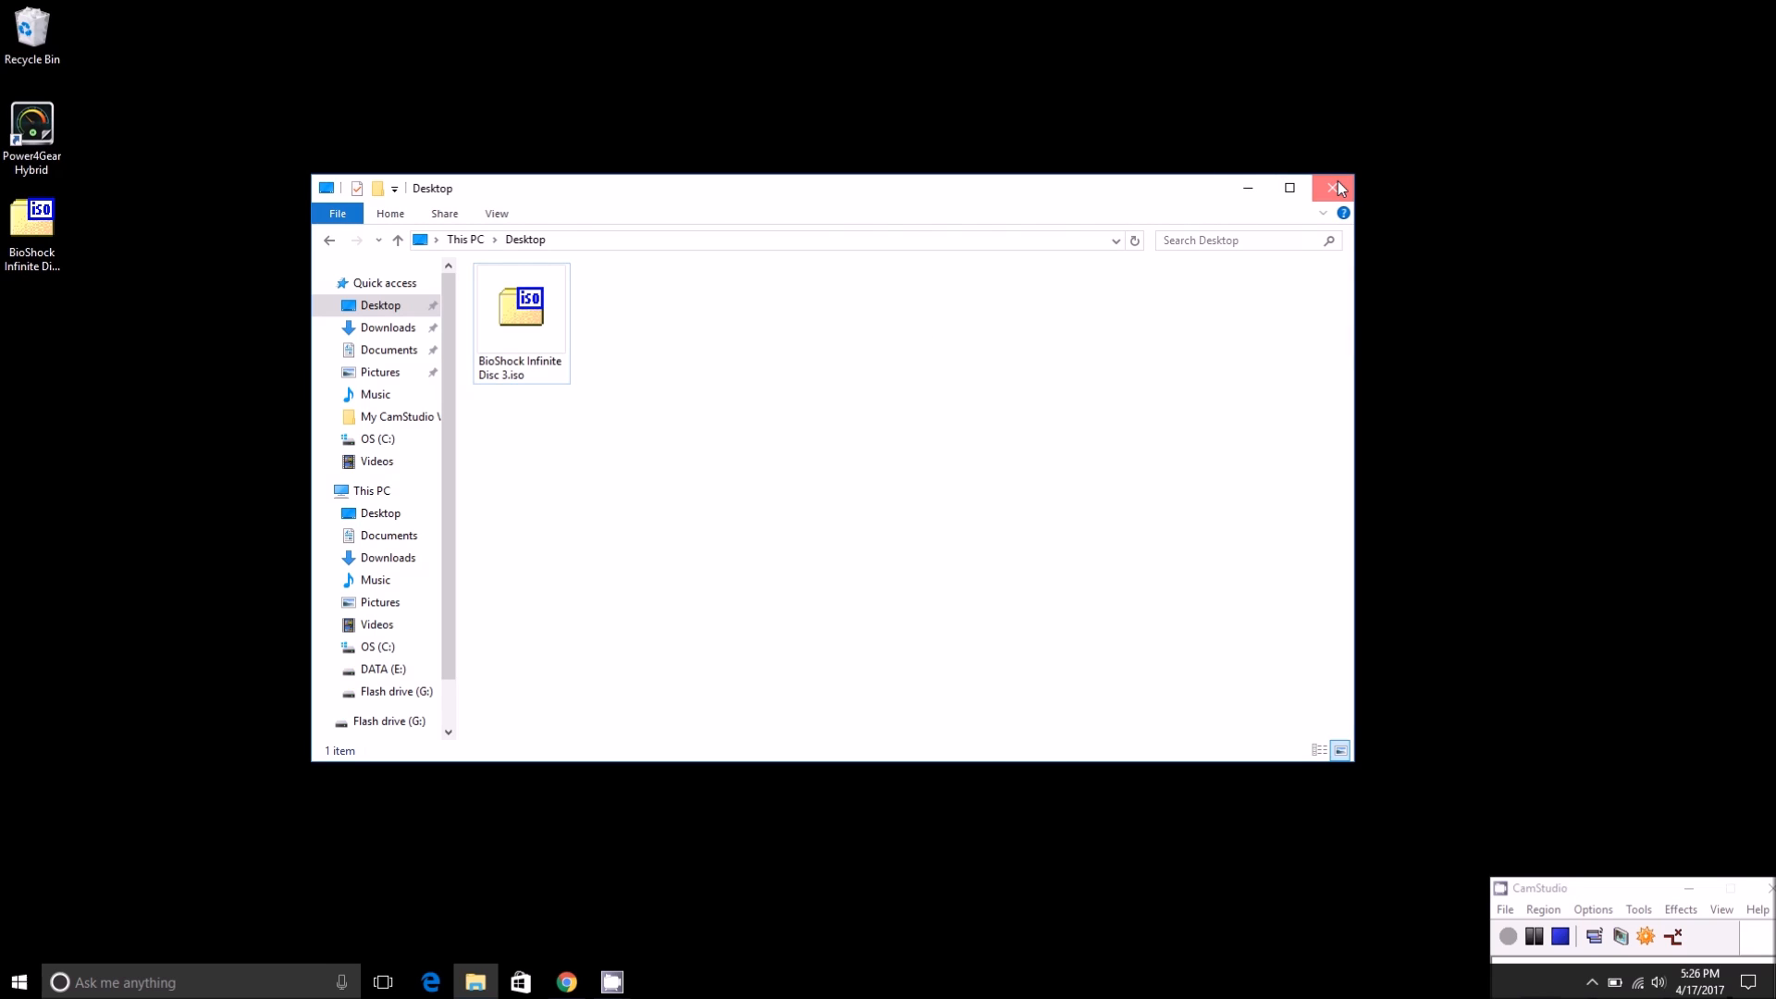
pyautogui.click(1338, 188)
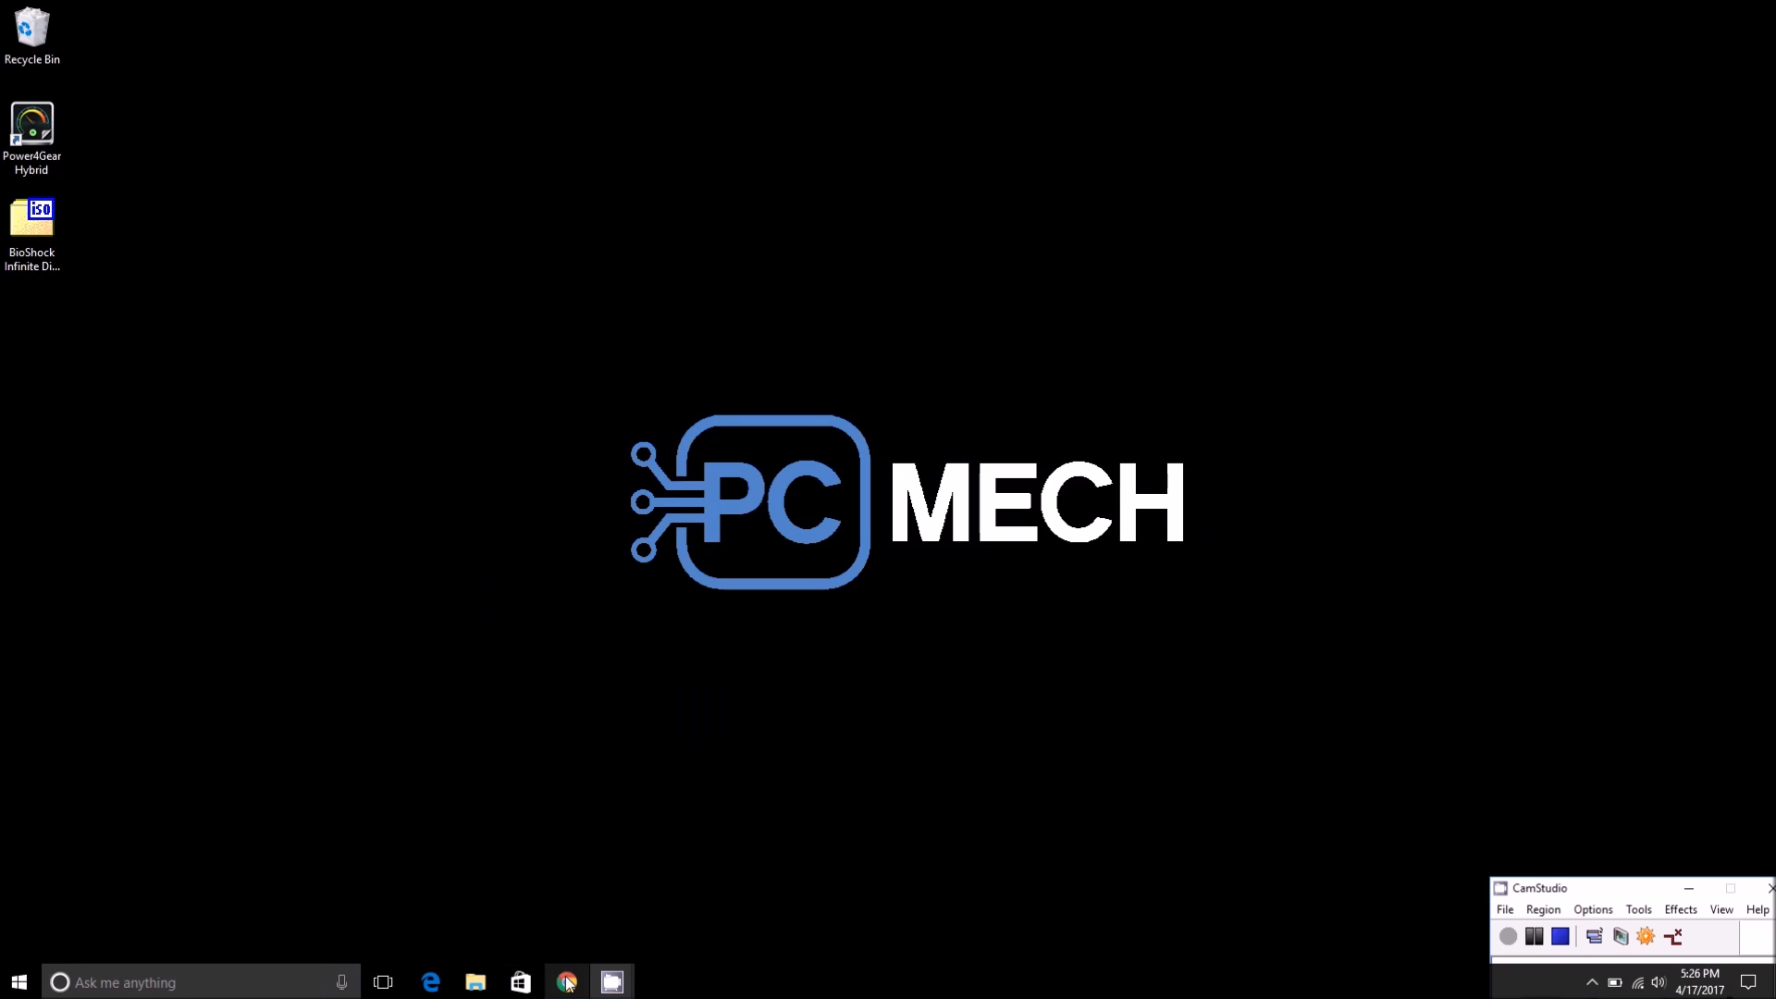
pyautogui.click(565, 982)
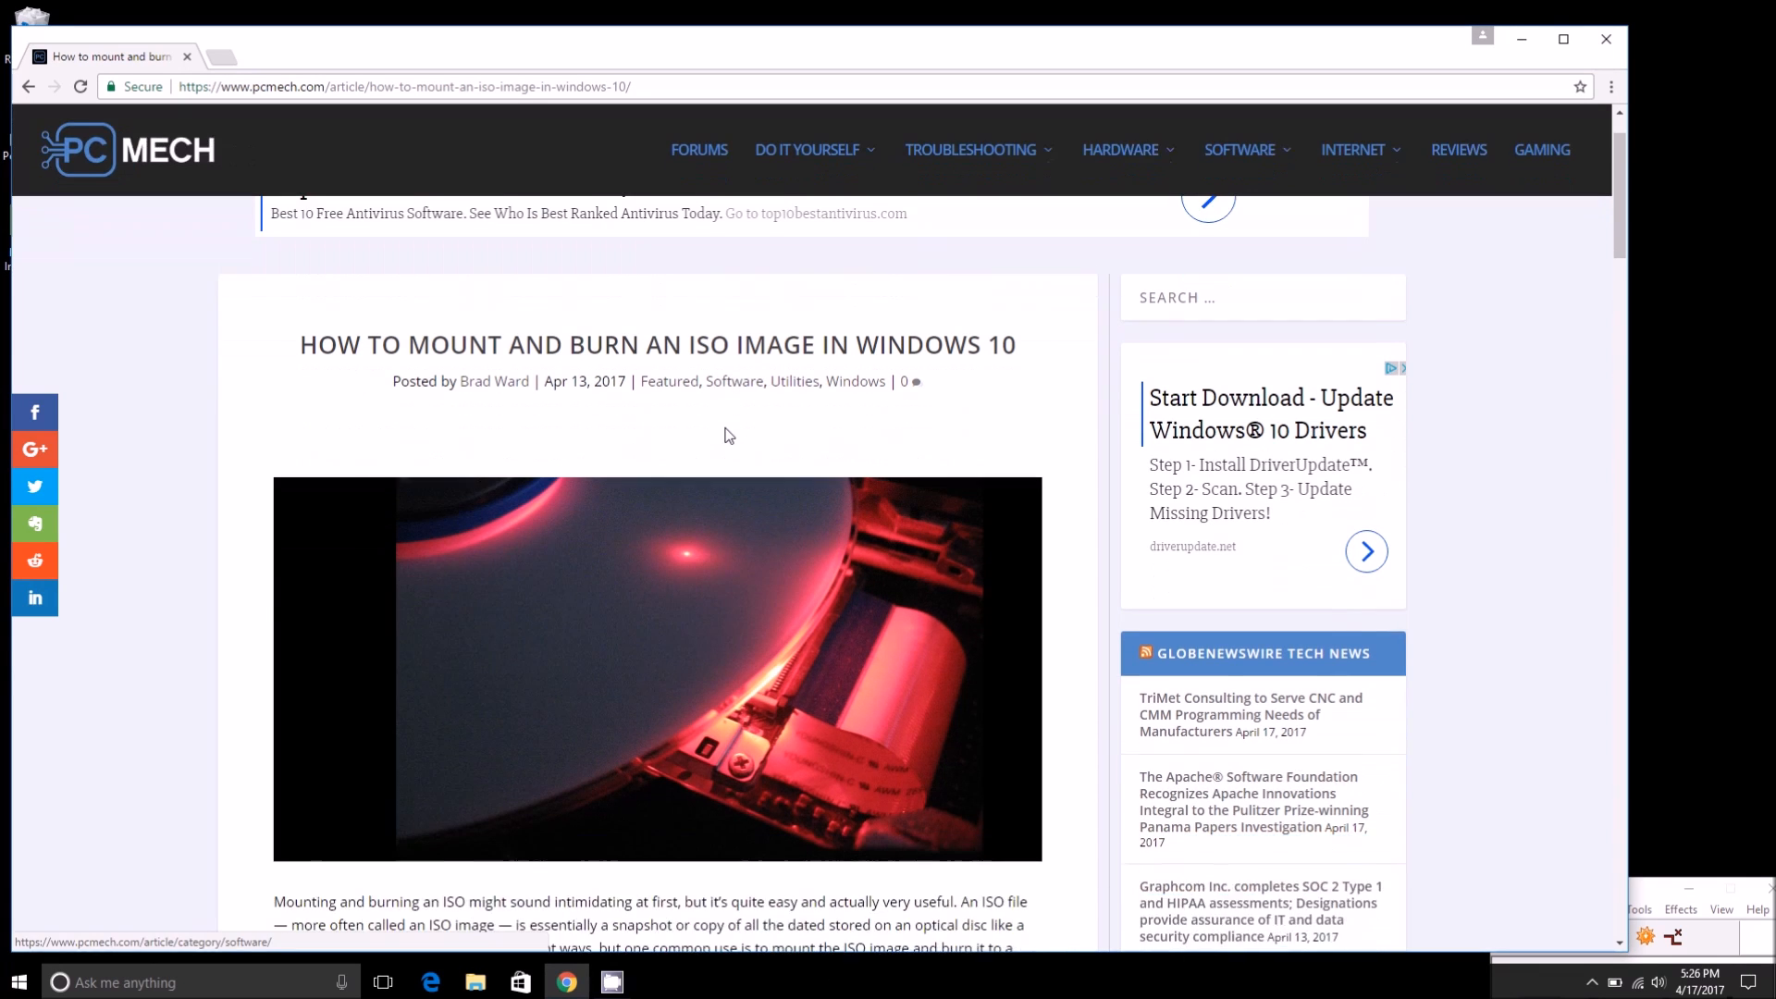
pyautogui.scroll(-3)
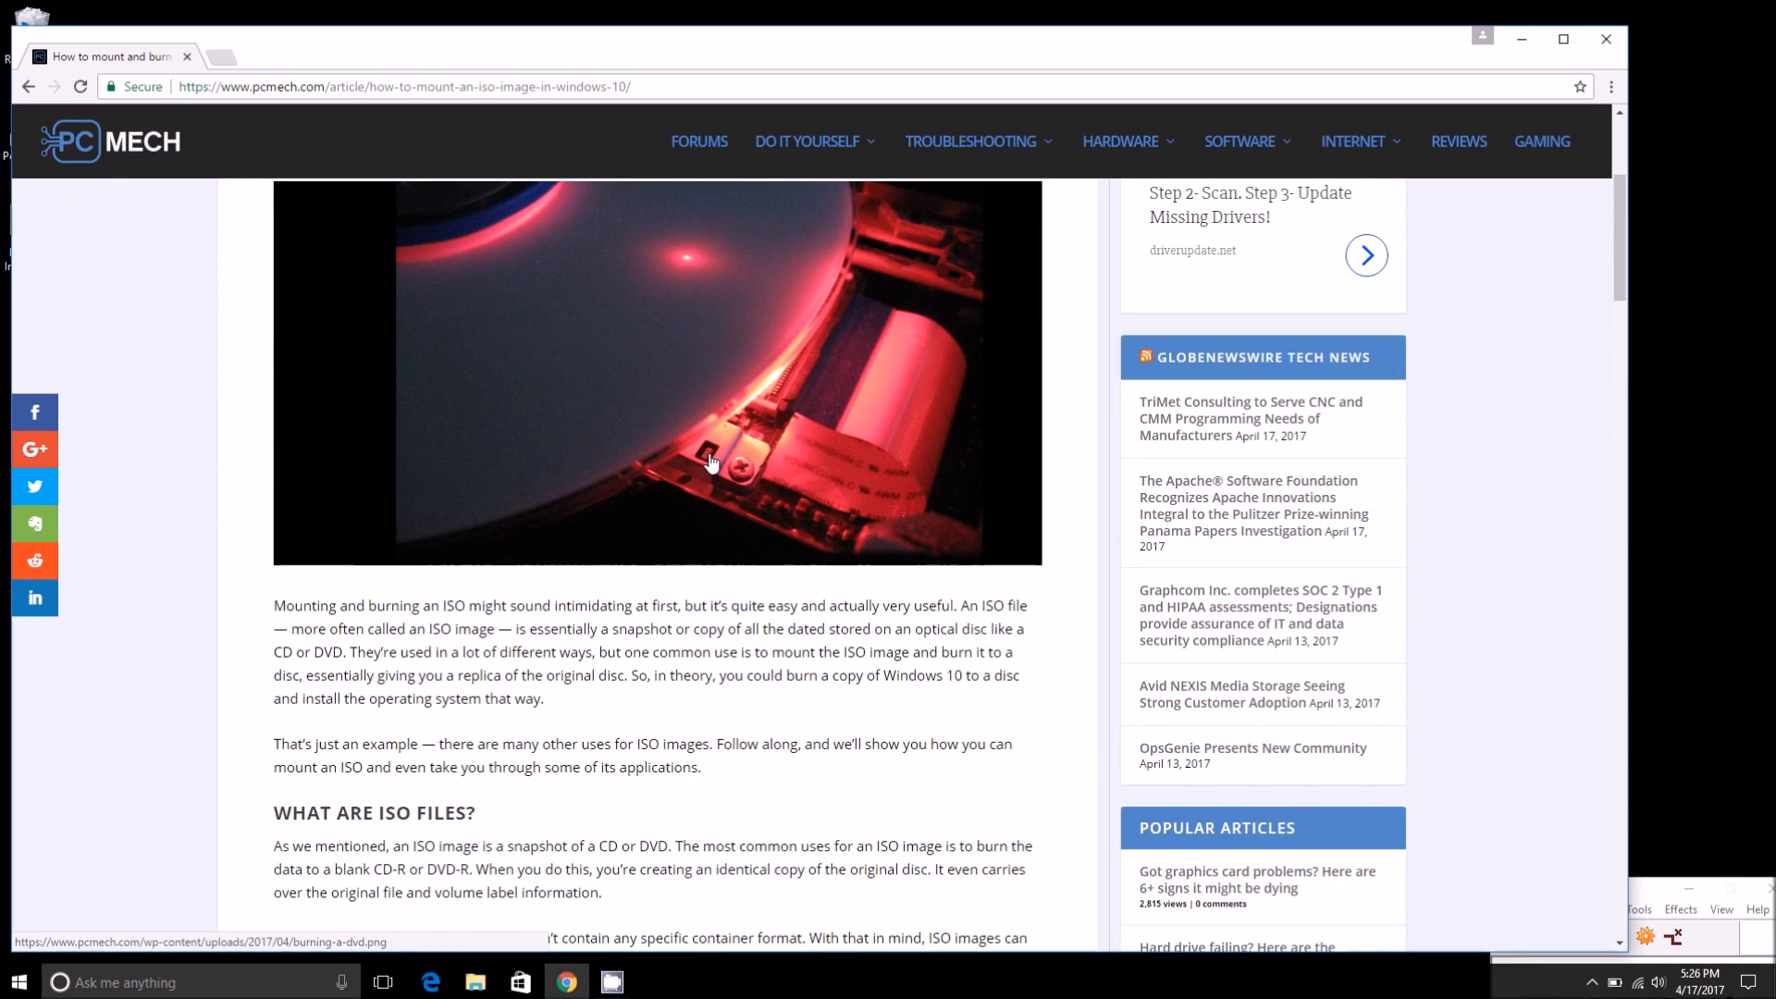
pyautogui.scroll(-3)
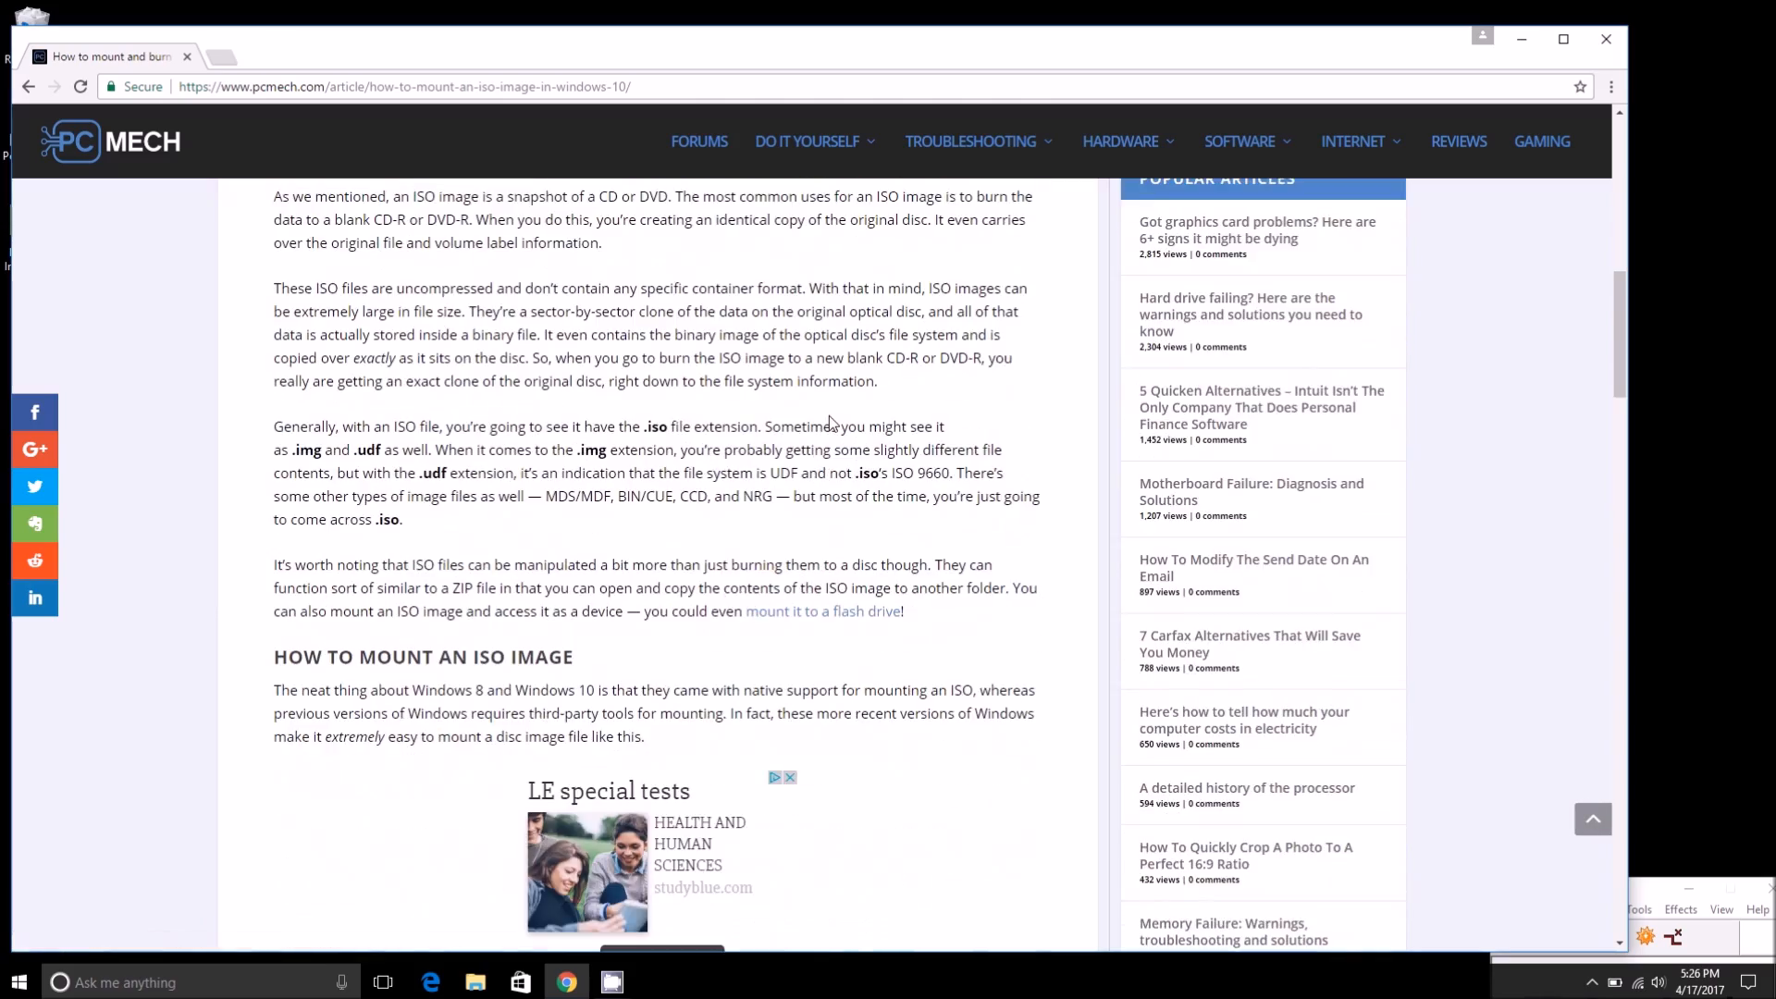
pyautogui.scroll(-3)
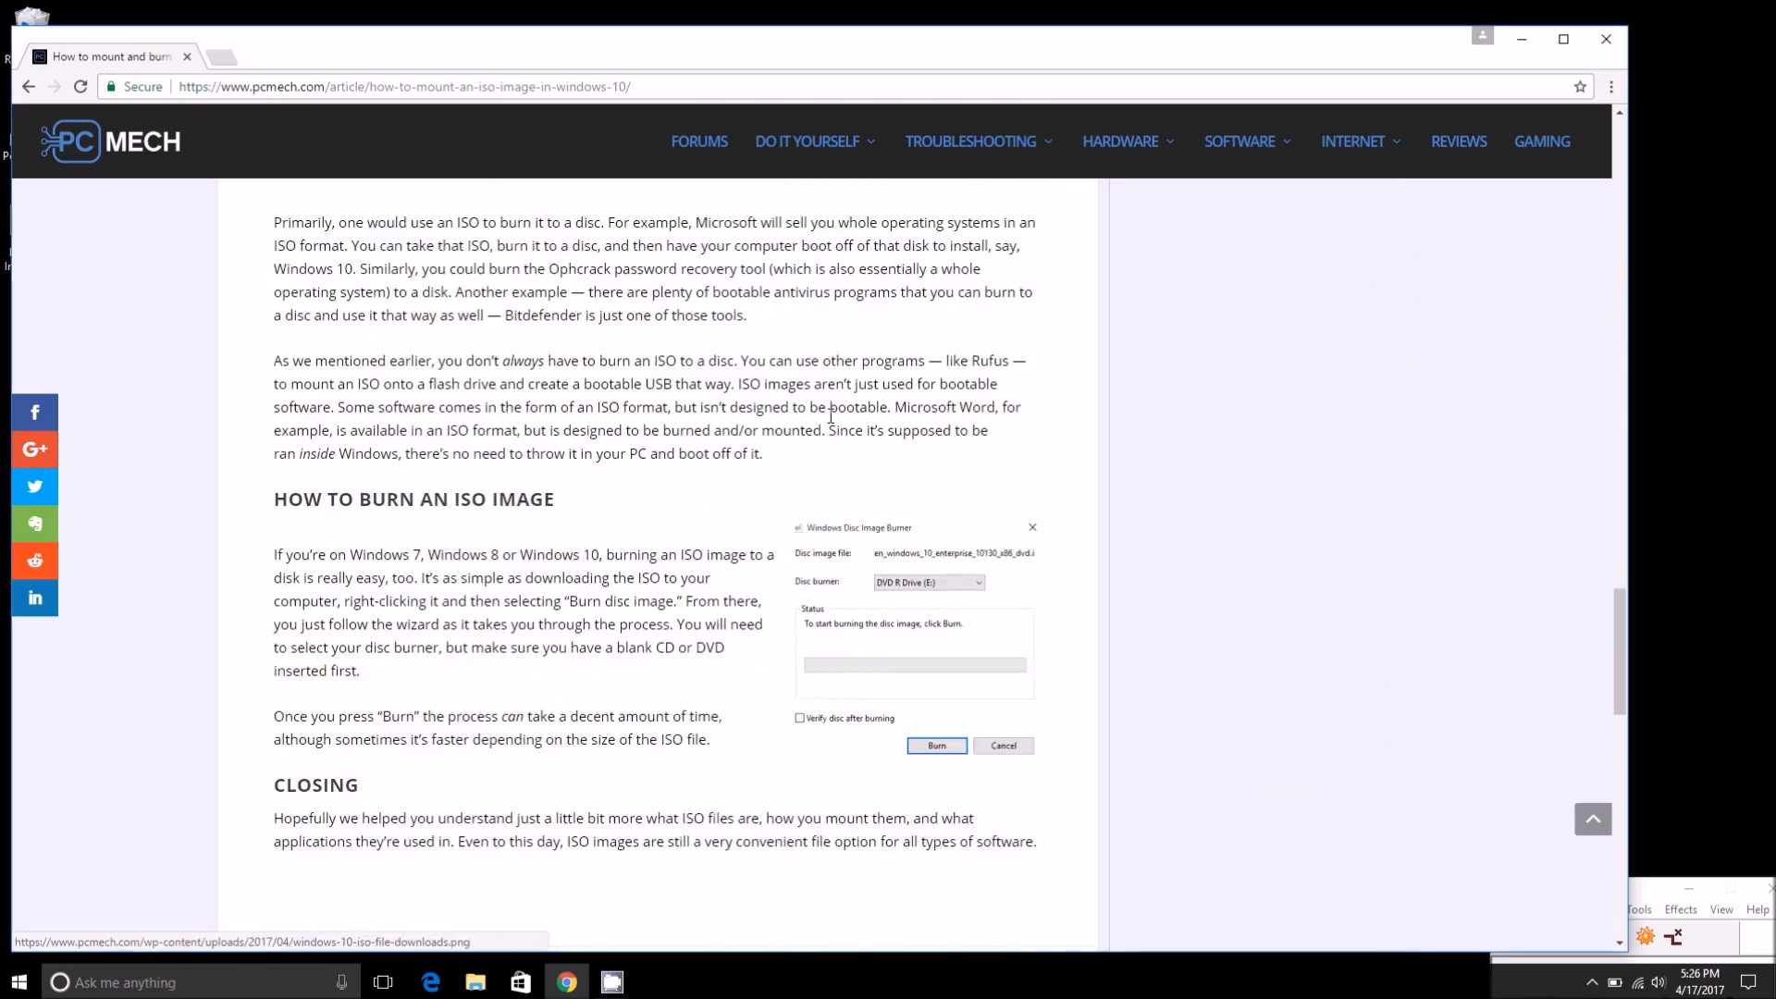
pyautogui.scroll(3)
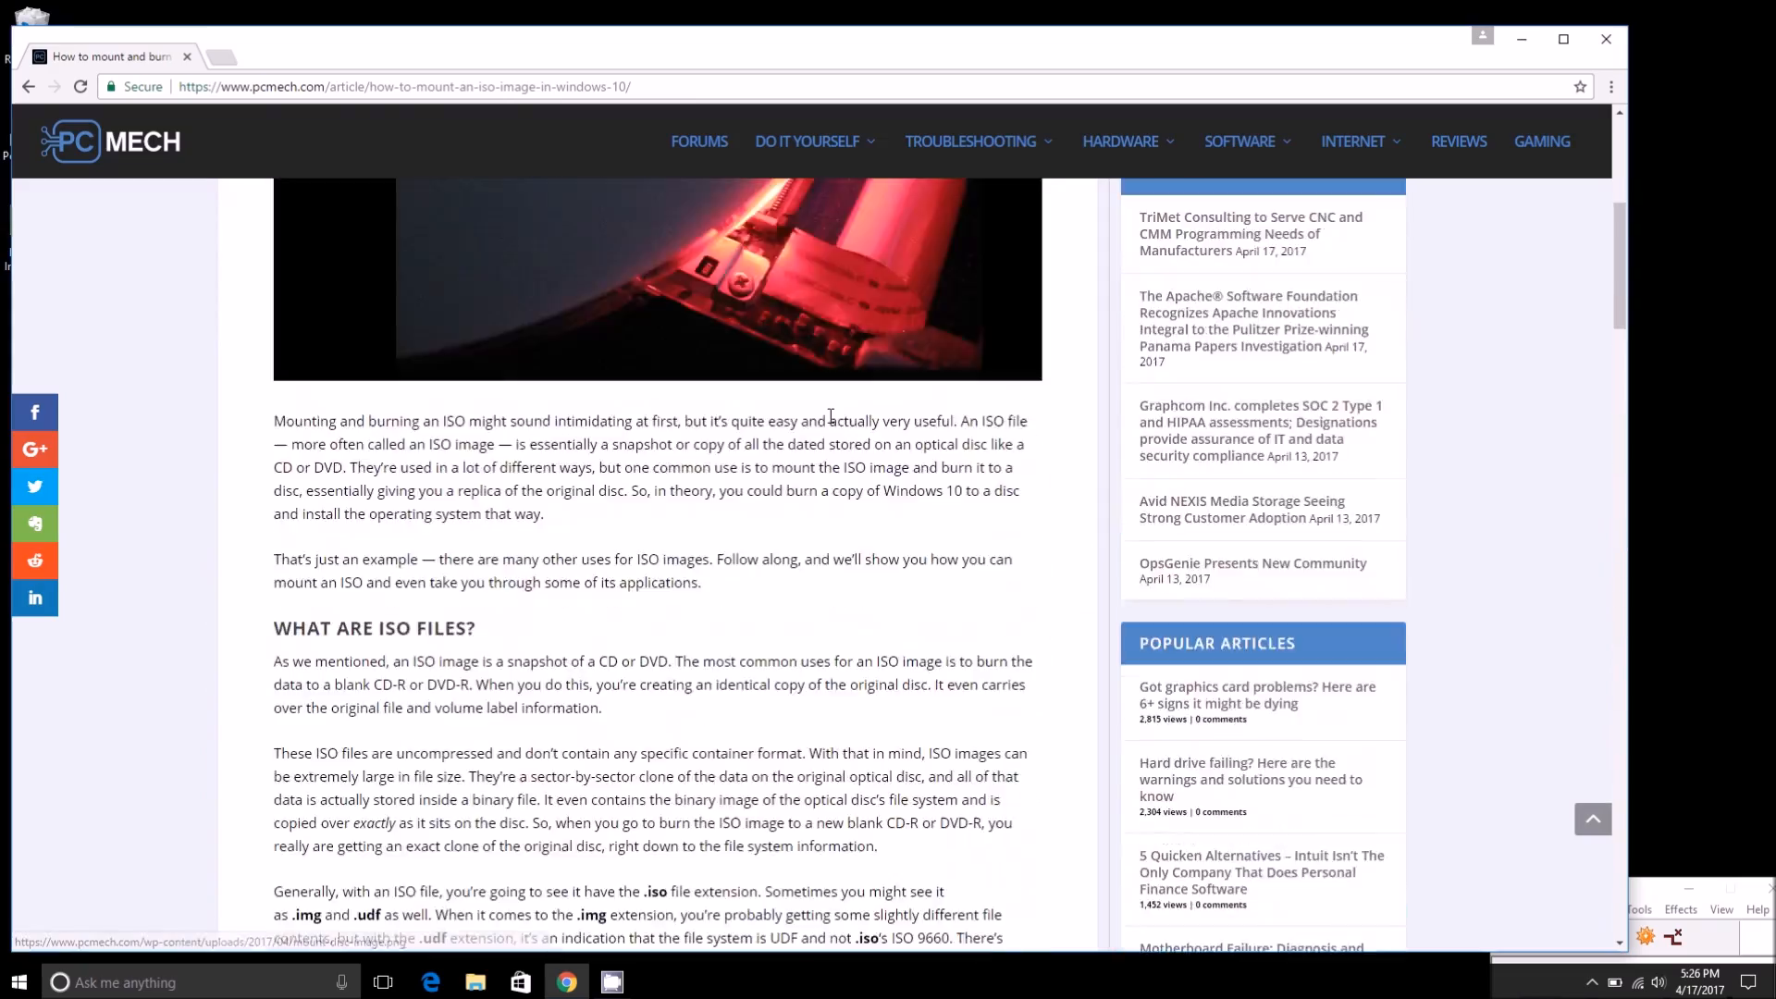
pyautogui.scroll(3)
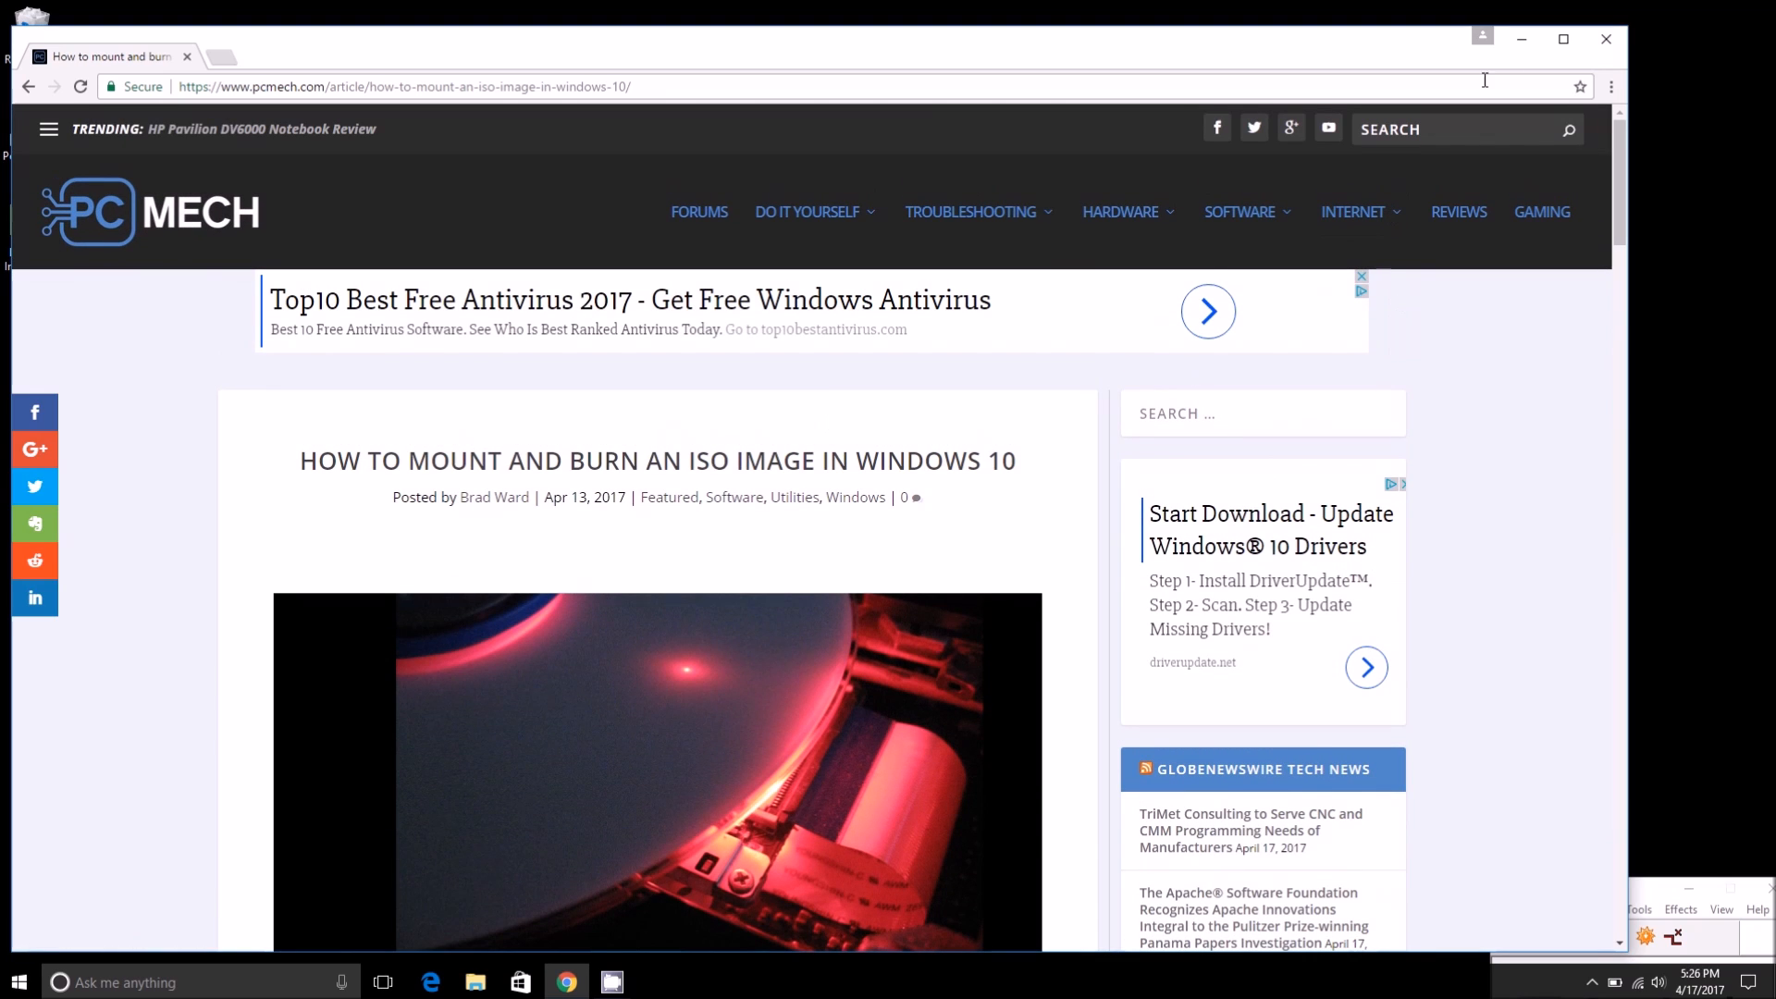
pyautogui.moveTo(1605, 39)
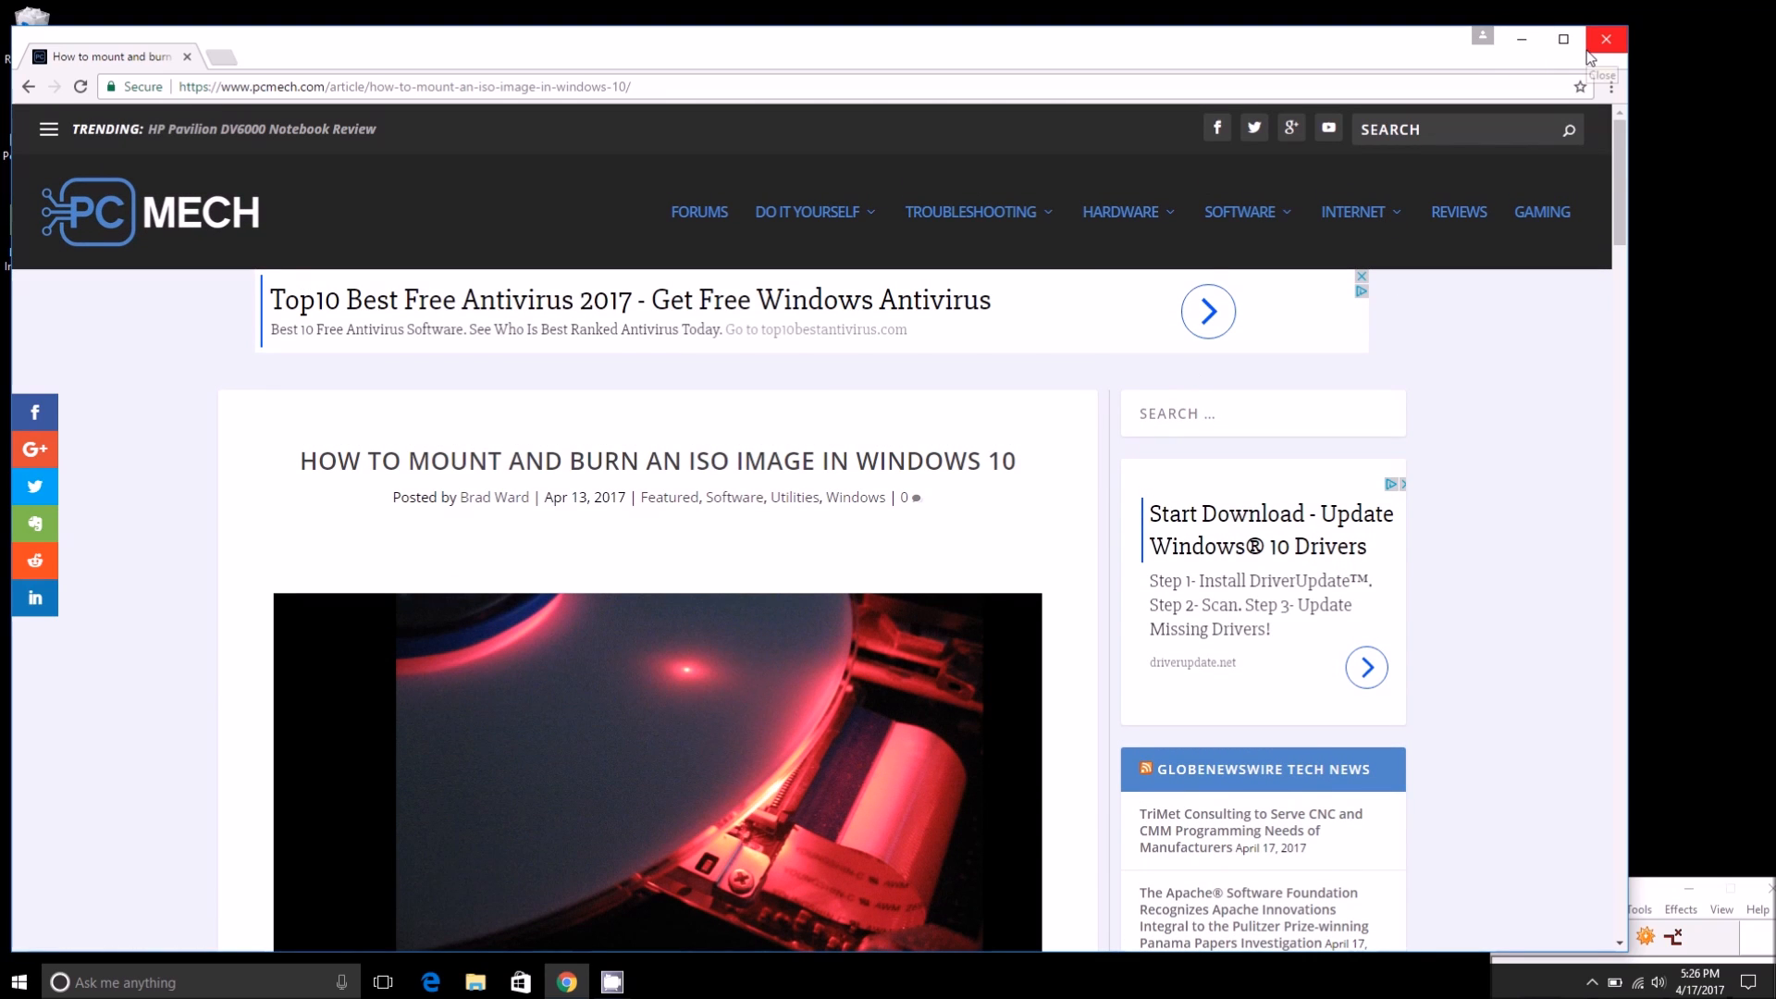
pyautogui.moveTo(1520, 40)
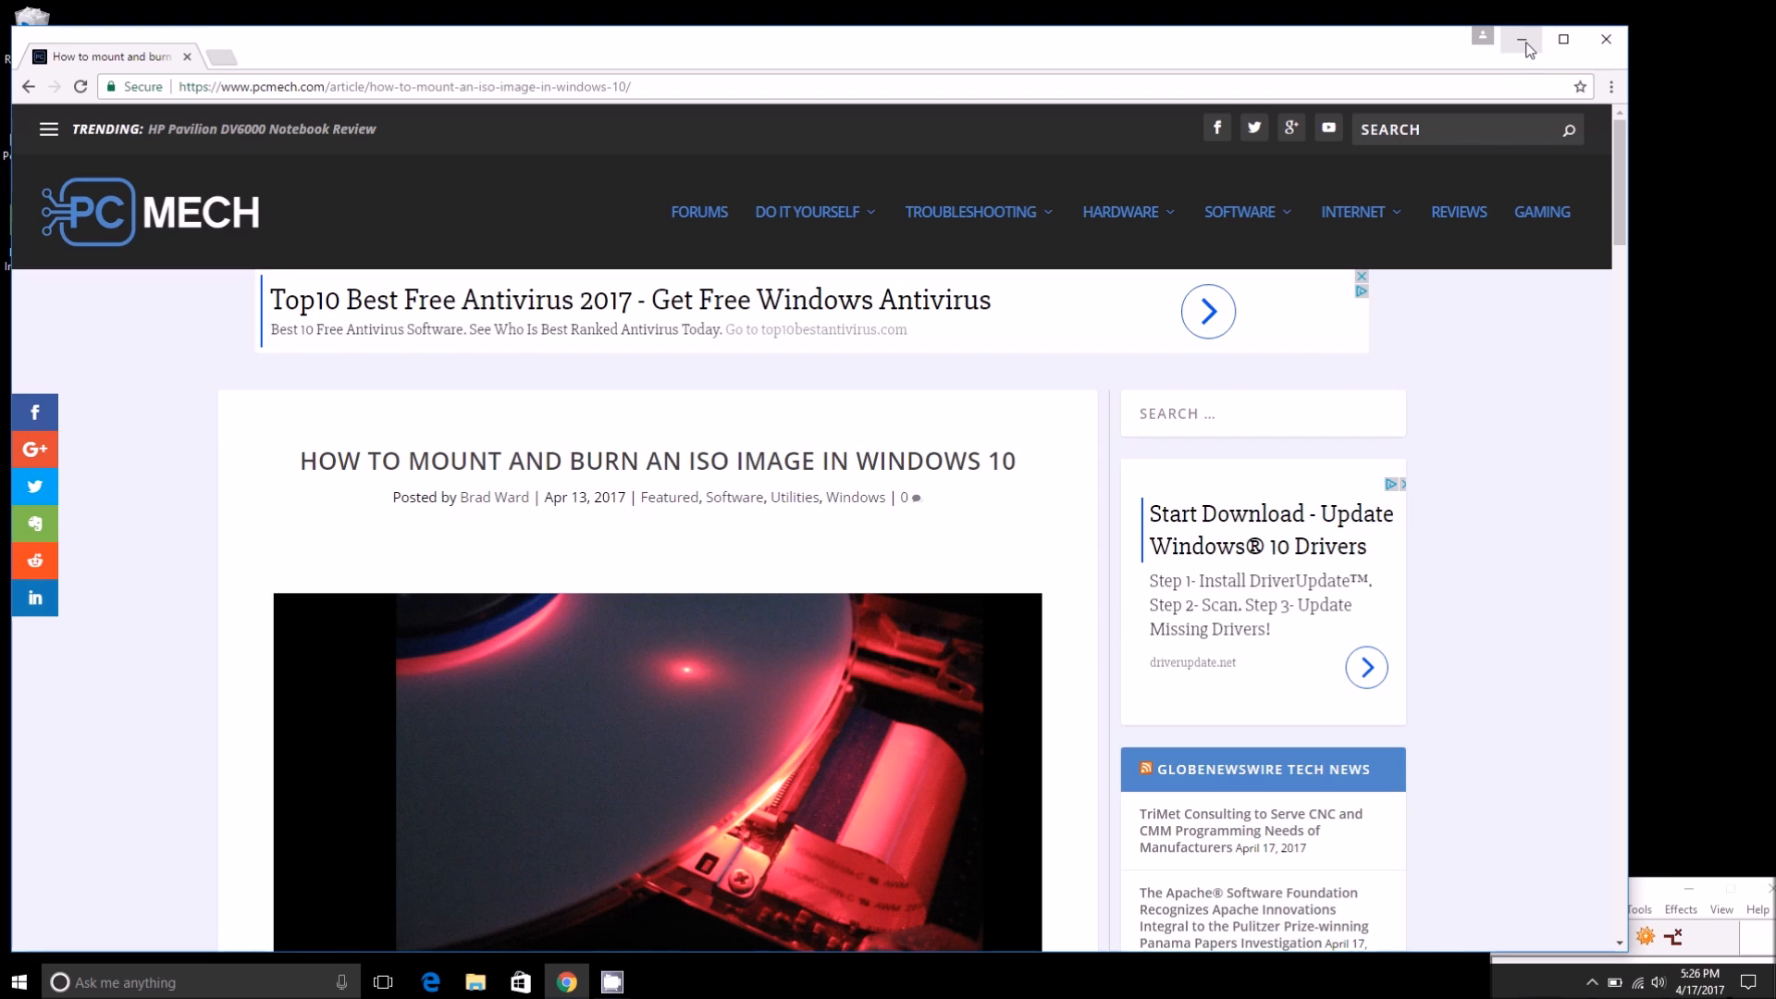
pyautogui.moveTo(1523, 40)
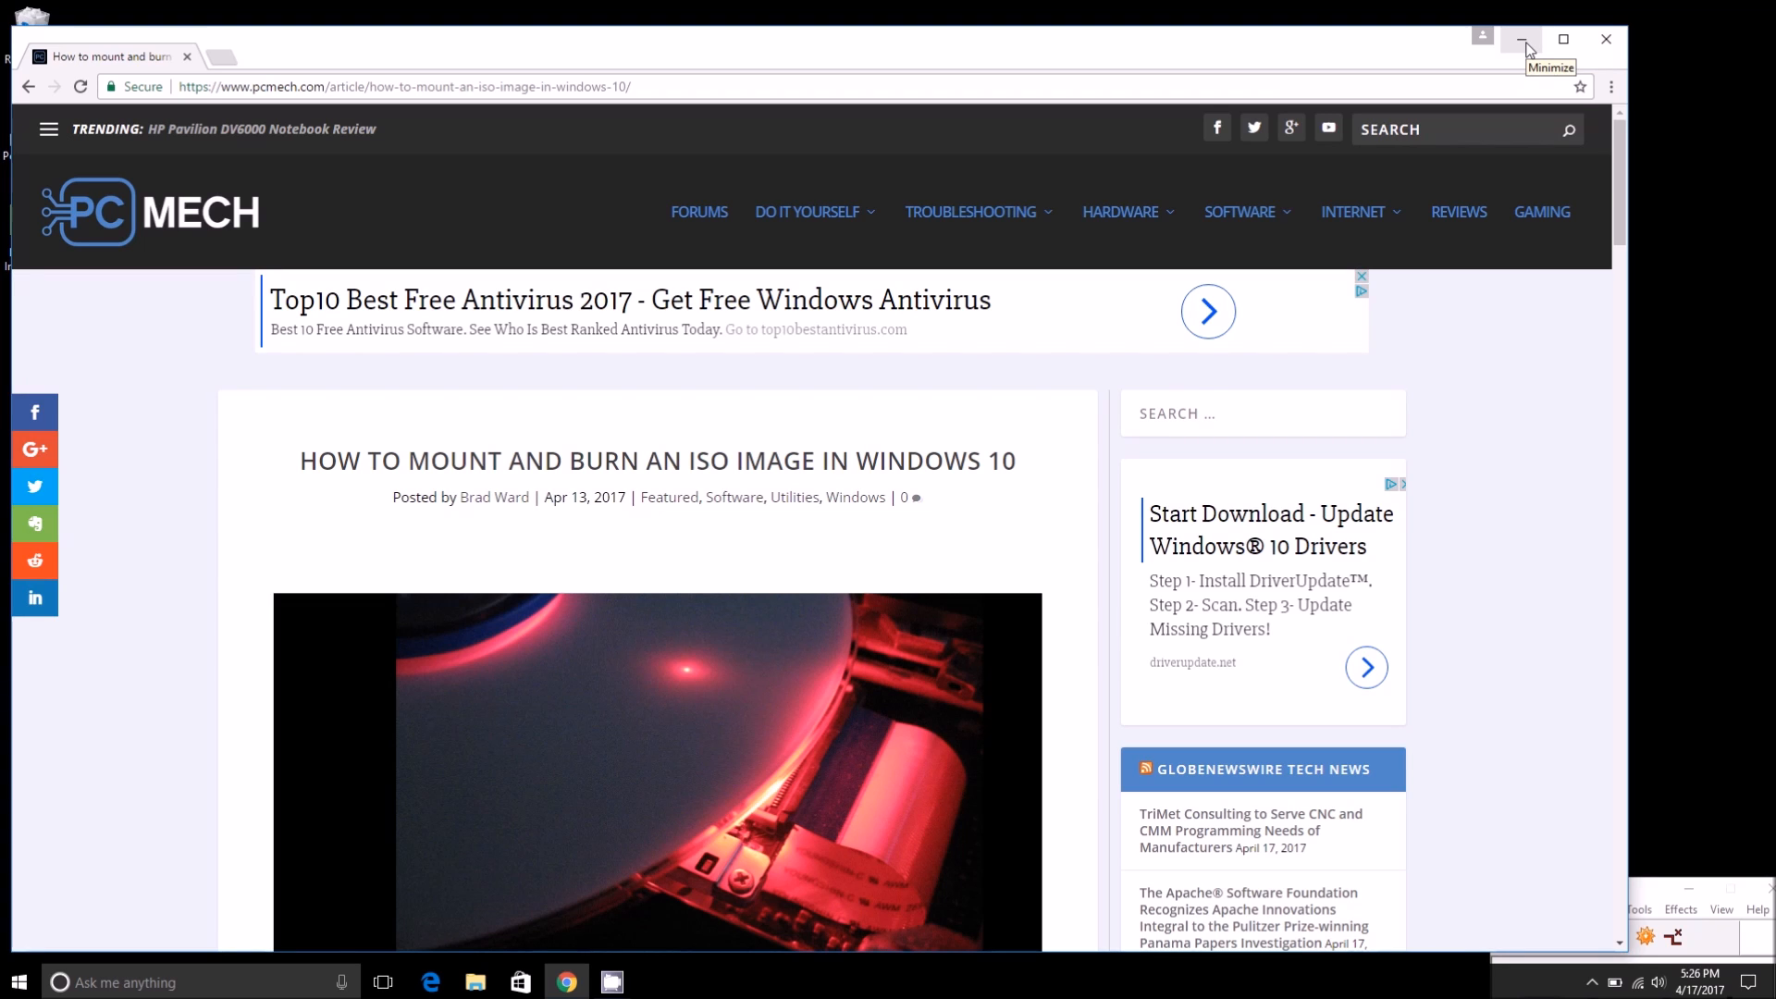
pyautogui.click(1523, 40)
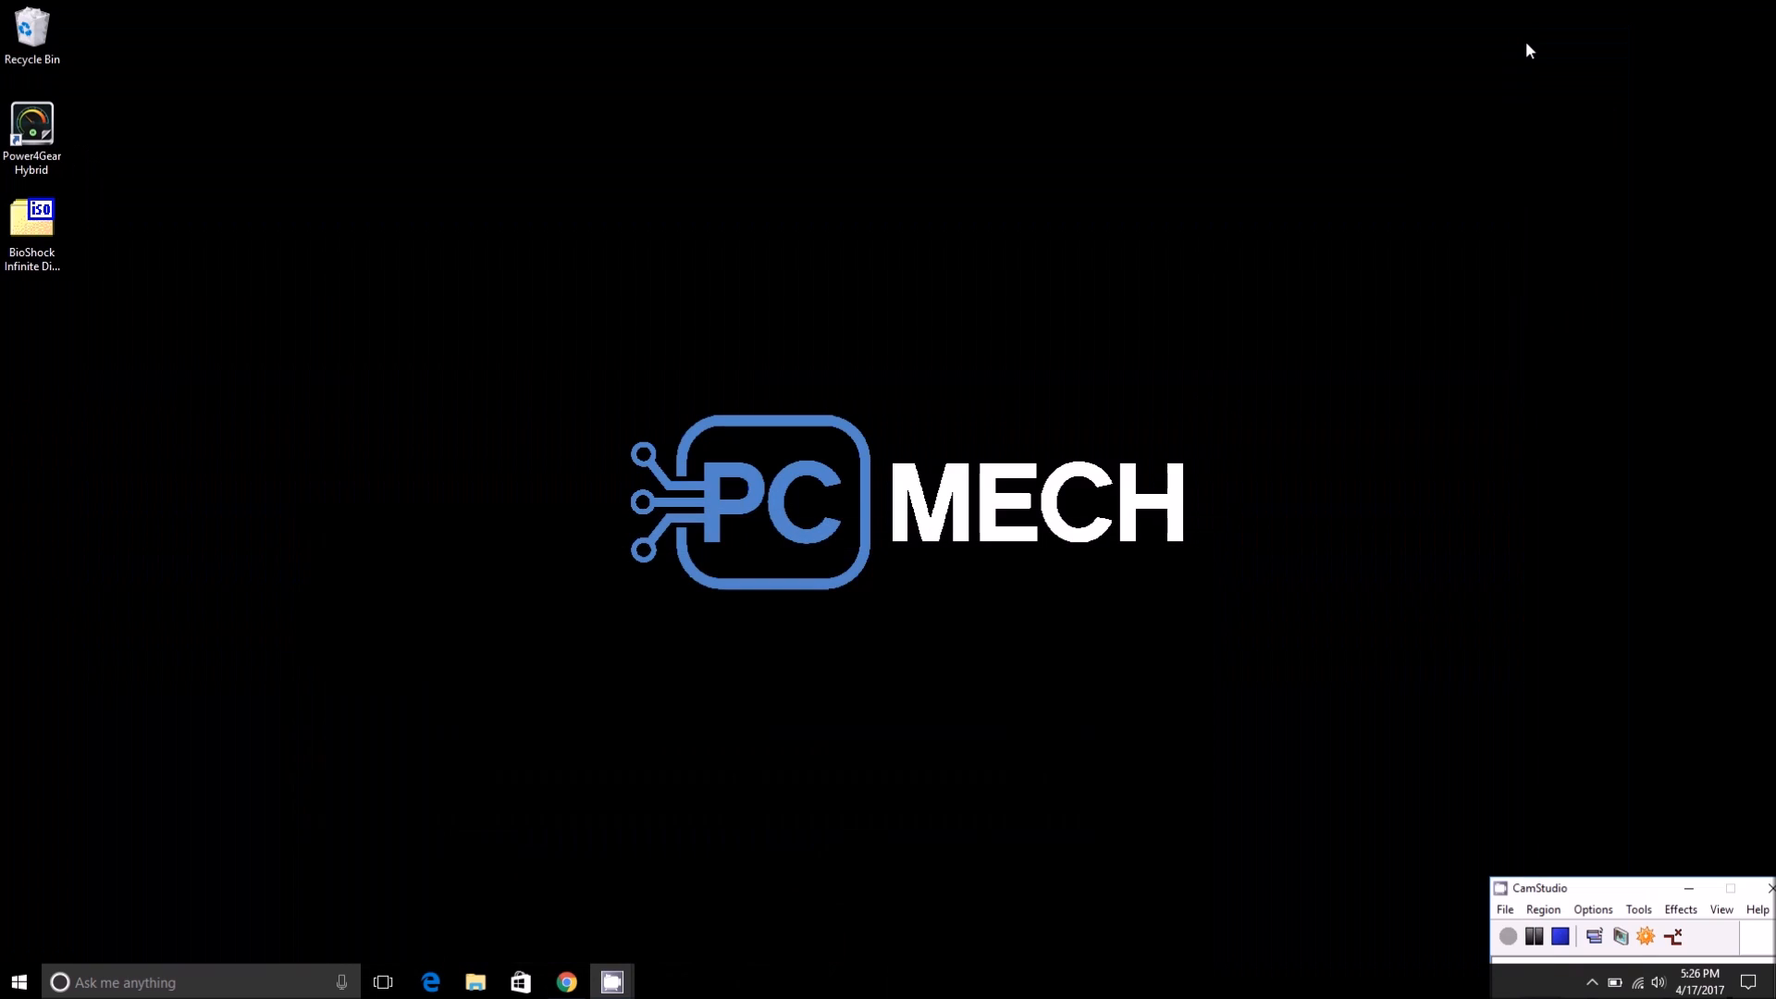
pyautogui.moveTo(1546, 792)
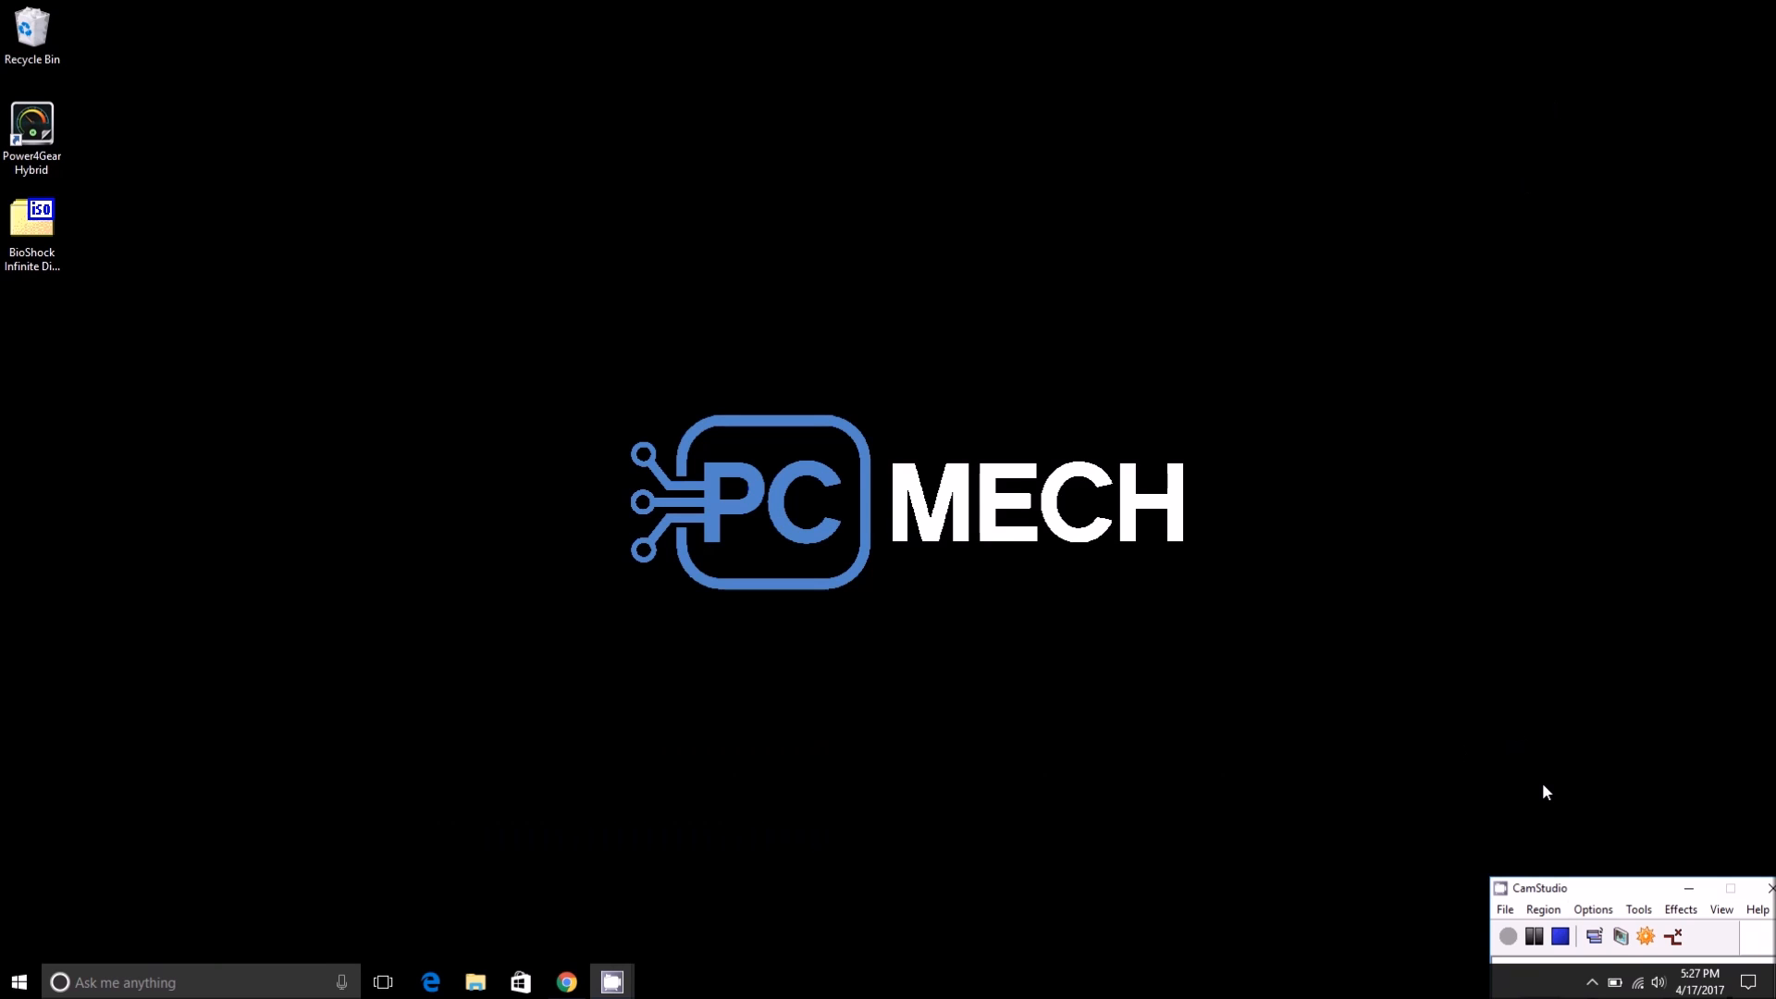